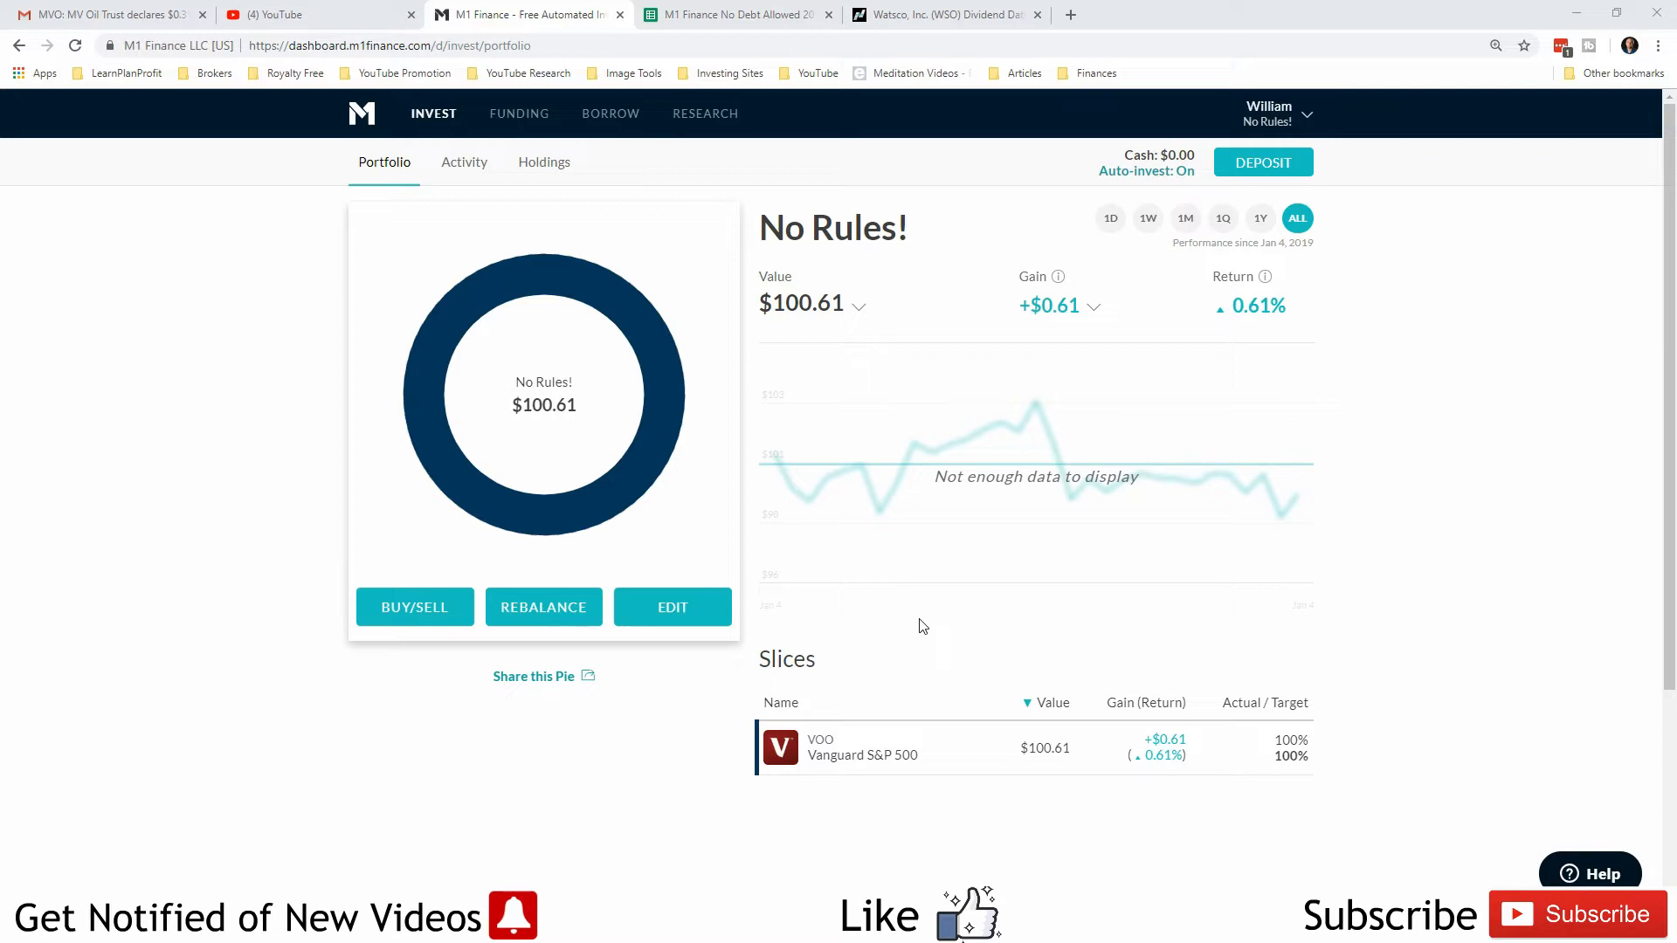
mouse_move(1083, 599)
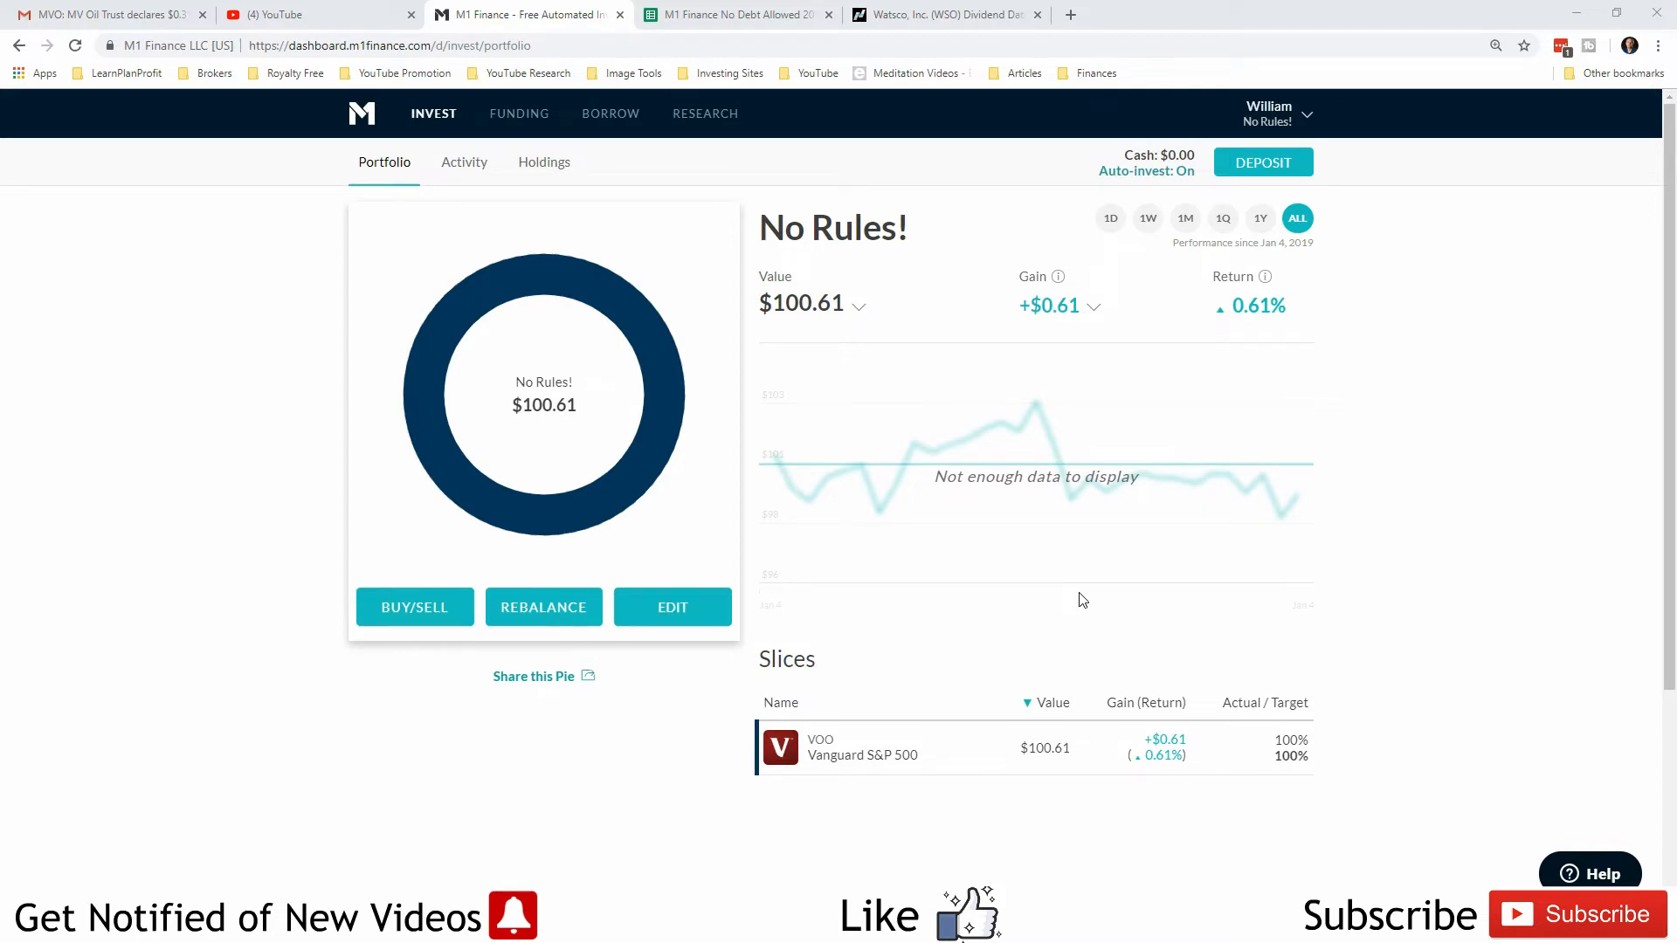
mouse_move(864, 752)
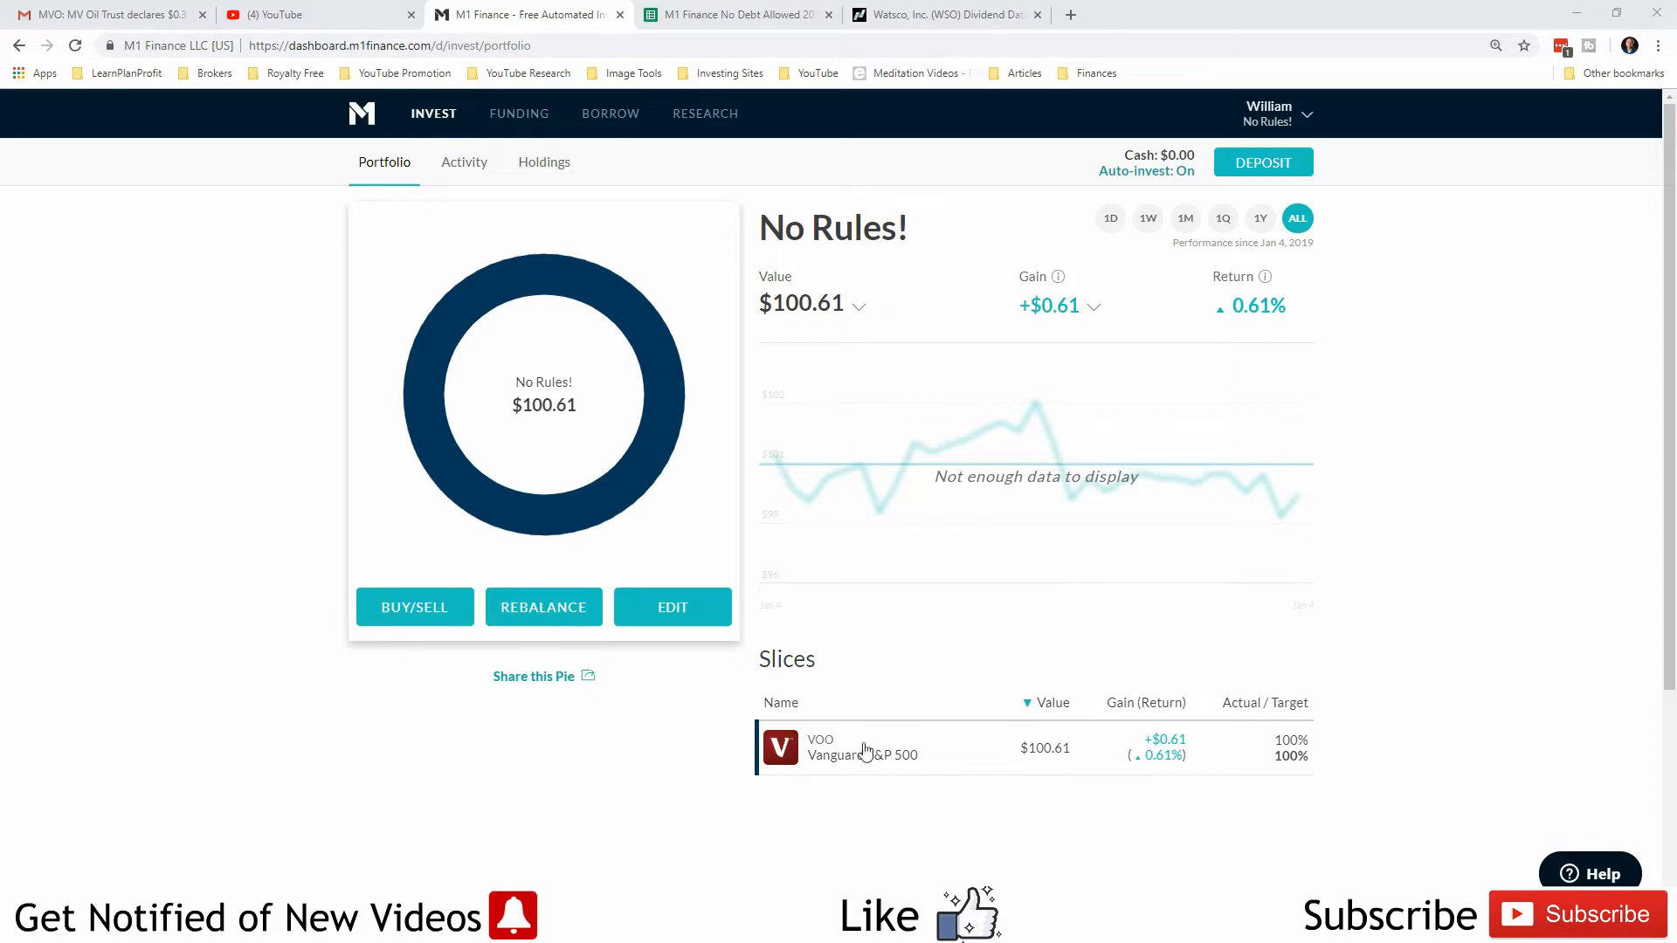
mouse_move(861, 748)
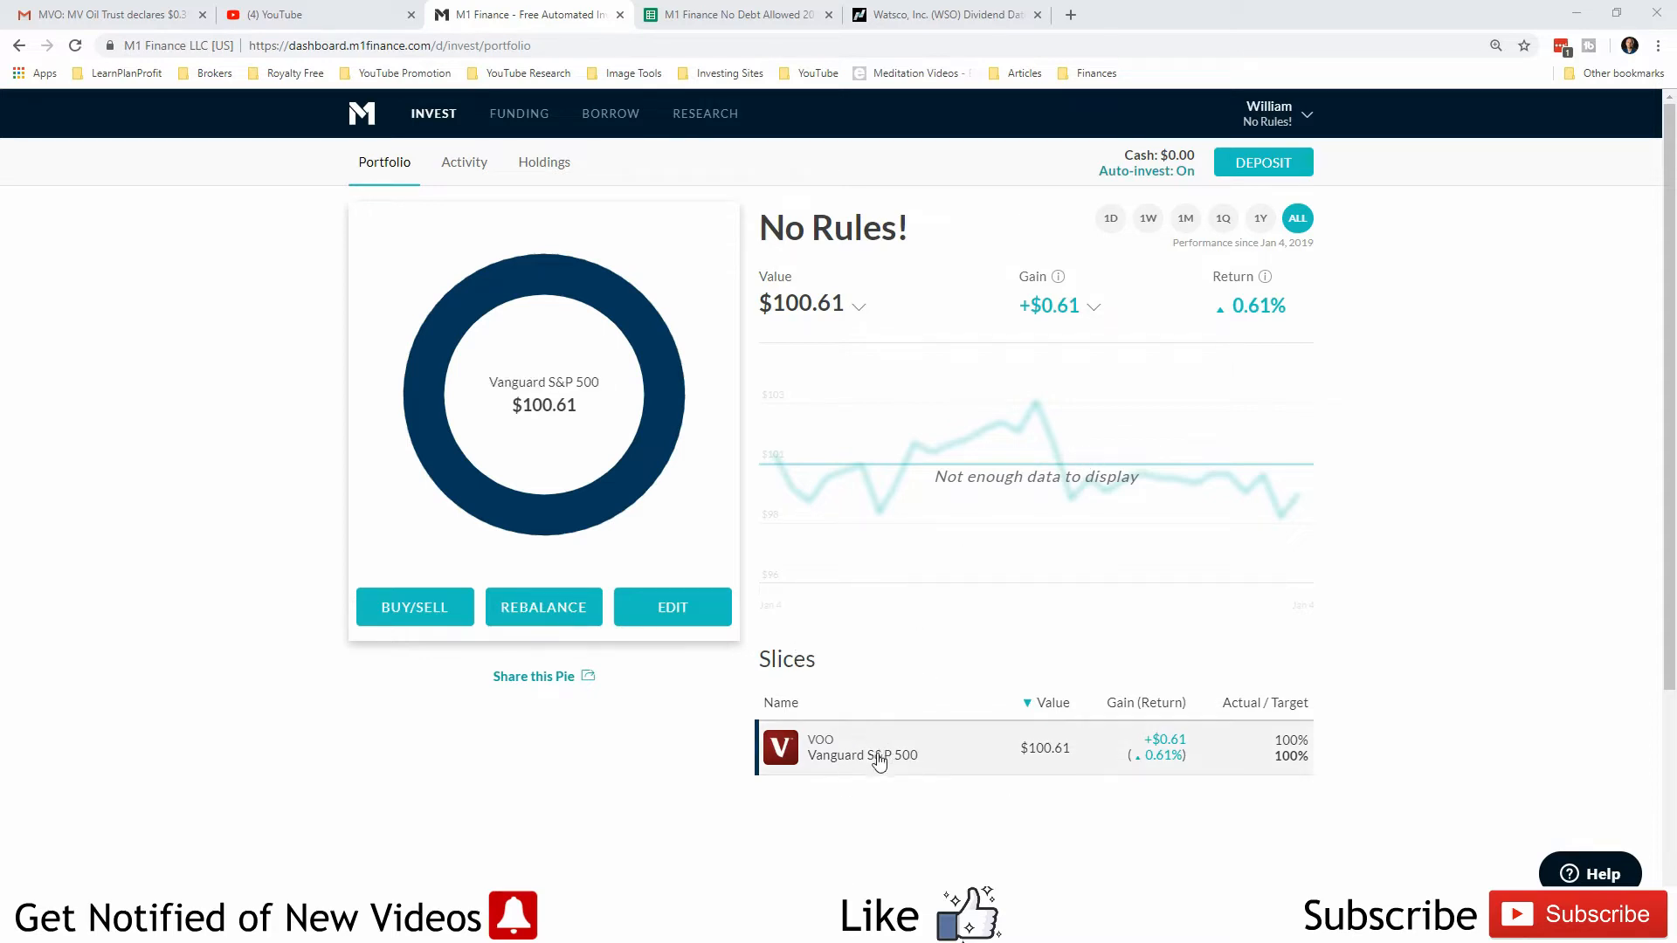
mouse_move(910, 764)
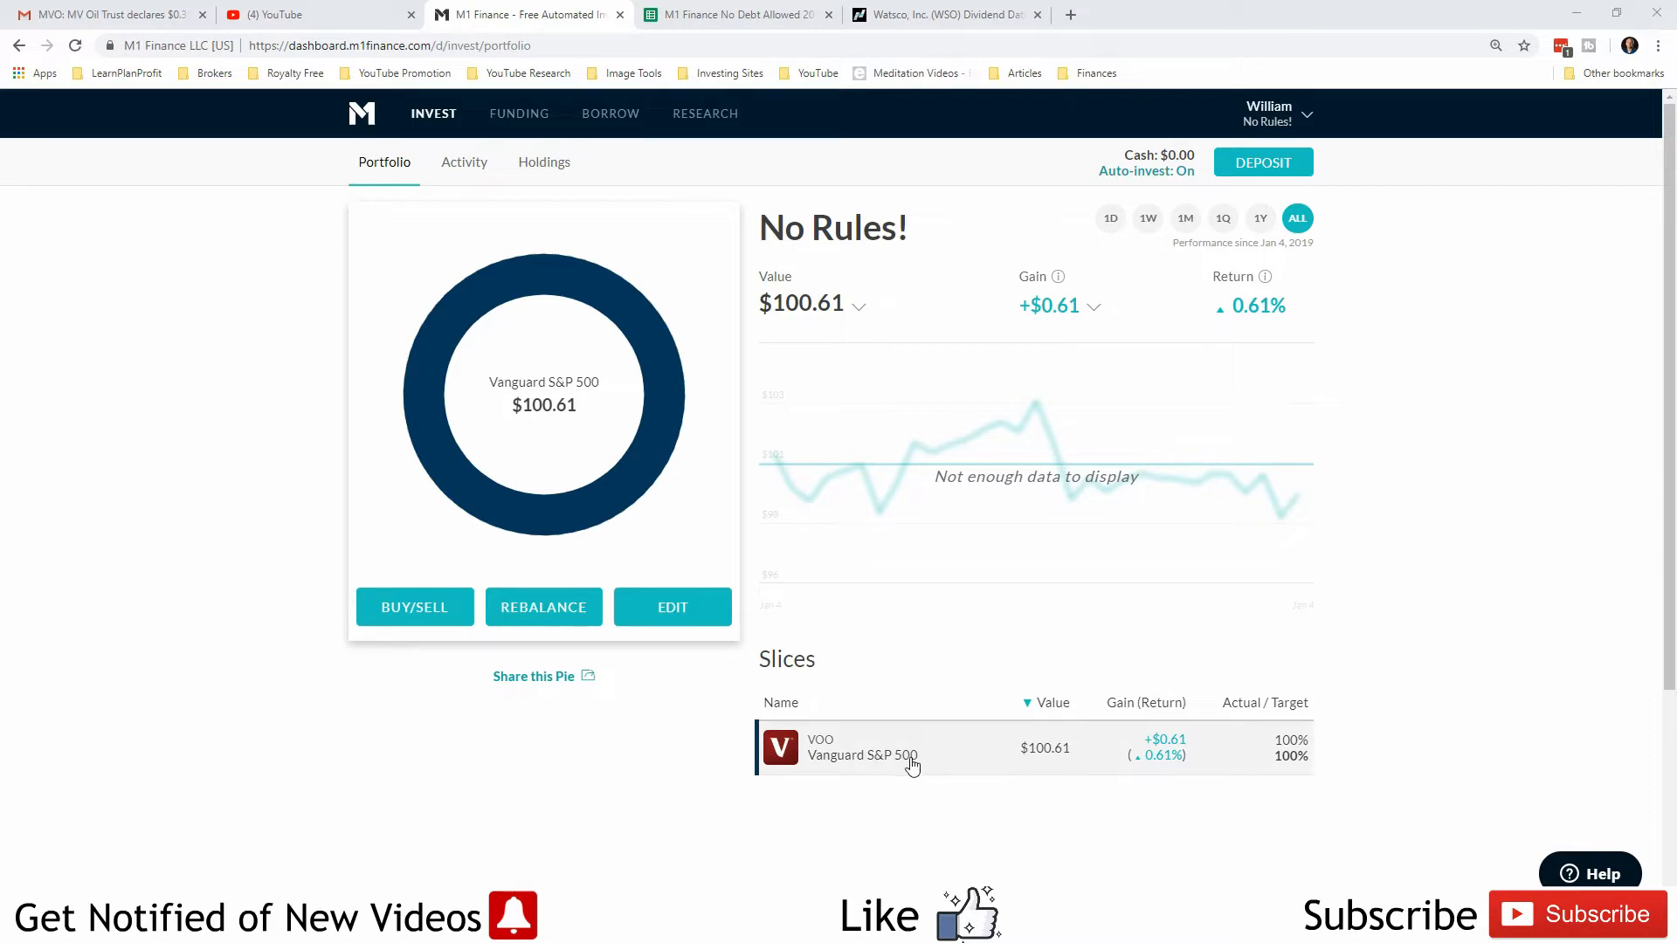
Step: Open the VOO slice and scroll to its price, AUM, expense ratio, dividend yield and news
left_click(885, 748)
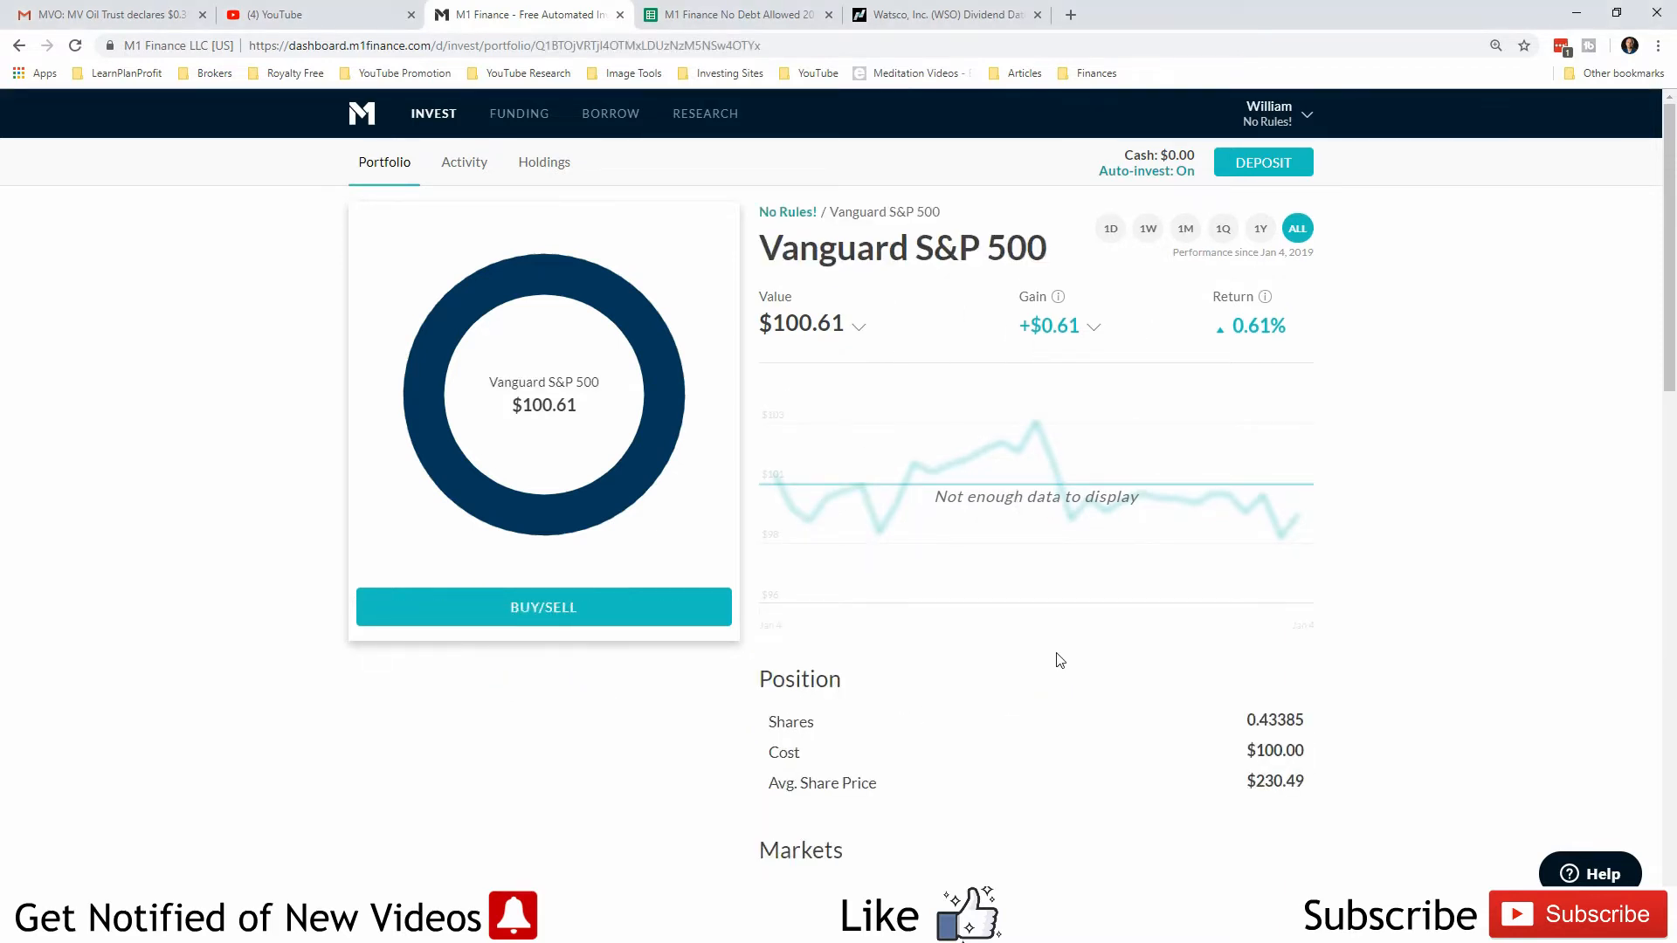
scroll("down", 3)
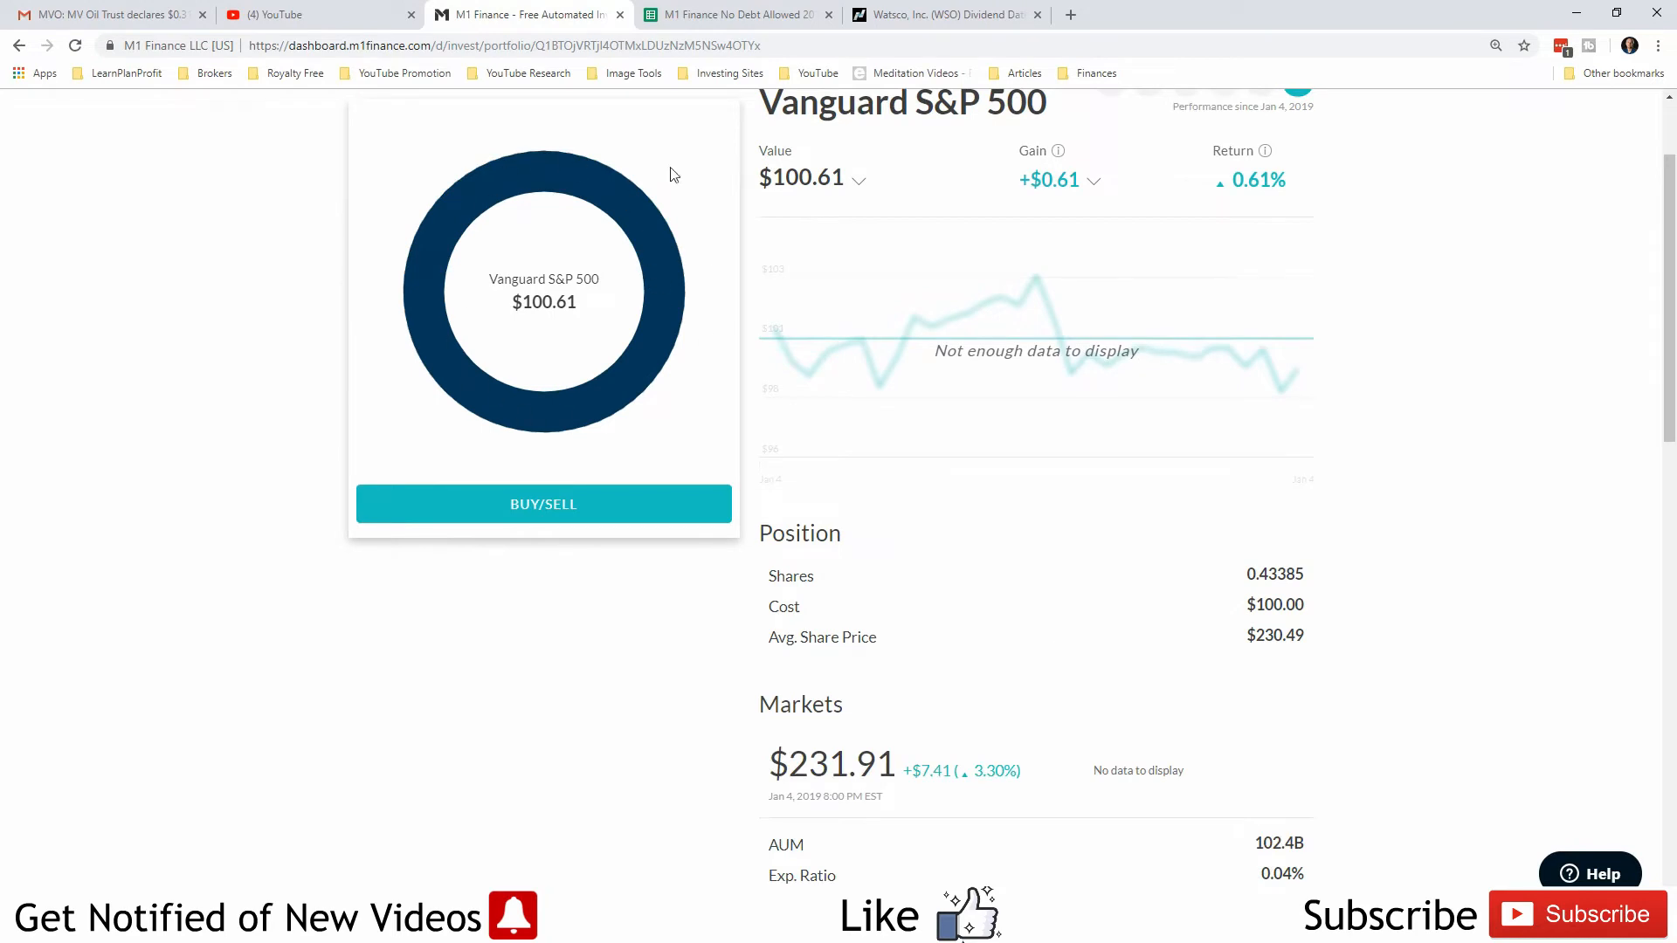
mouse_move(1042, 623)
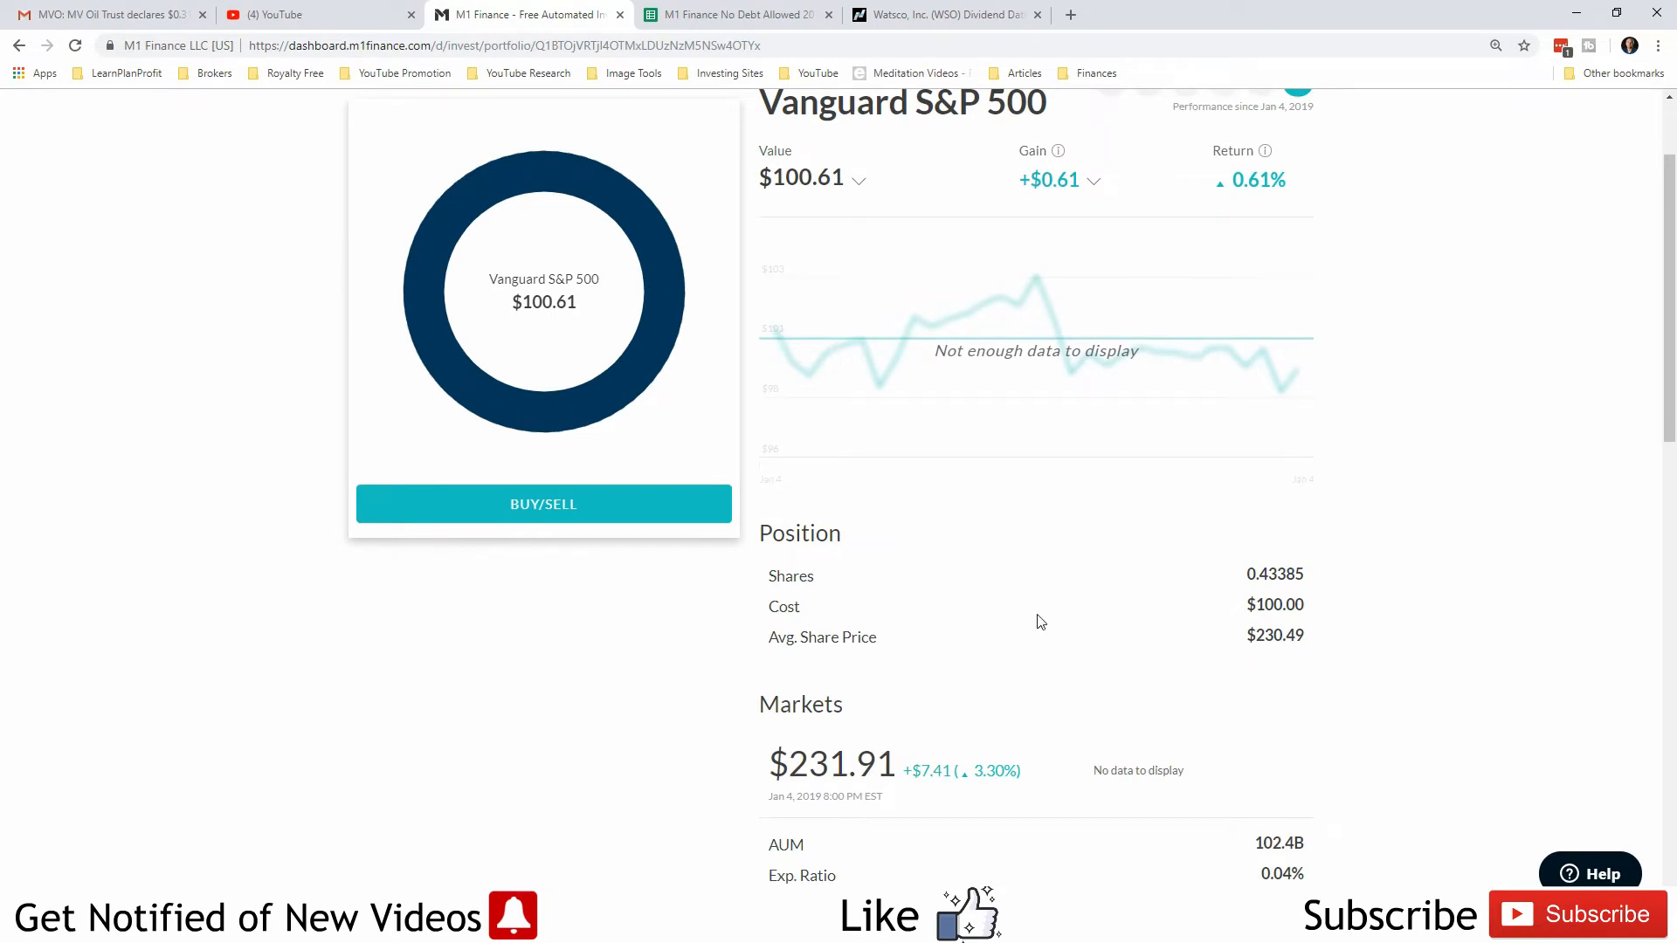
scroll("down", 3)
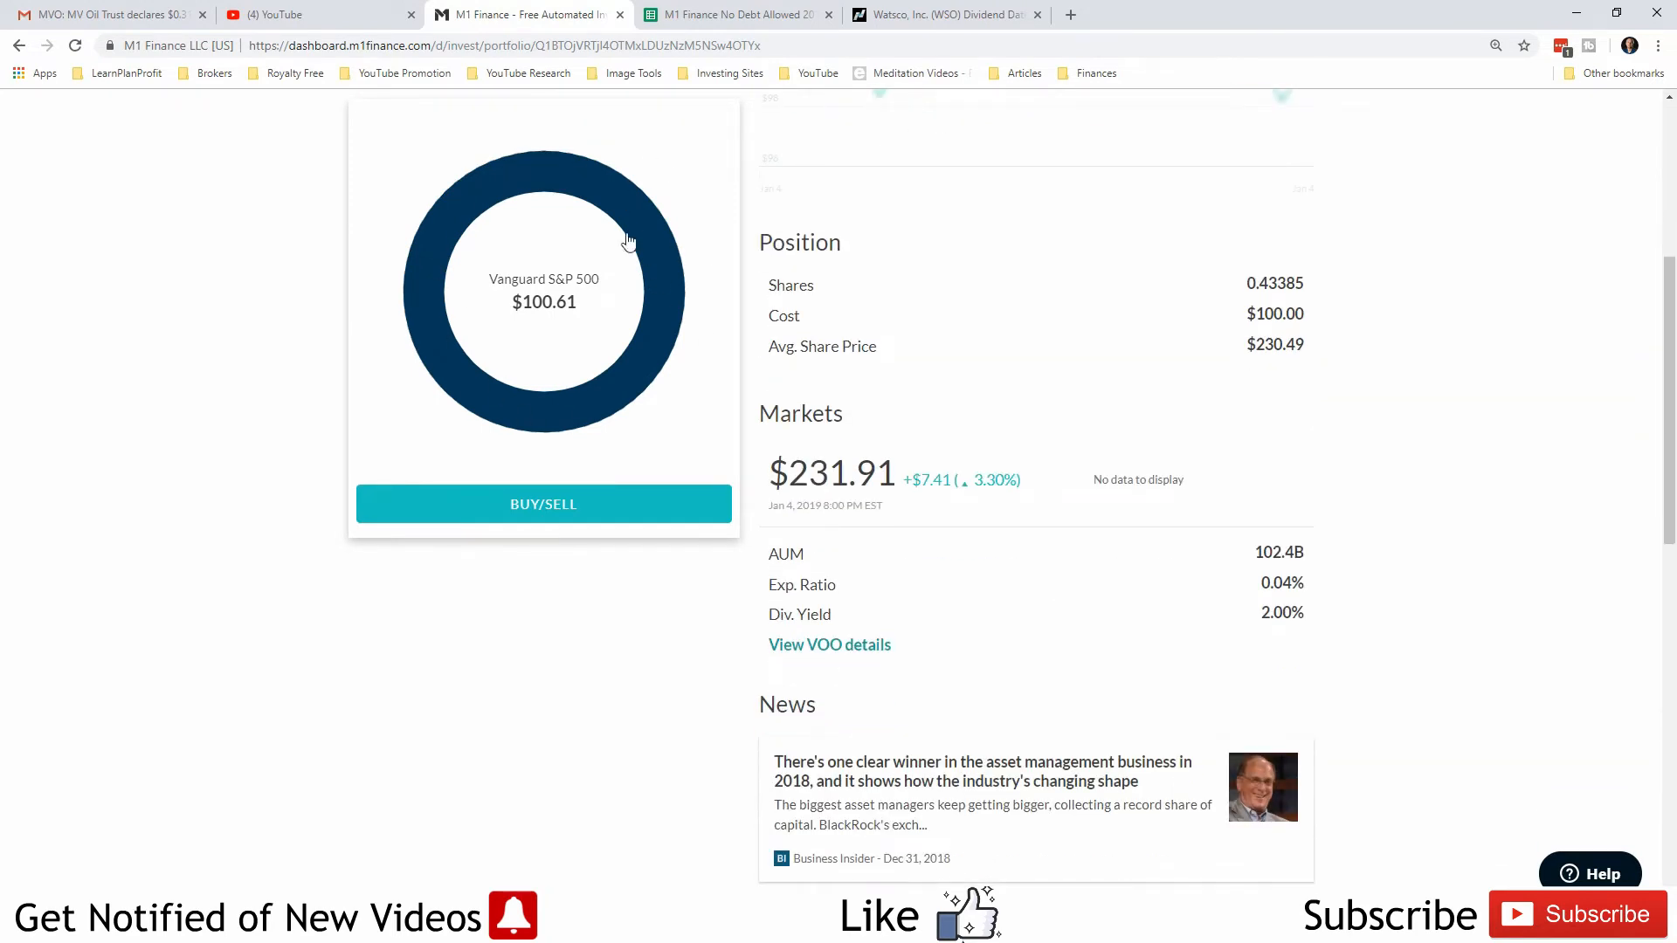
mouse_move(591, 421)
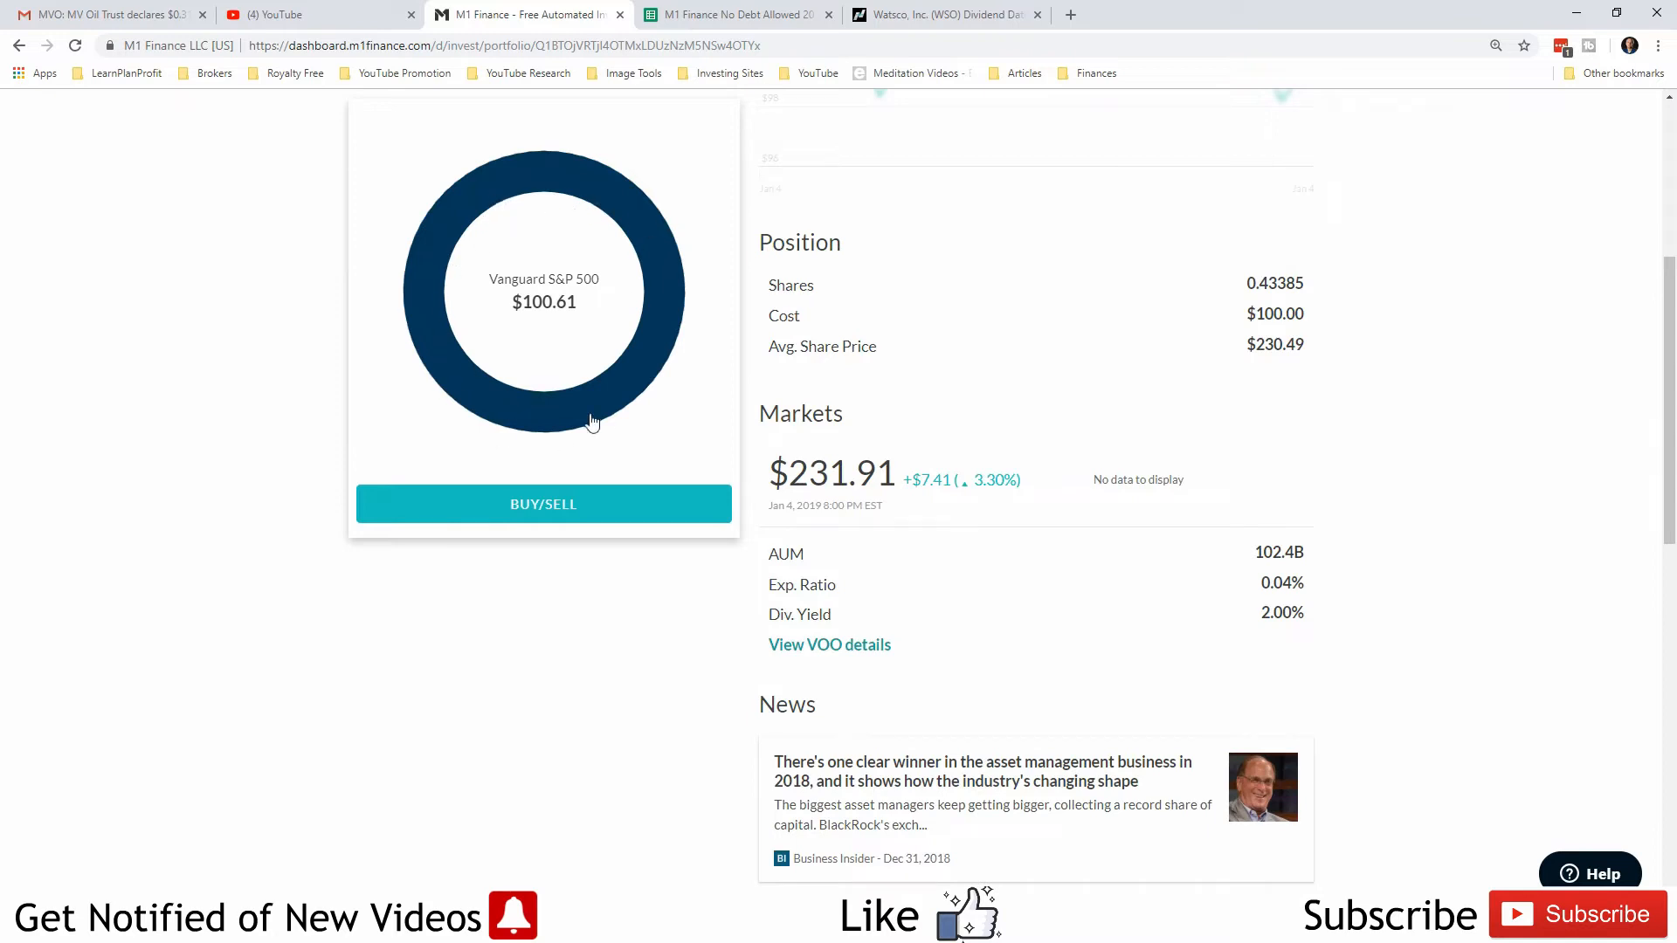
mouse_move(1124, 586)
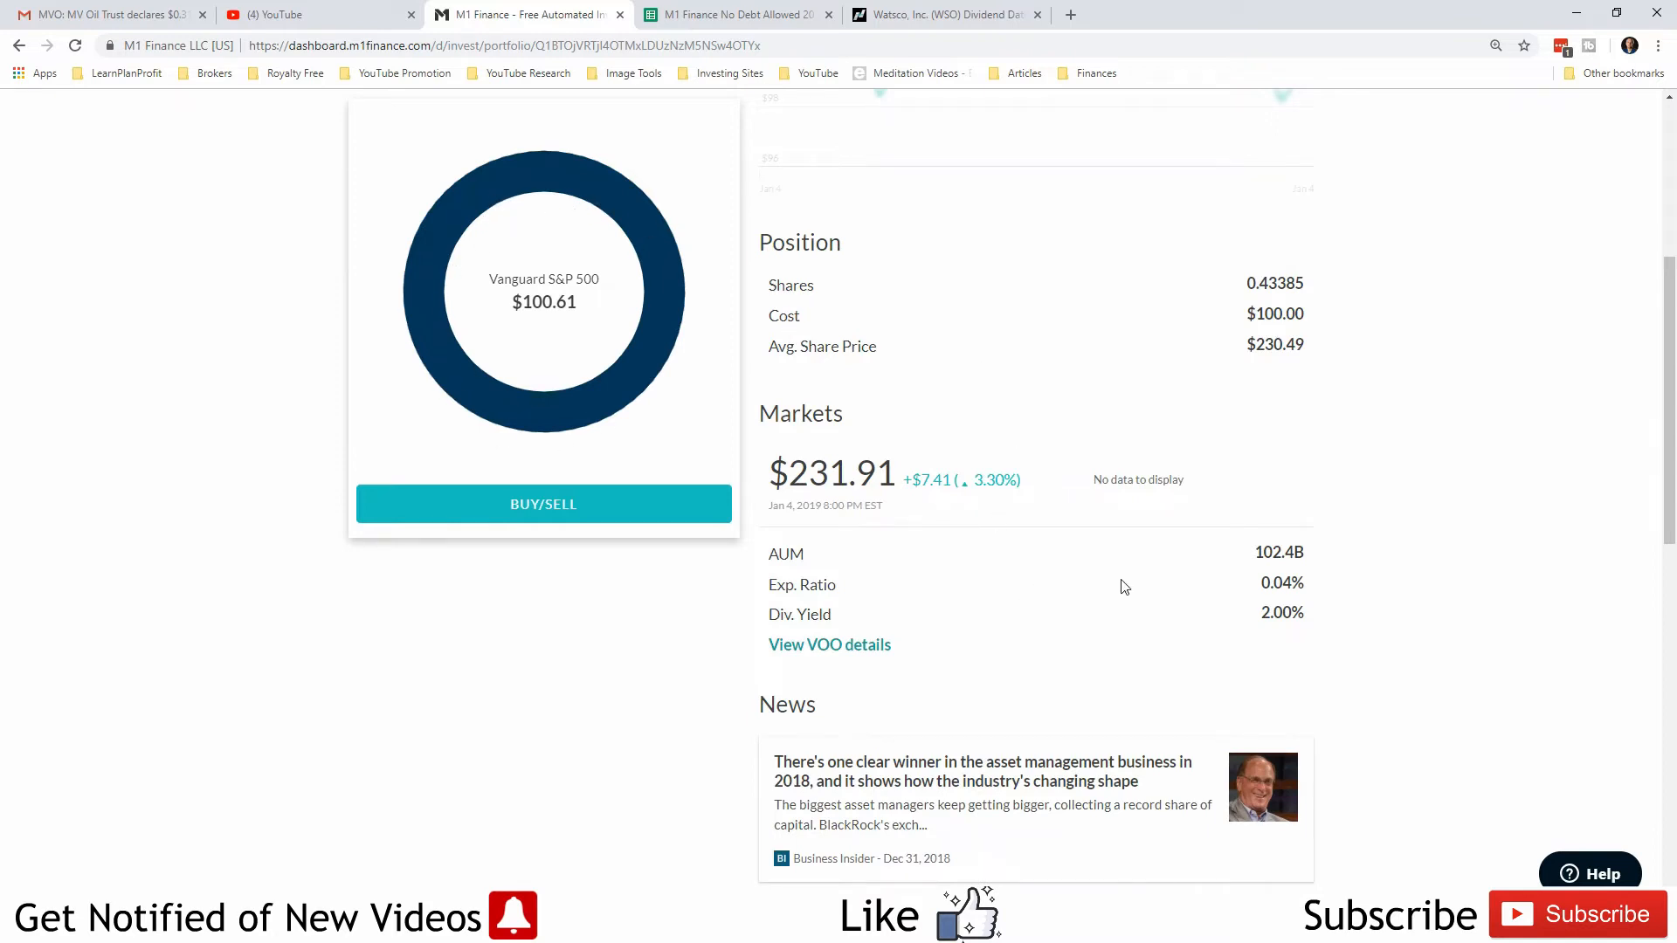
mouse_move(842, 605)
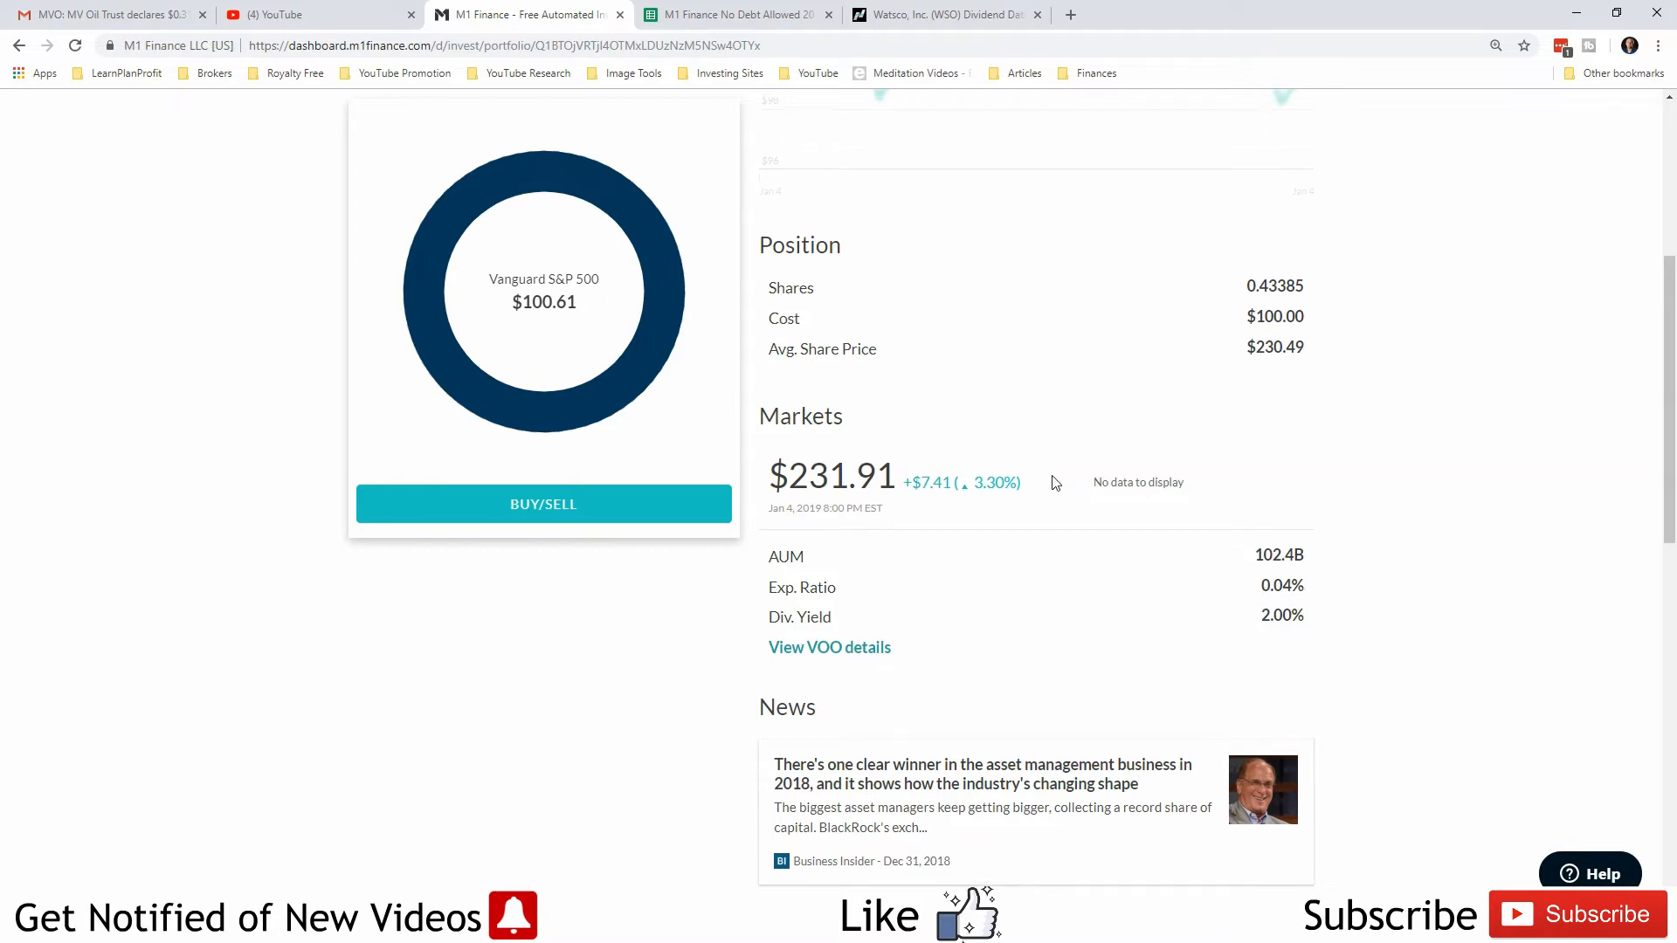
Step: Go back to the No Rules! portfolio, with VOO as its only slice at 100%
left_click(19, 45)
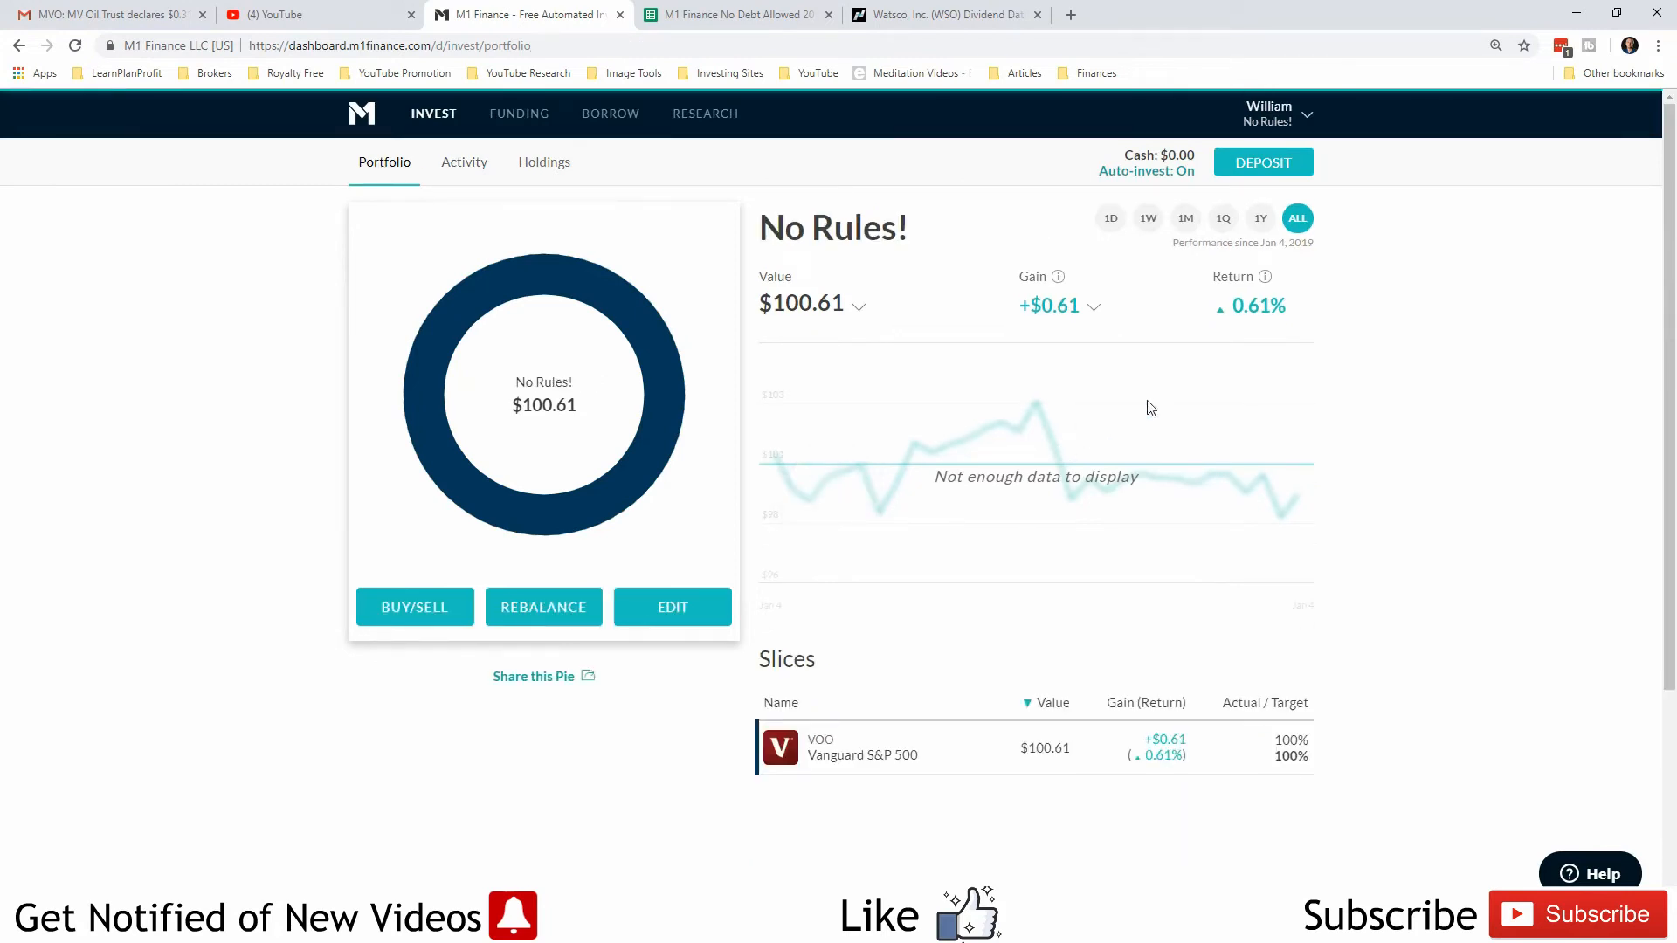
mouse_move(944, 200)
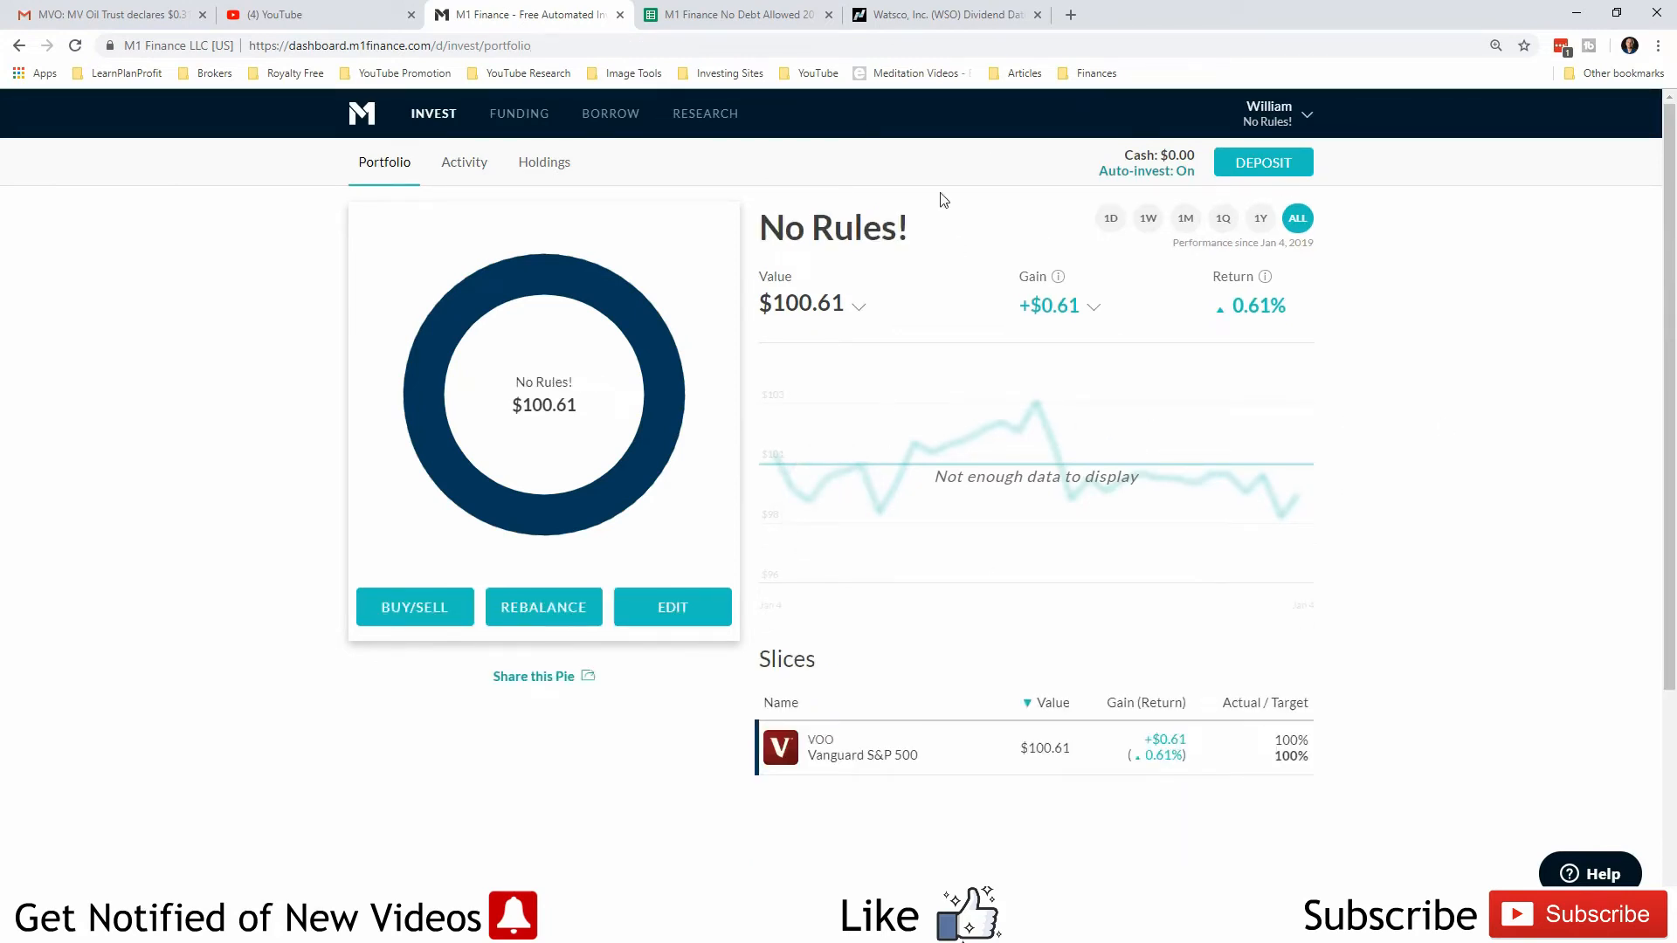
mouse_move(1252, 489)
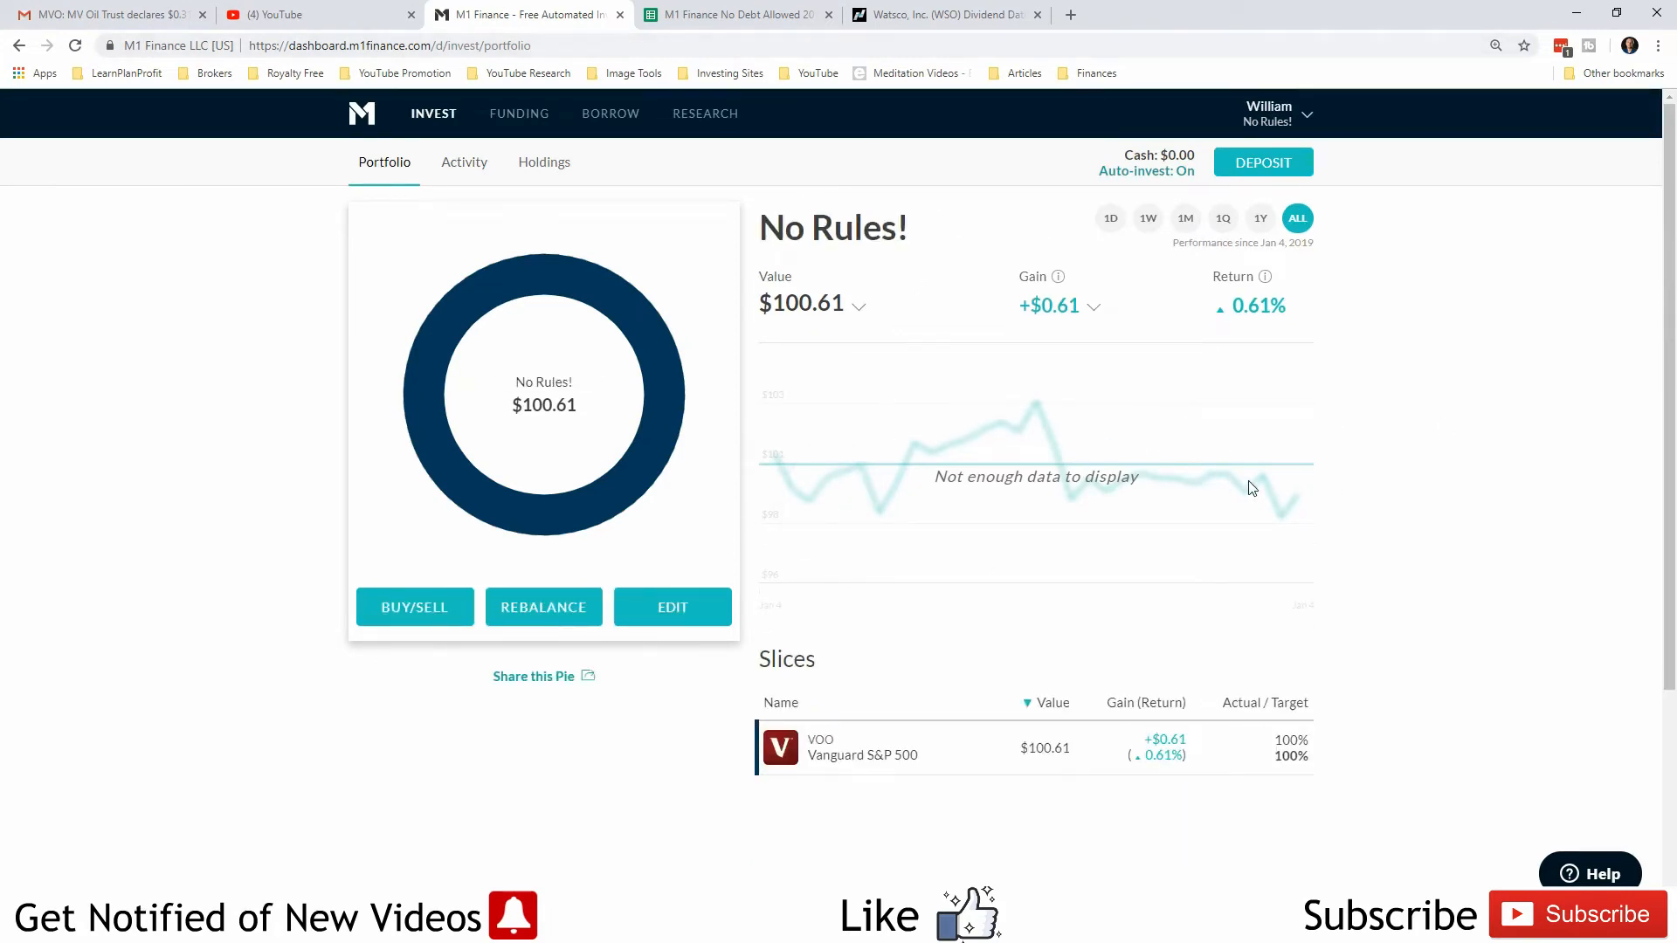
mouse_move(985, 353)
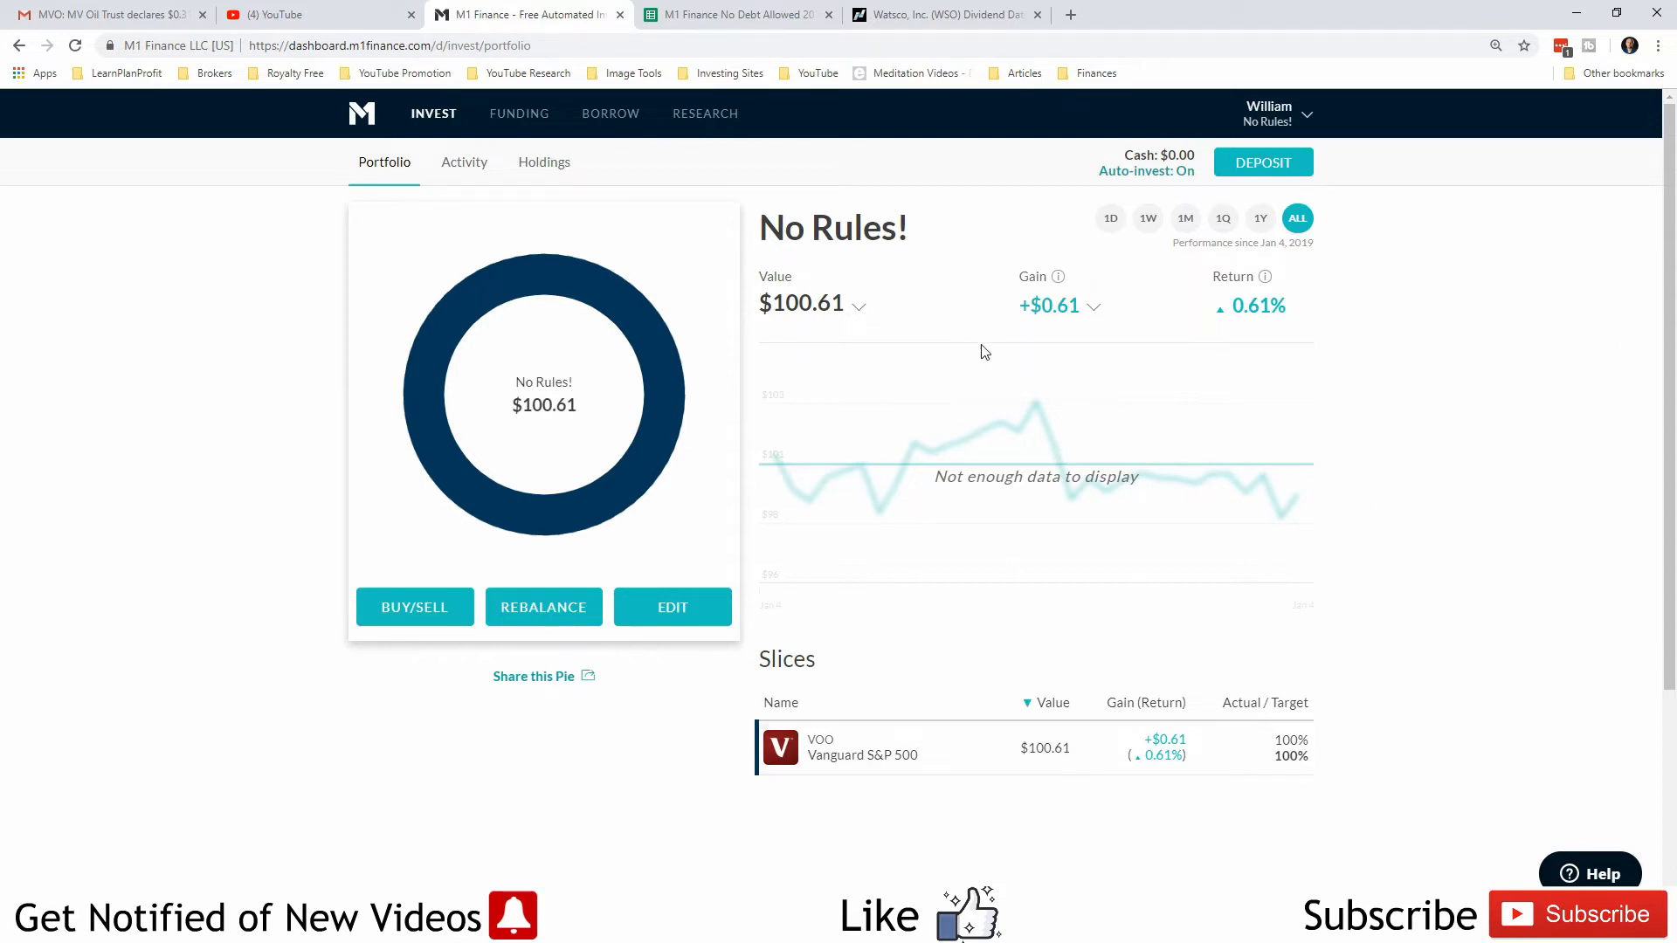
Step: Show Trading activity with the one completed $100 deposit
left_click(463, 161)
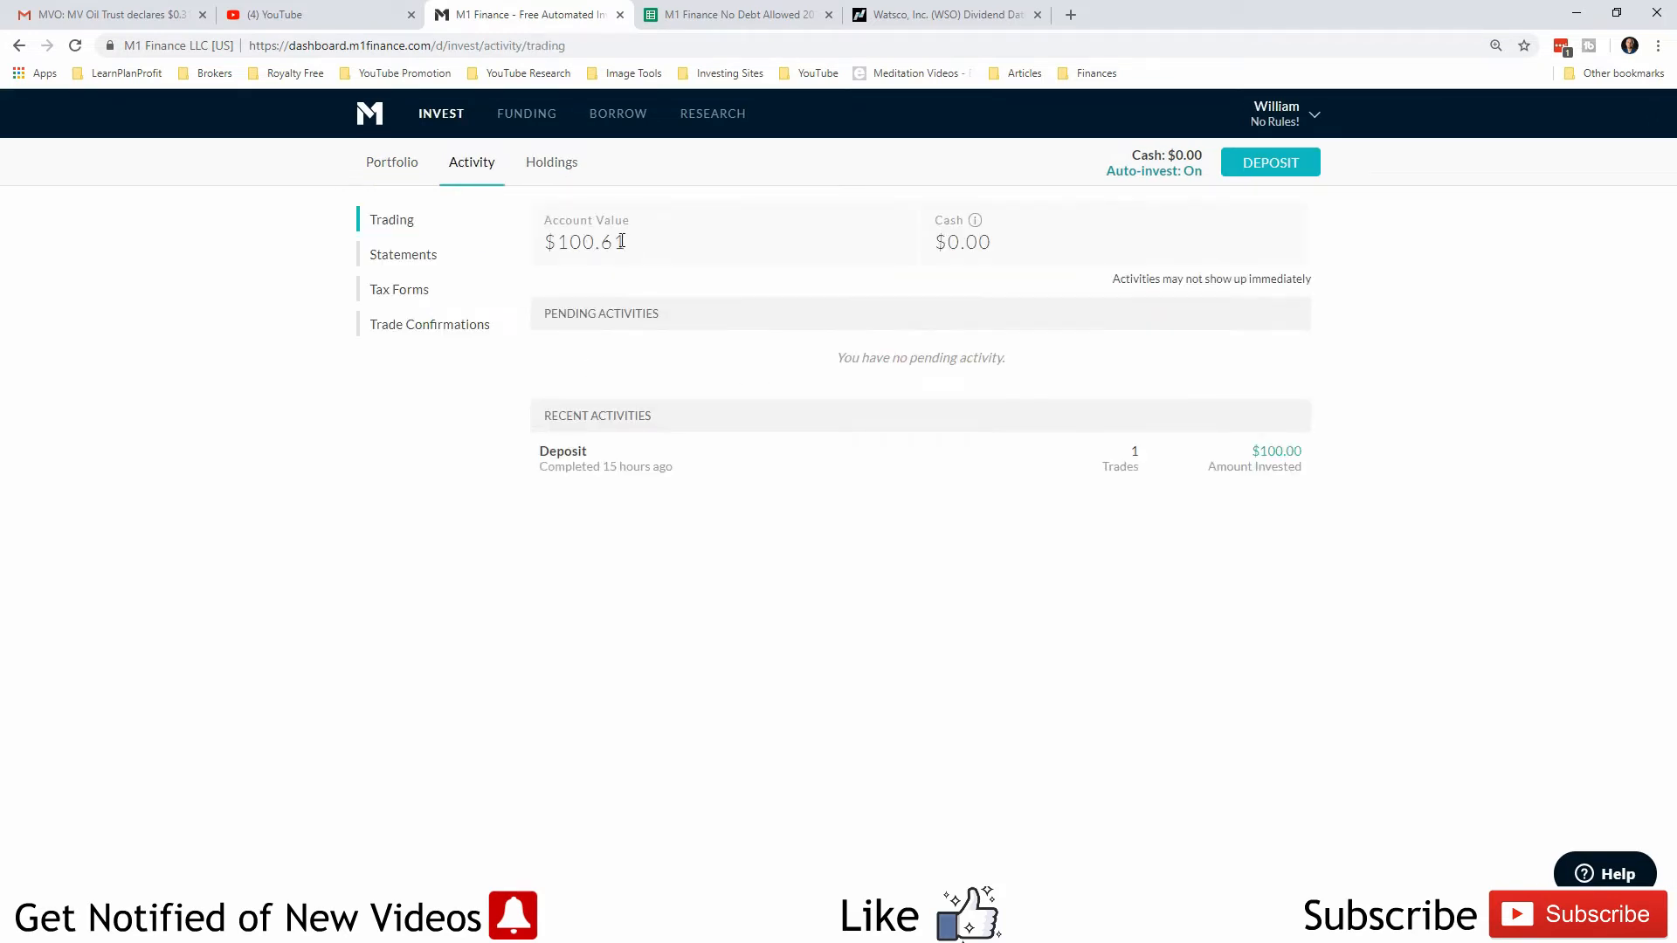
mouse_move(604, 263)
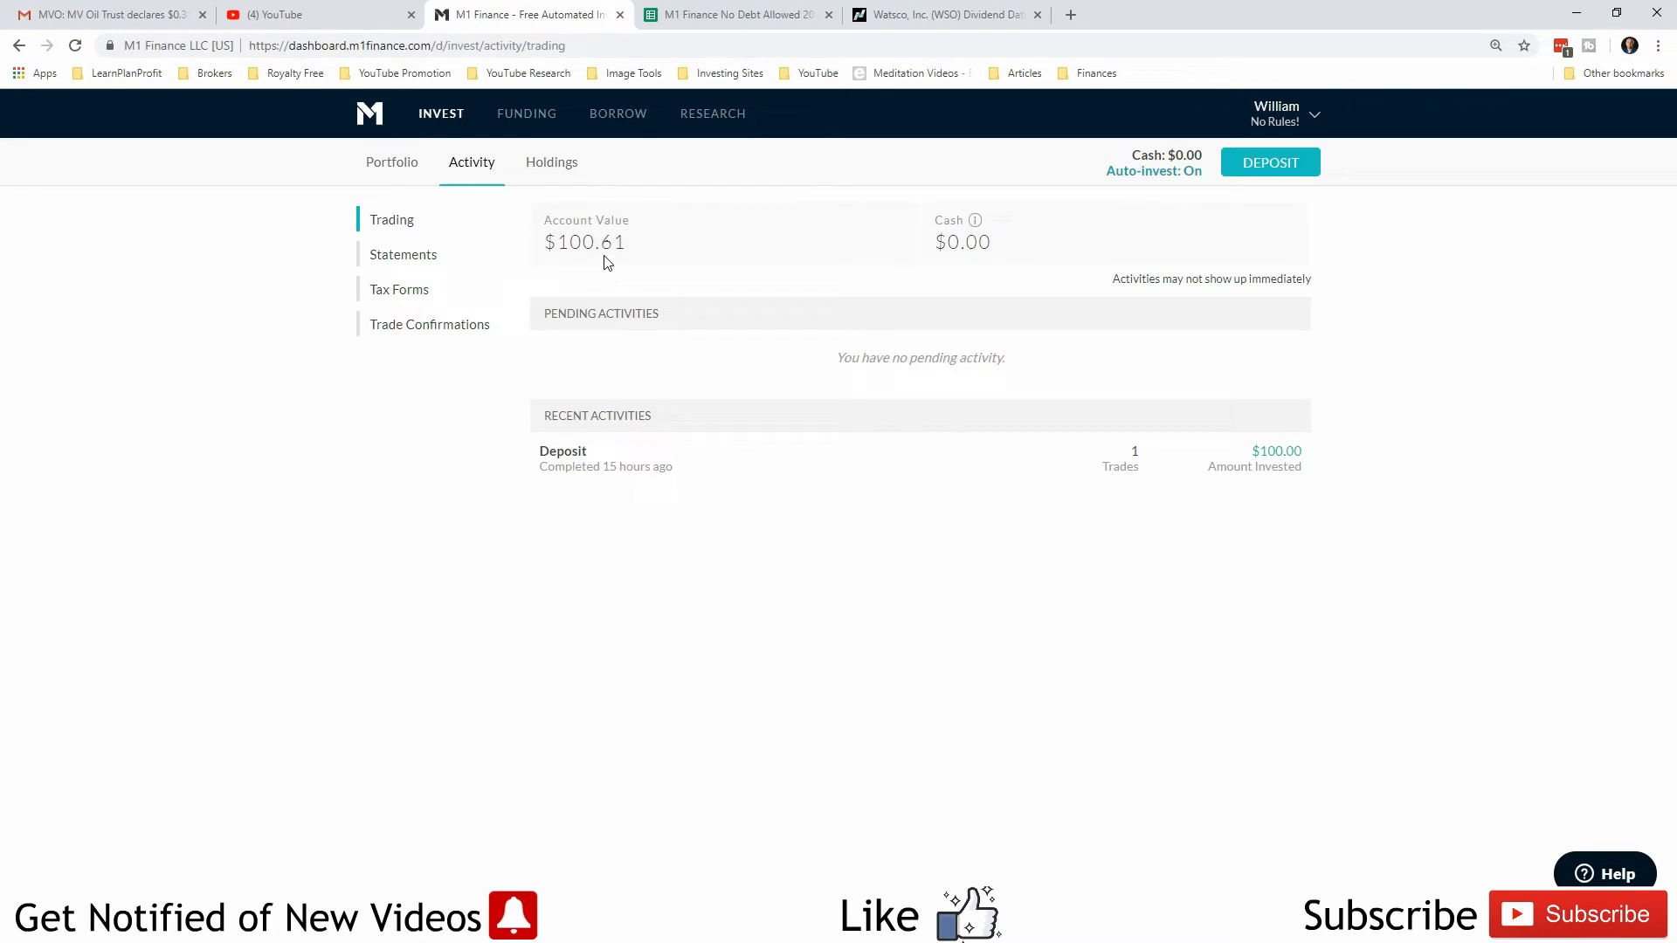
mouse_move(641, 257)
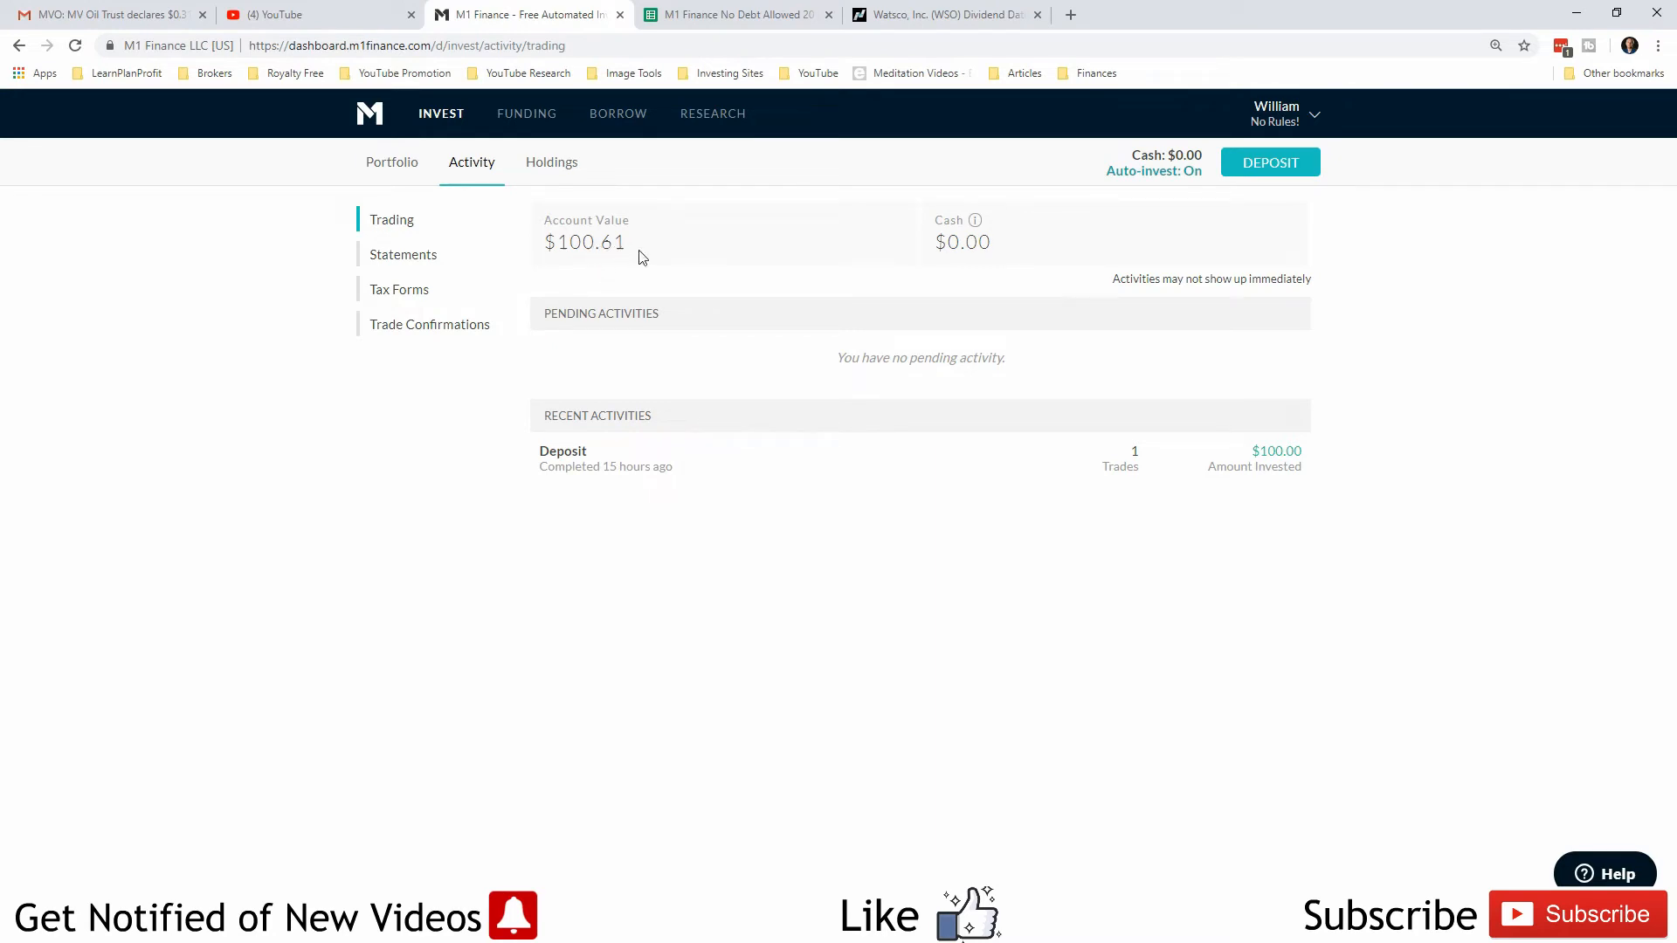
mouse_move(824, 123)
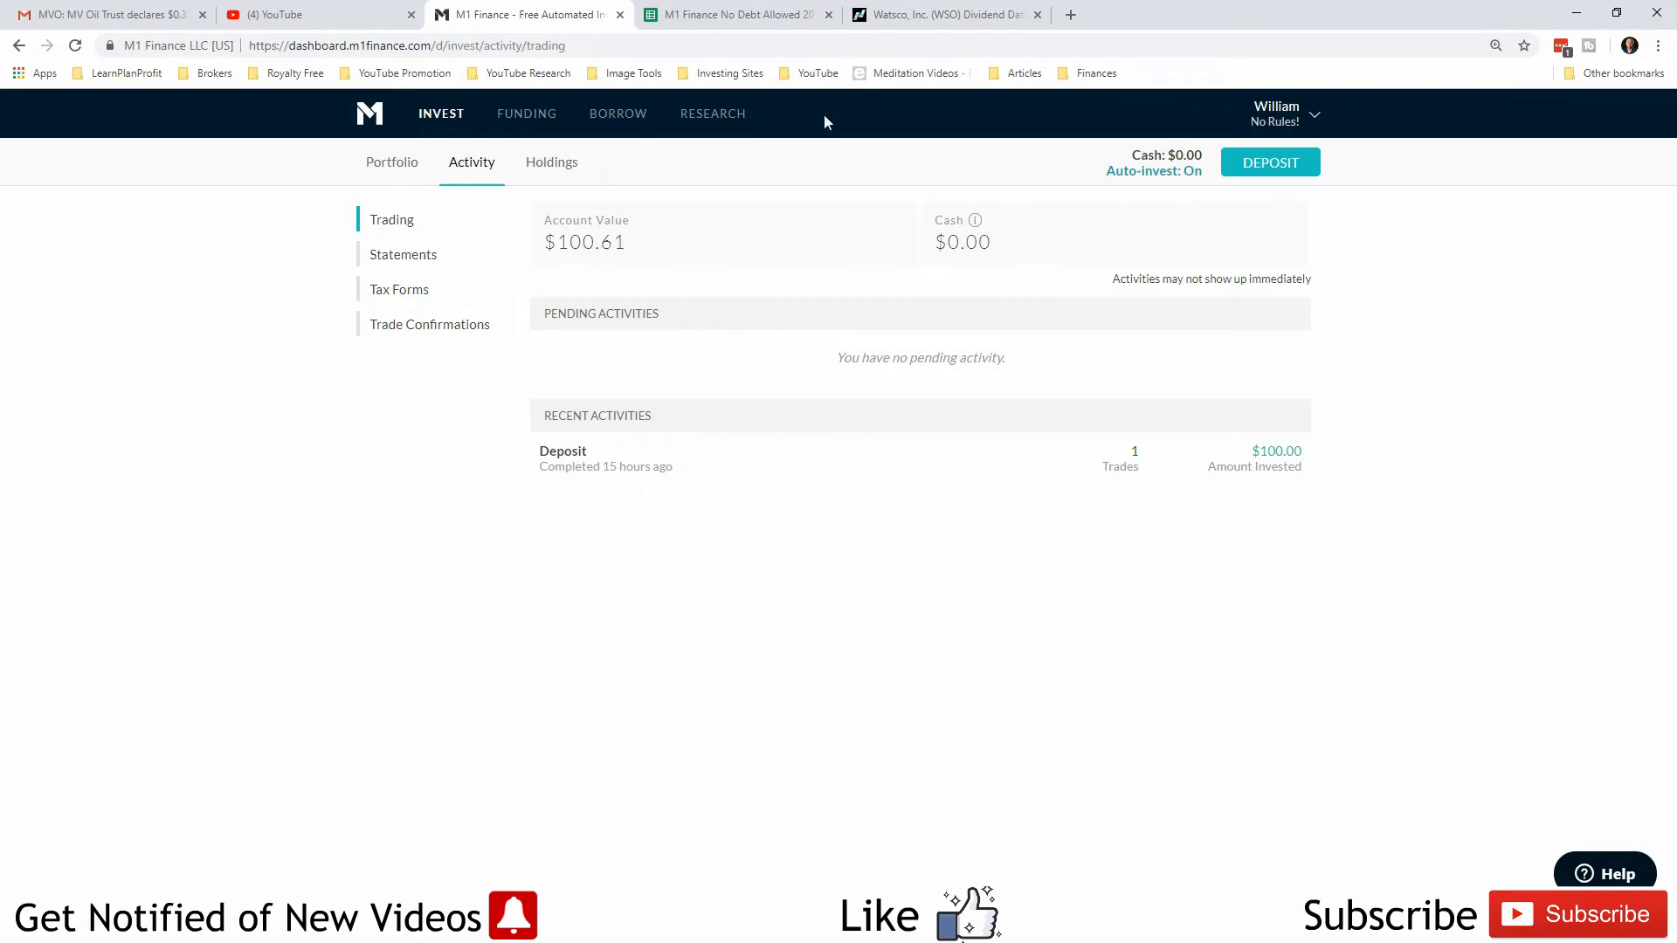
left_click(733, 14)
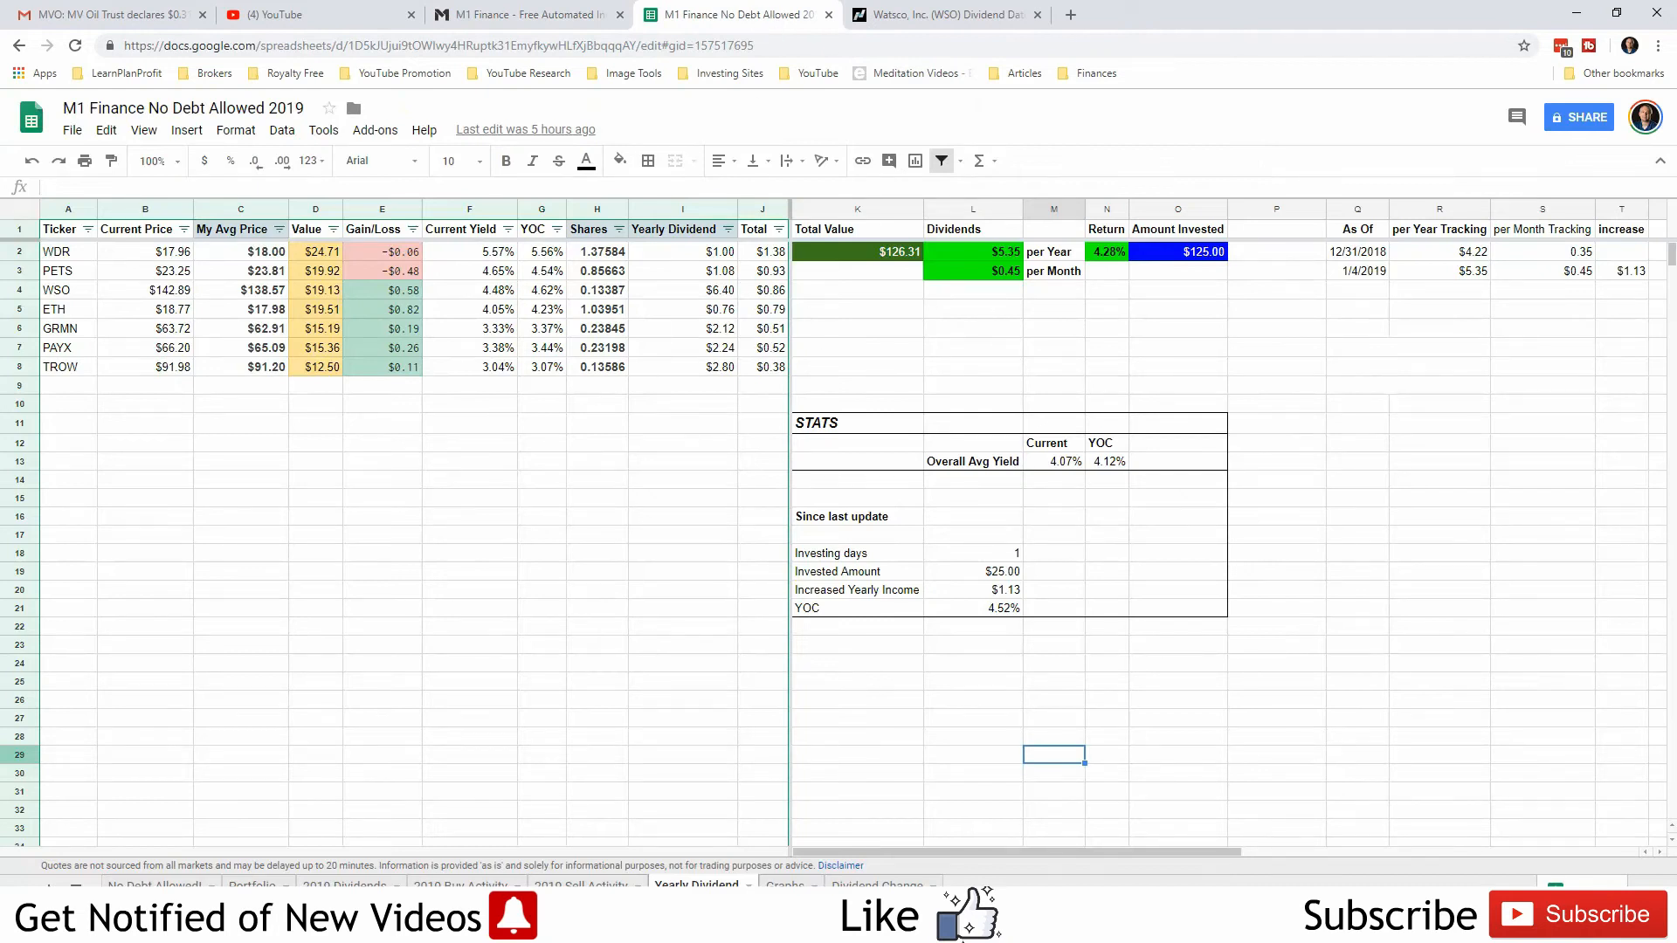
left_click(735, 14)
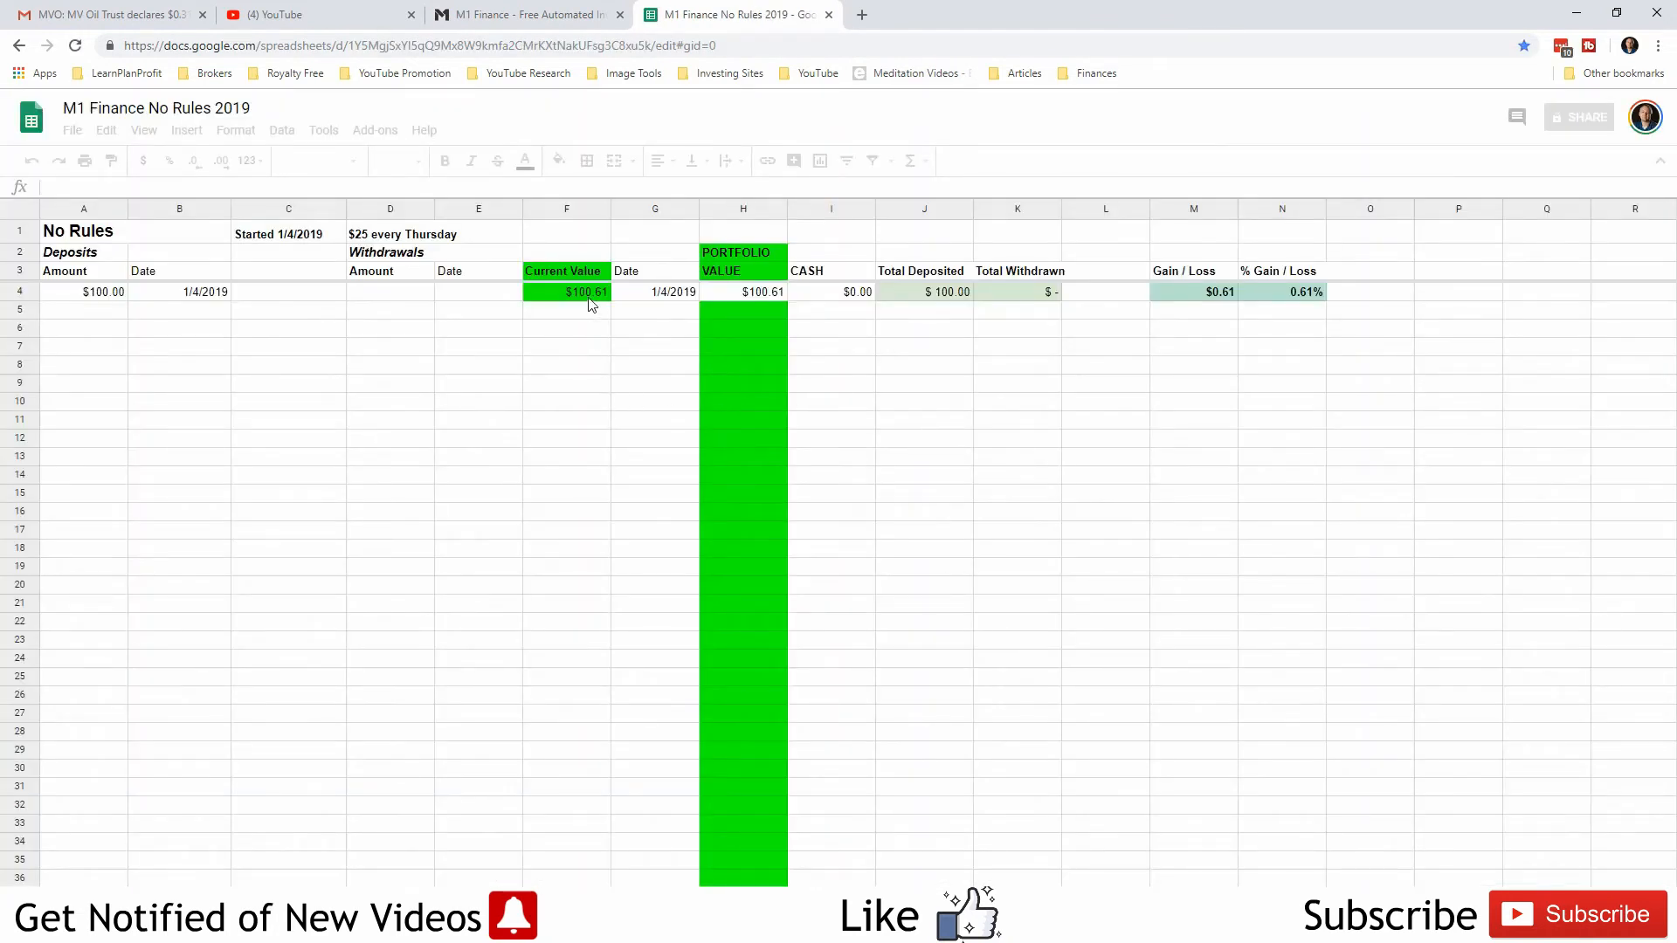
left_click(566, 294)
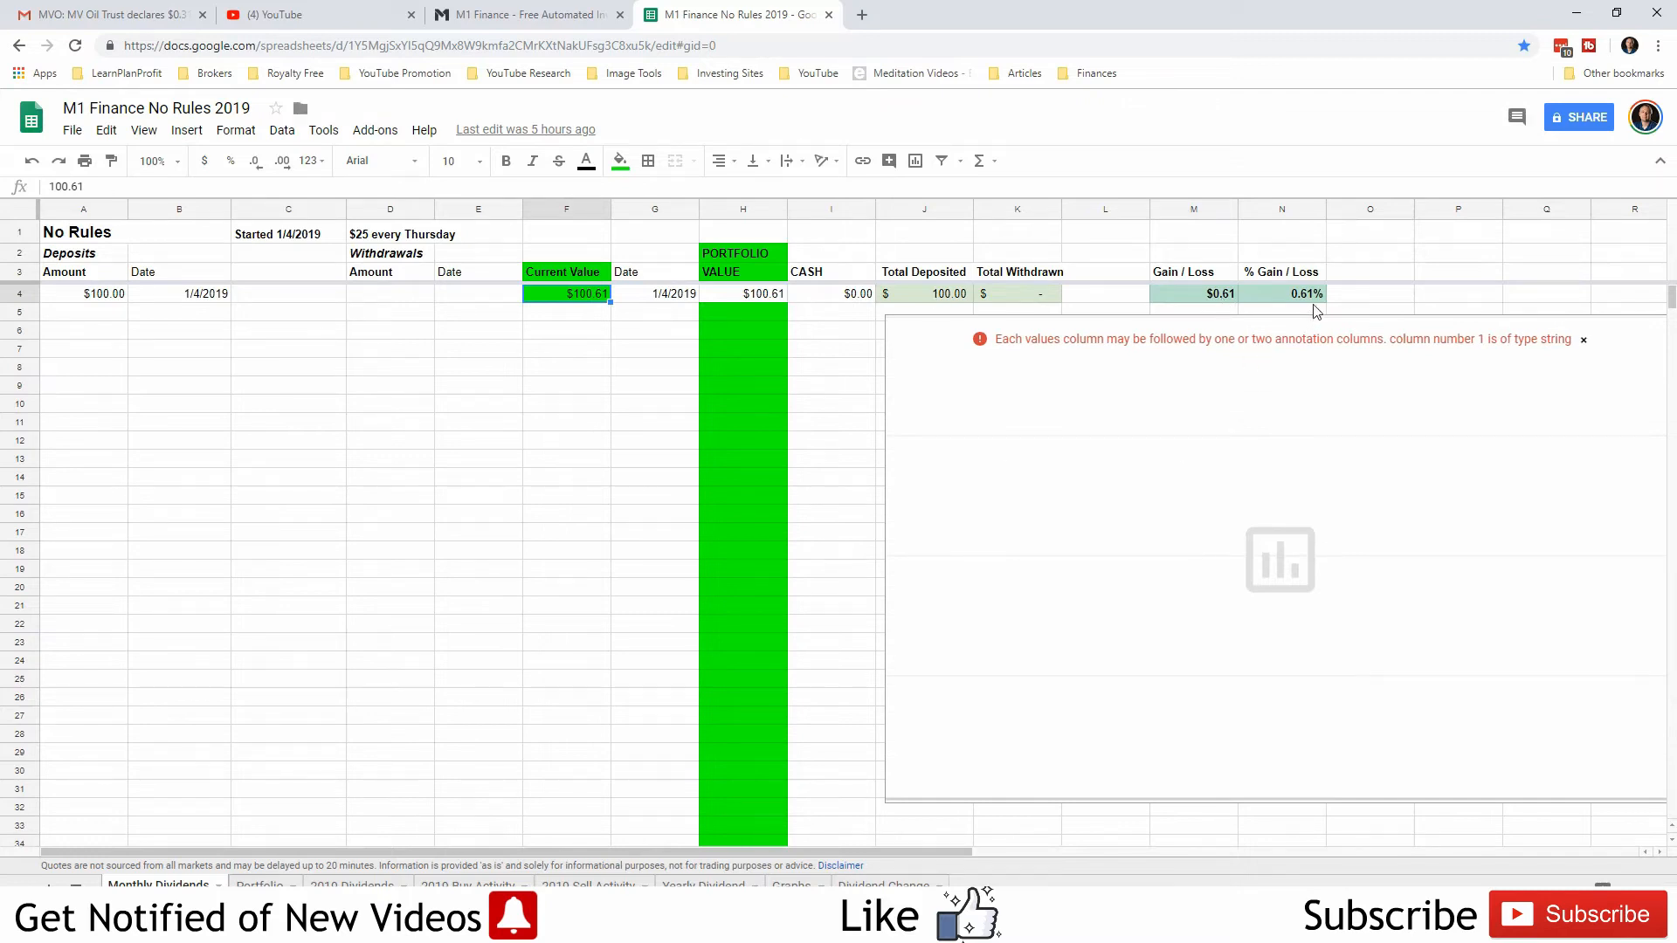
mouse_move(371, 856)
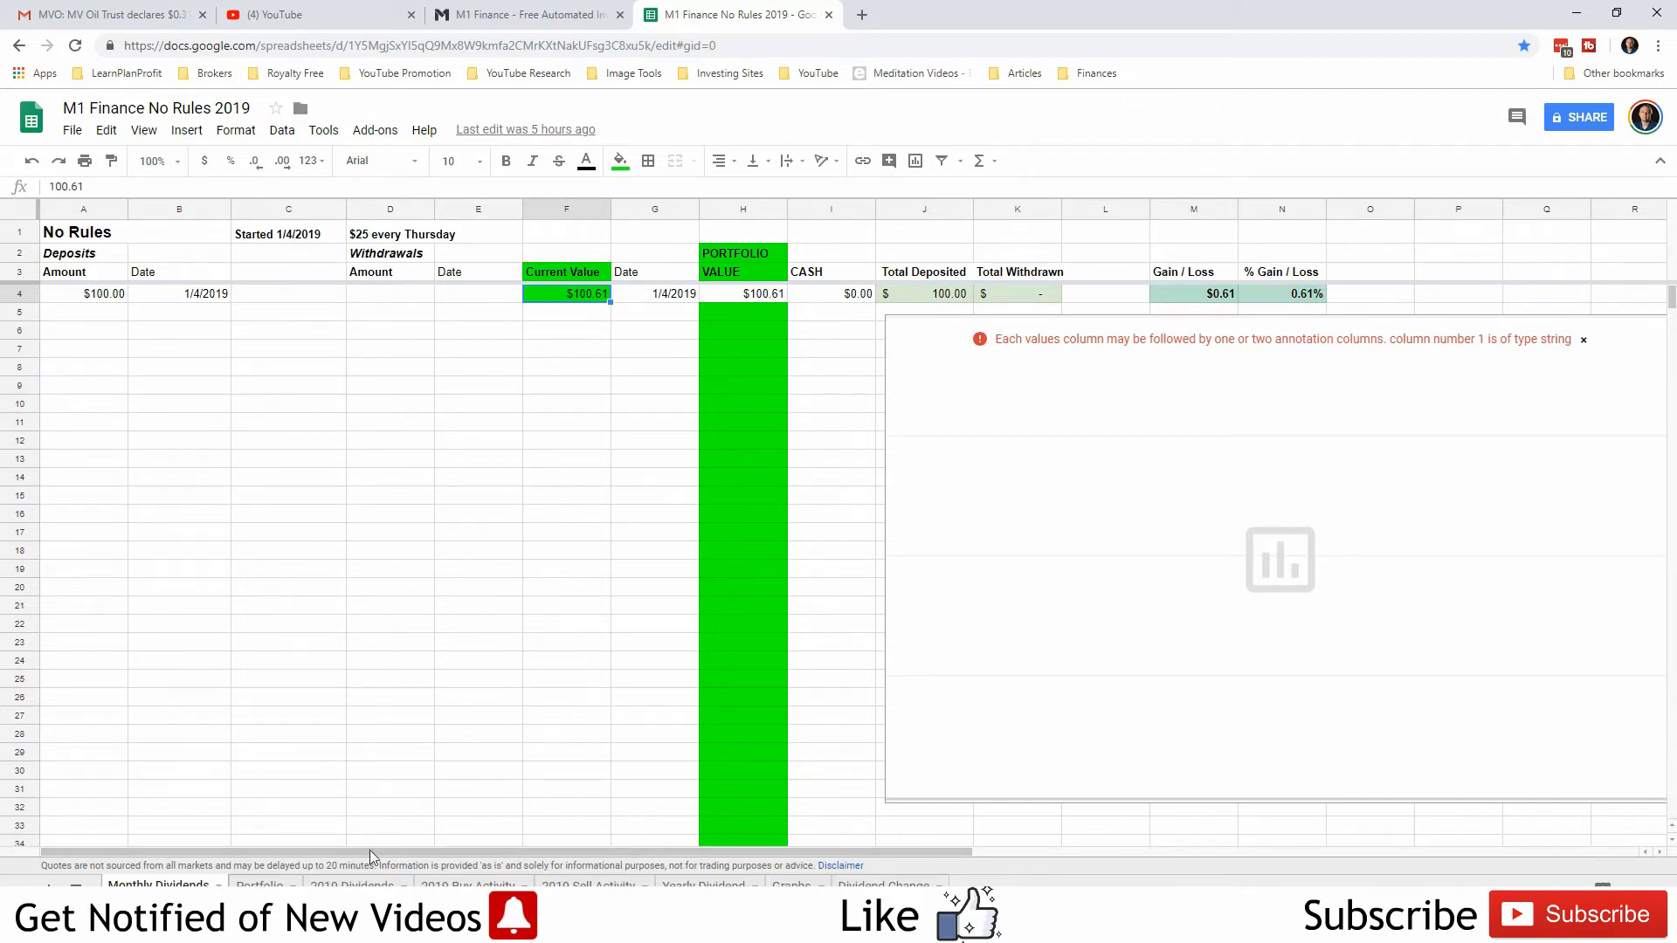
left_click(352, 885)
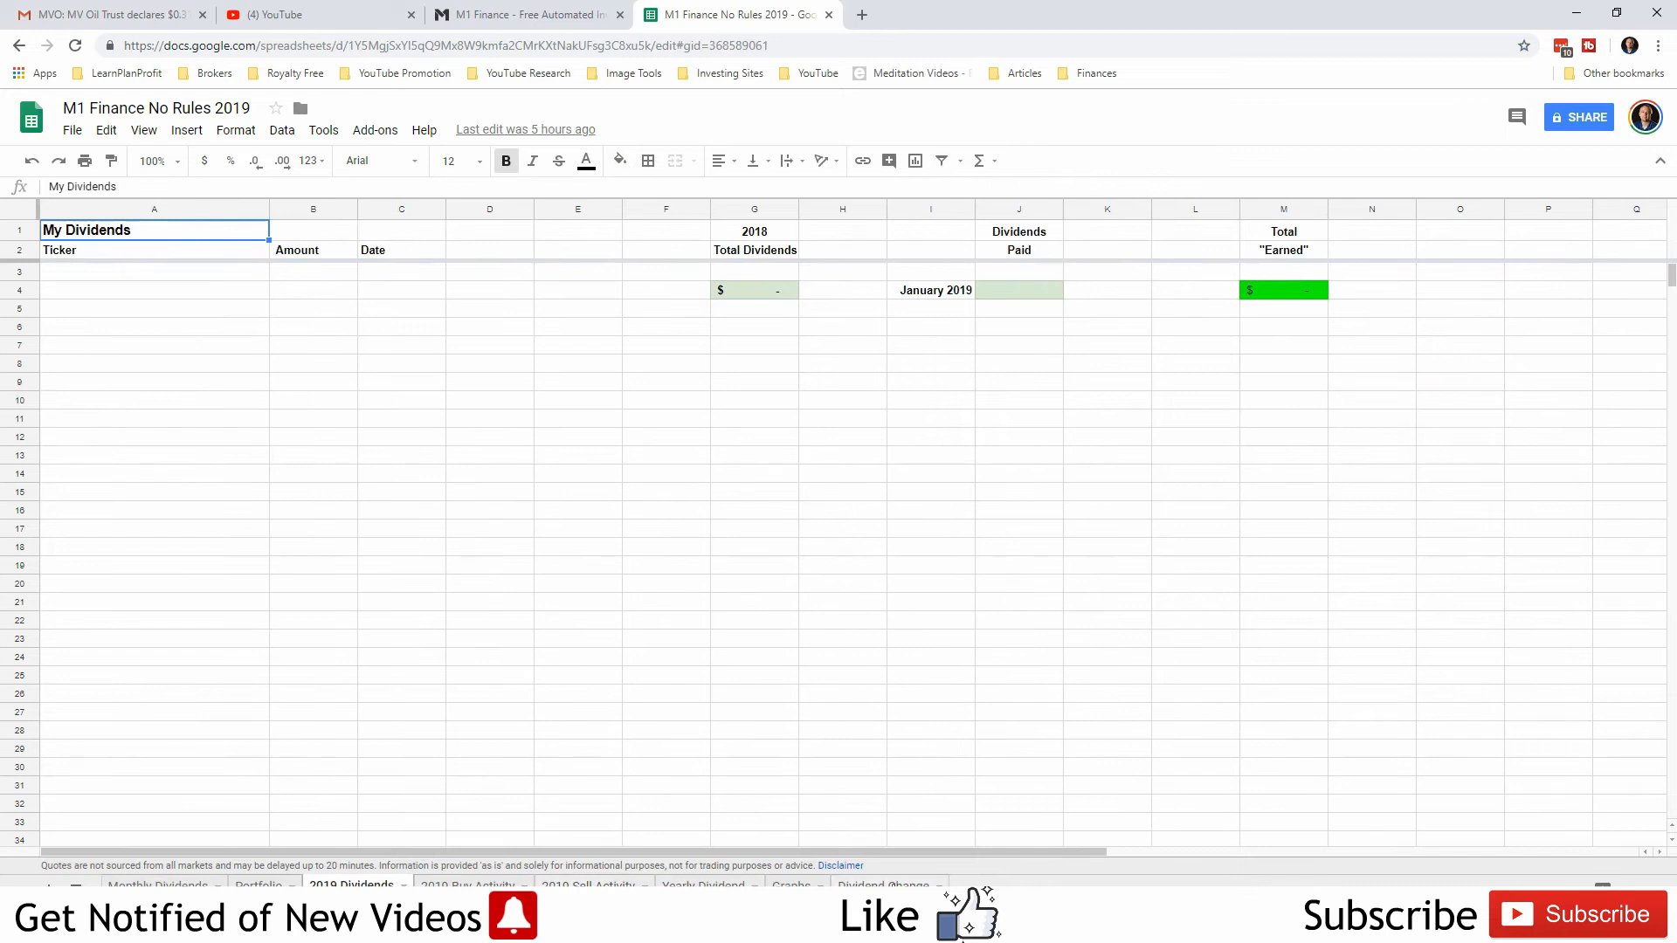
left_click(704, 886)
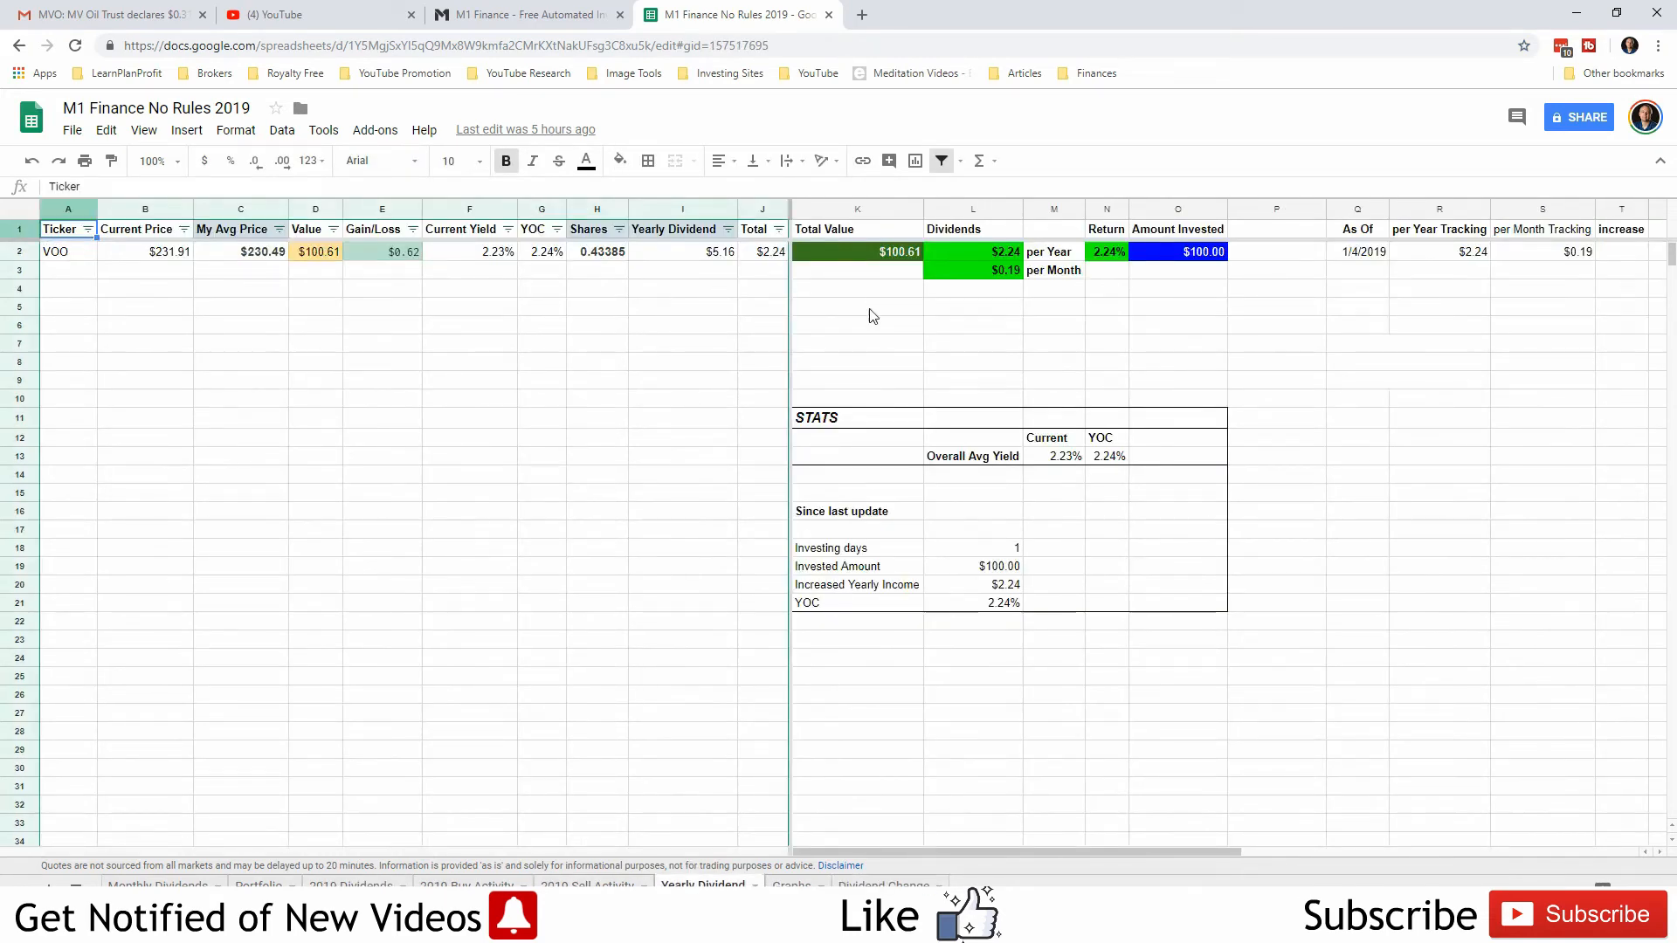
mouse_move(503, 253)
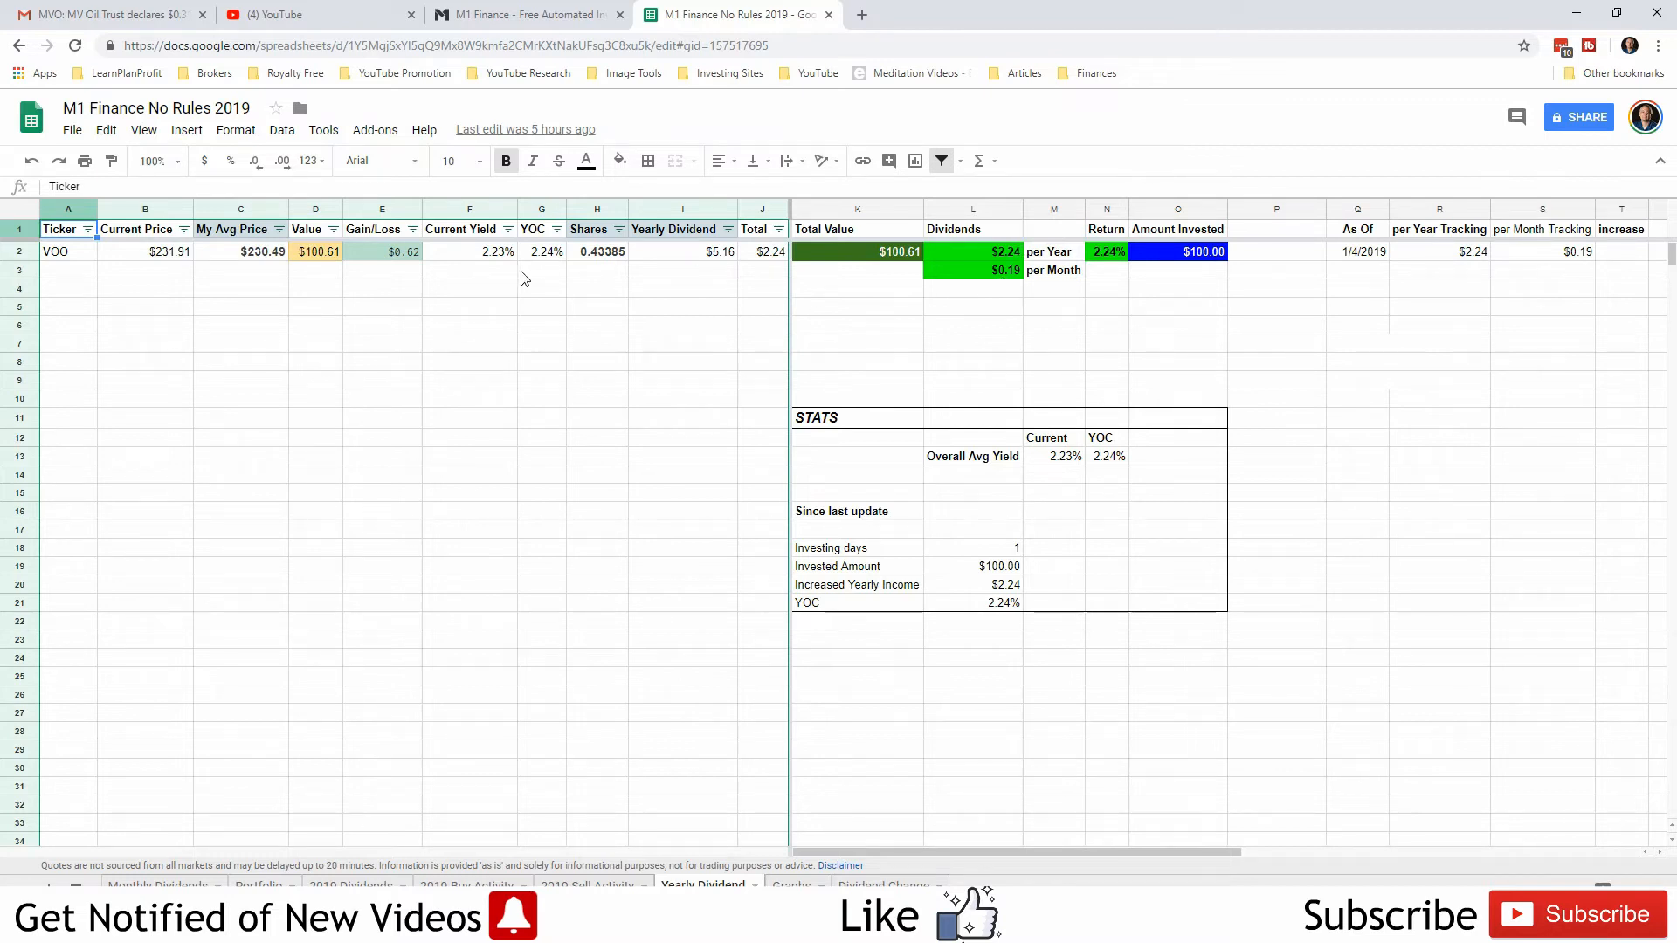
mouse_move(182, 252)
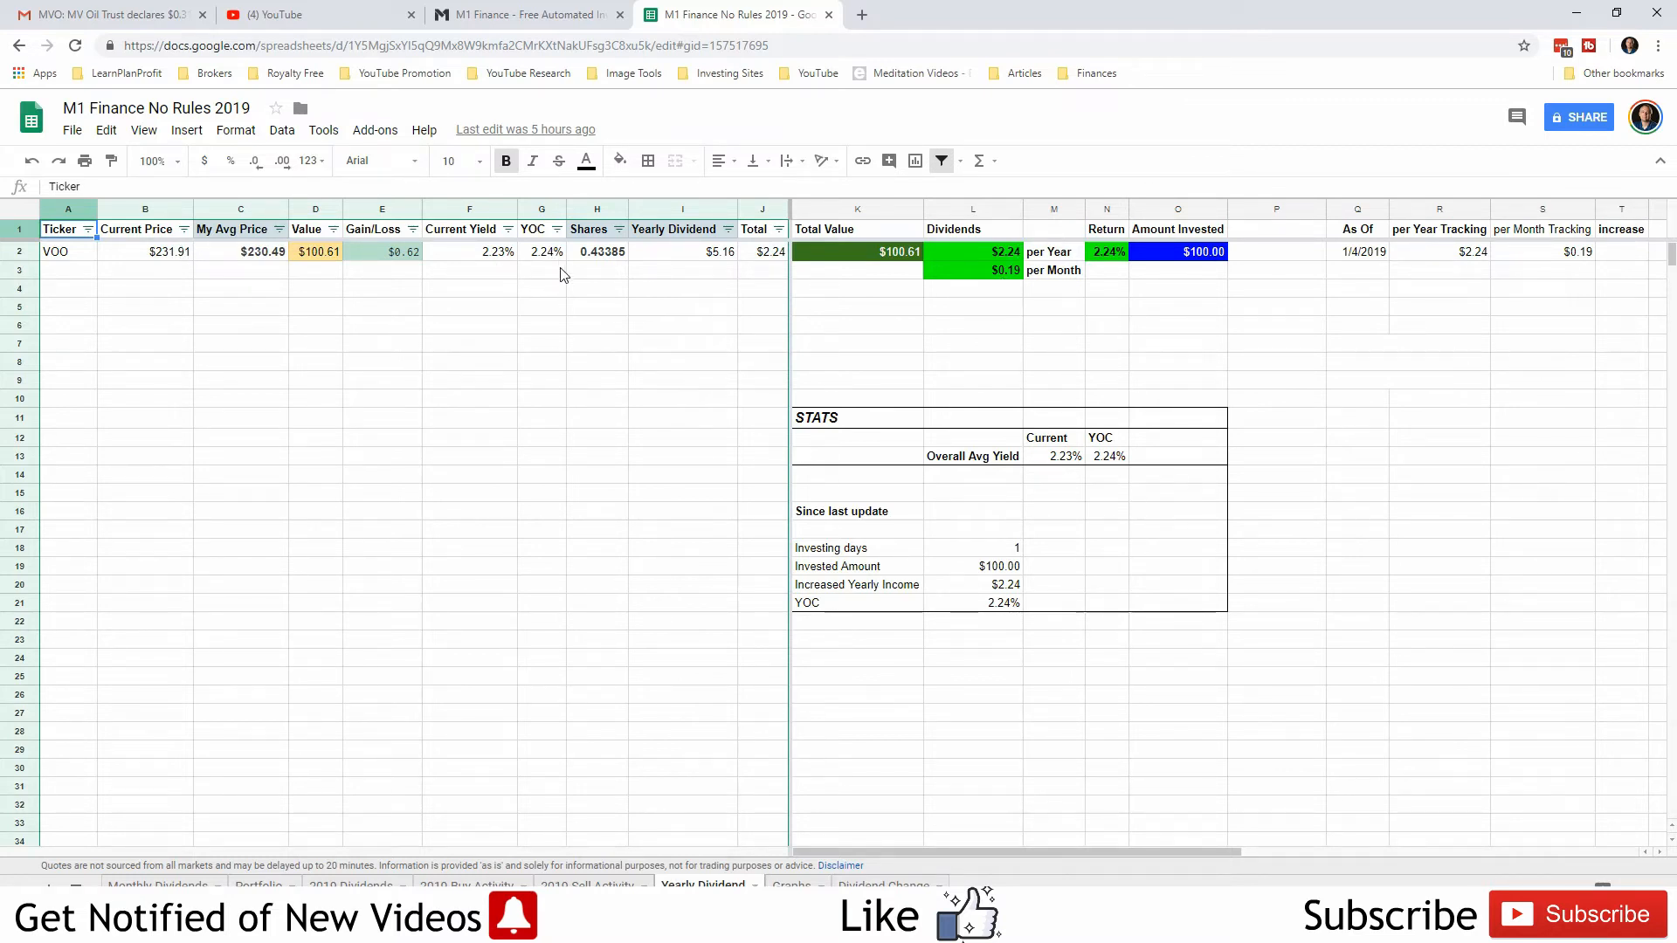
left_click(971, 602)
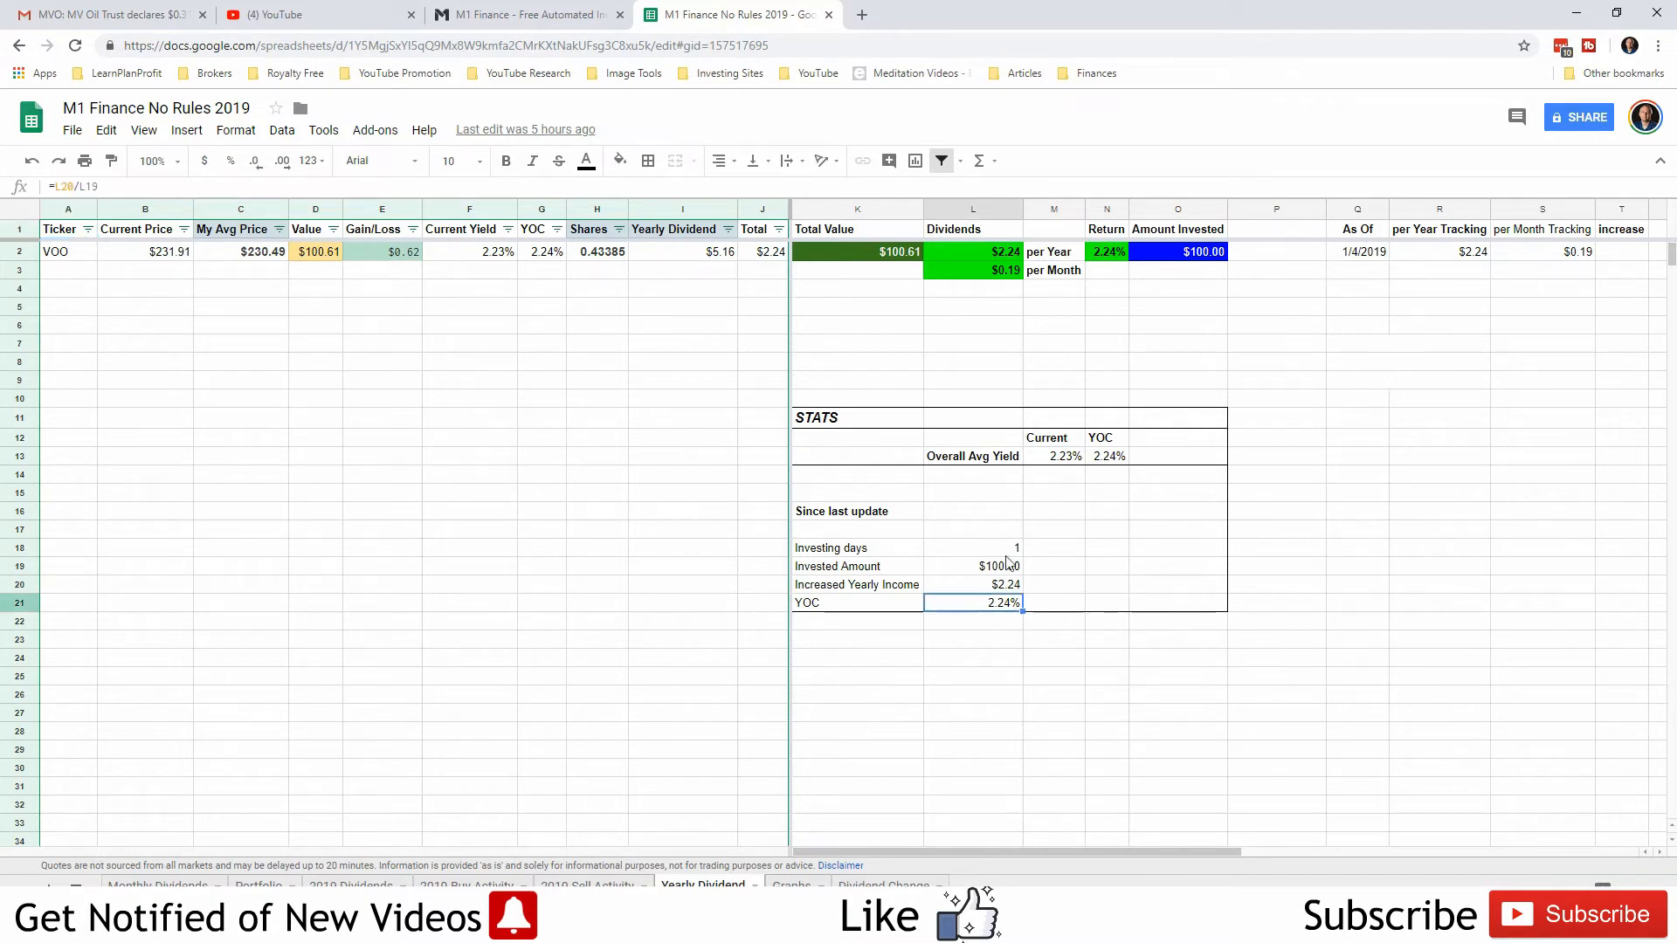
mouse_move(995, 262)
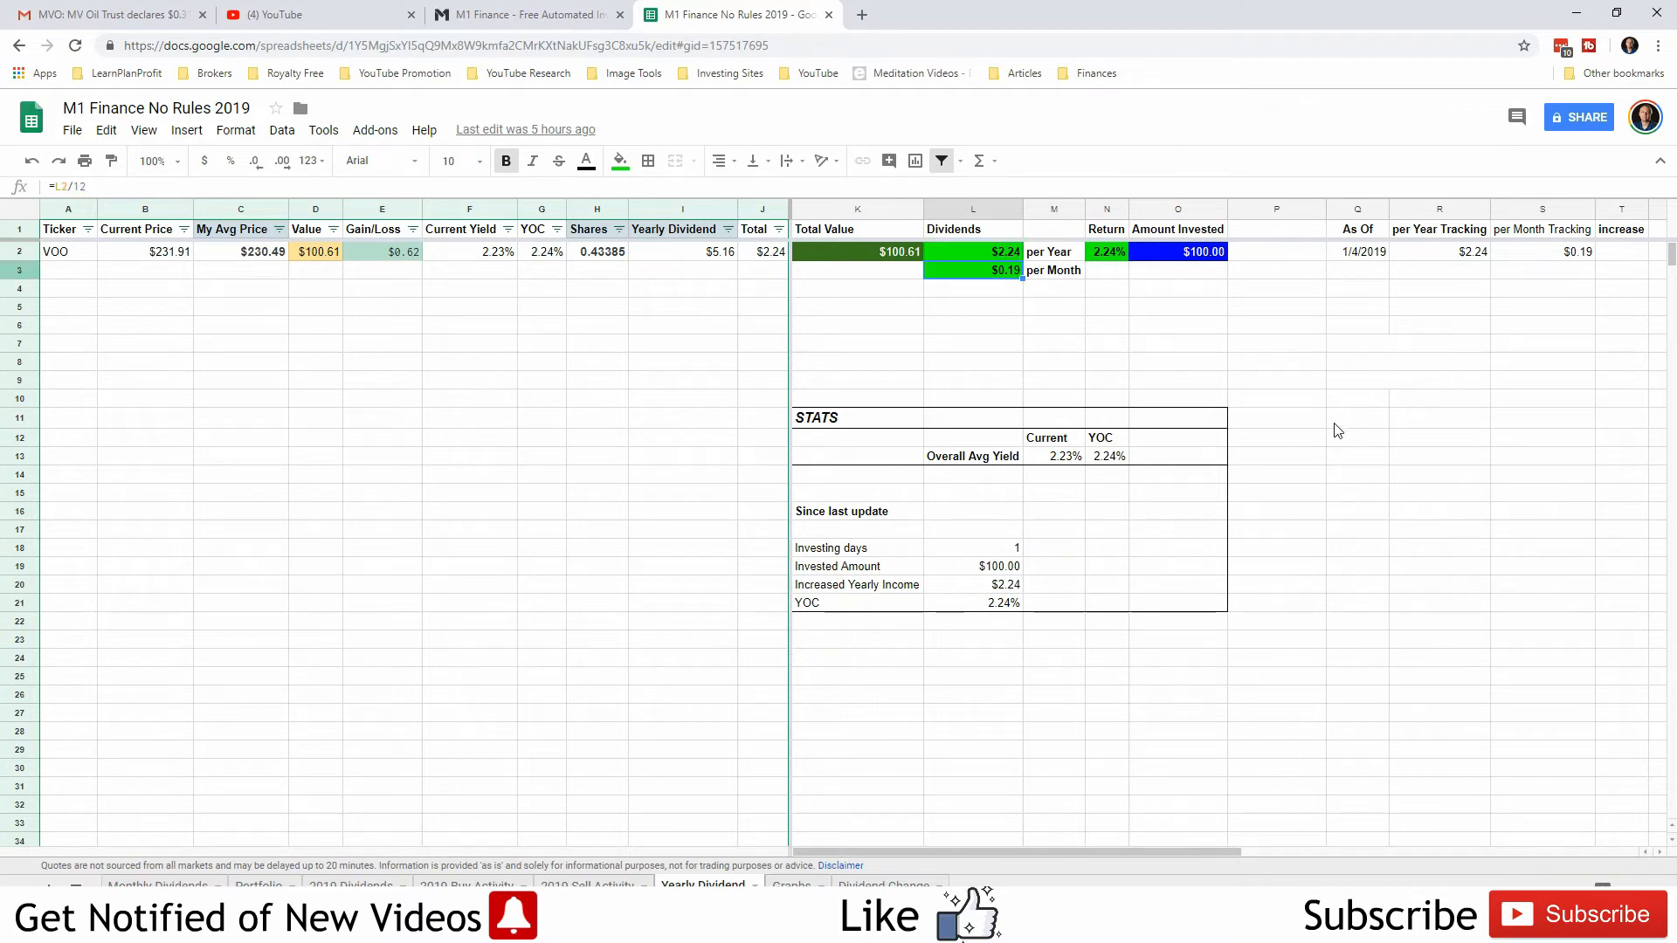
left_click(1357, 417)
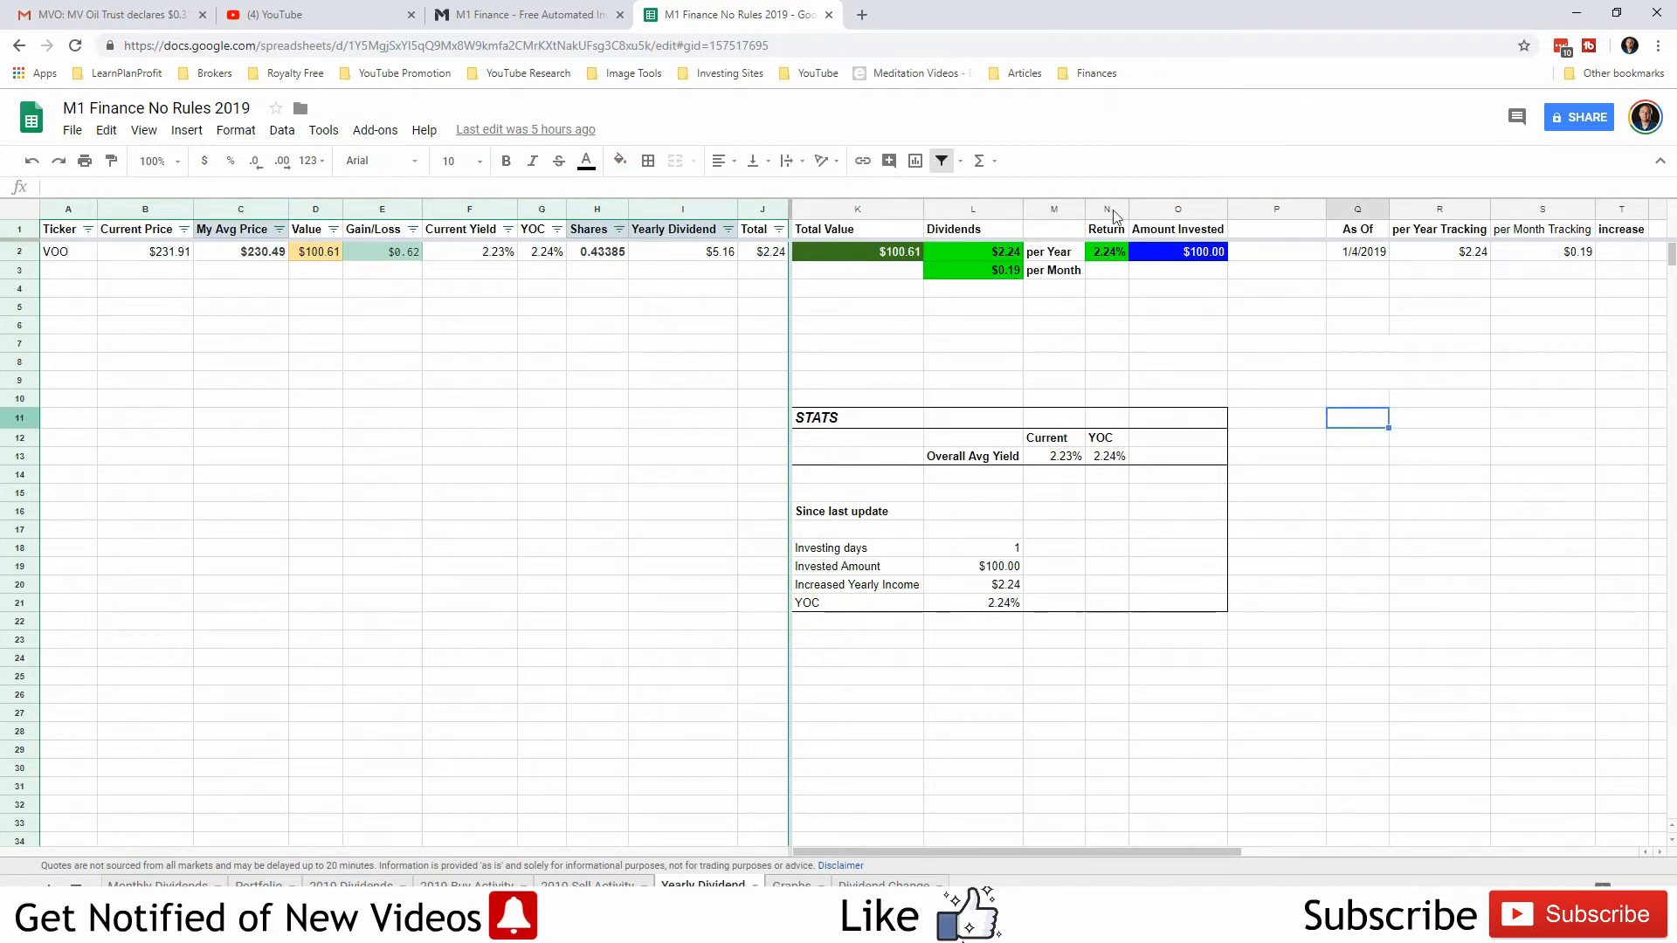
mouse_move(434, 370)
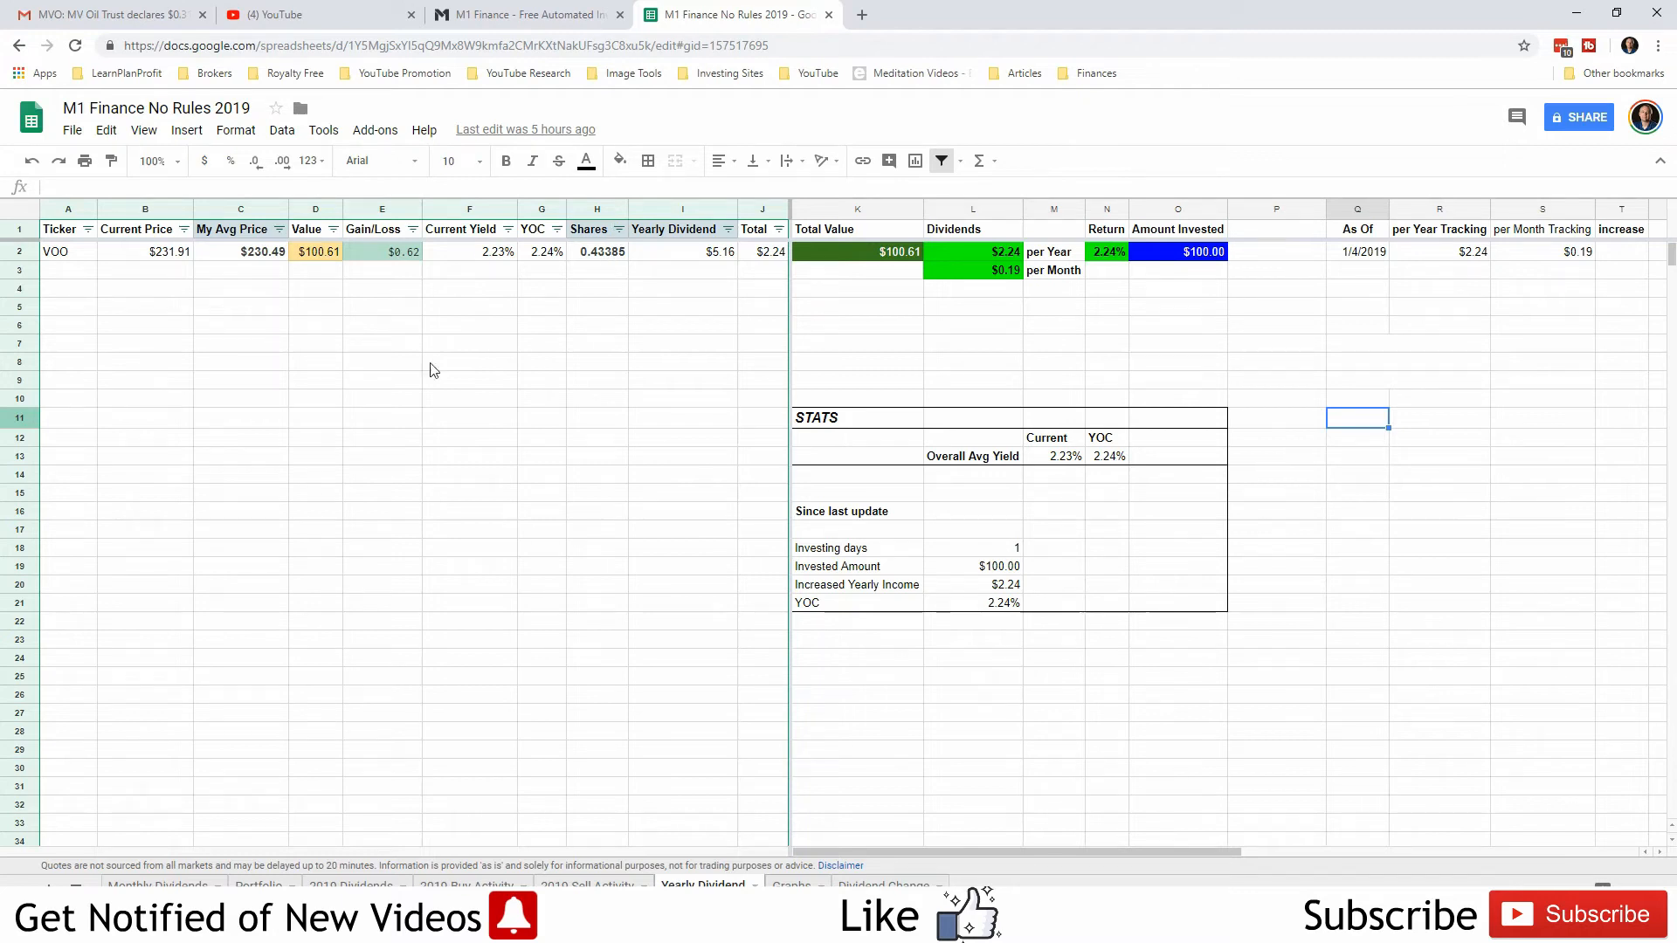
Step: Review the weekly $25 Thursday deposits under Funding, then return to the No Rules! portfolio
left_click(524, 14)
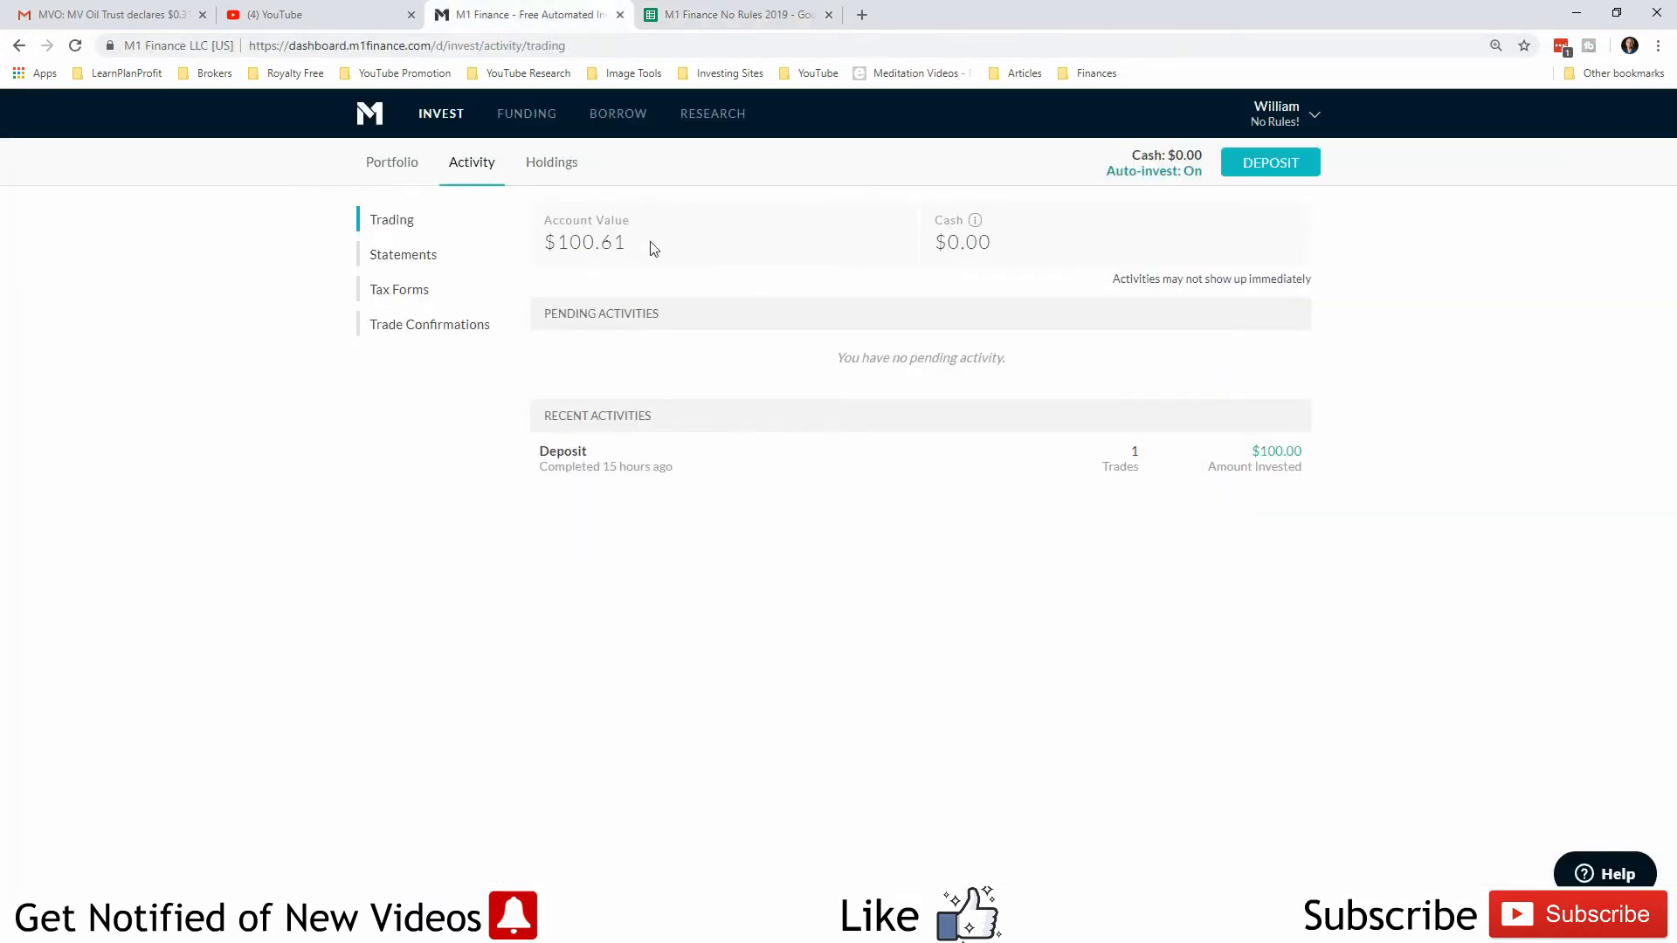
left_click(525, 114)
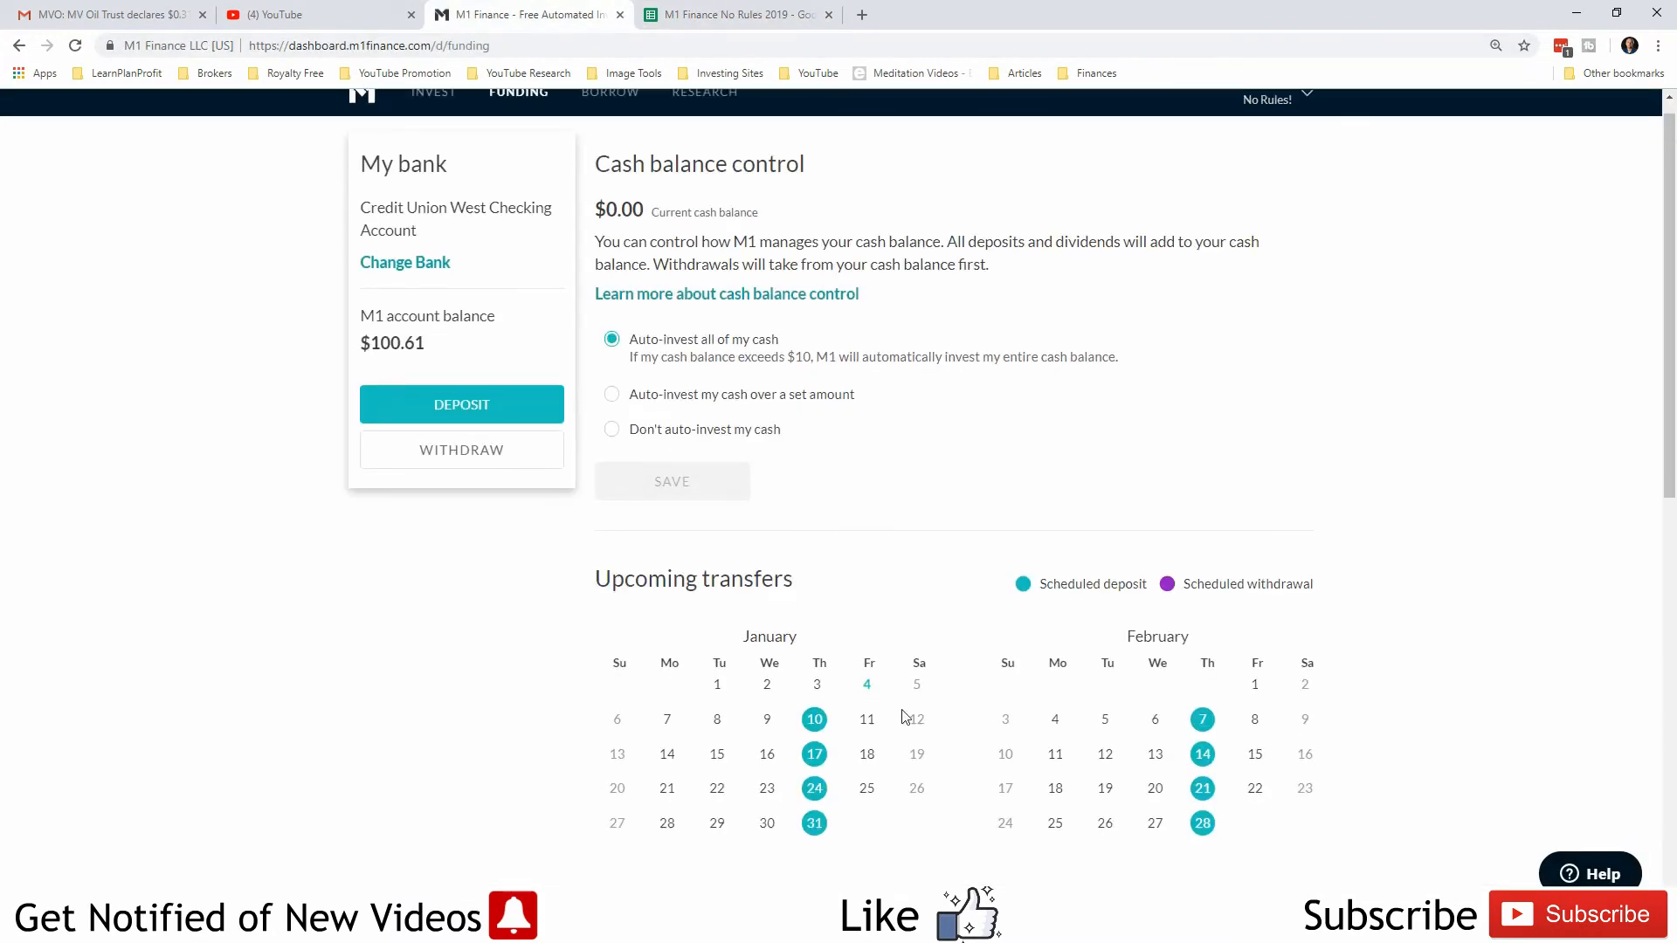
scroll("down", 3)
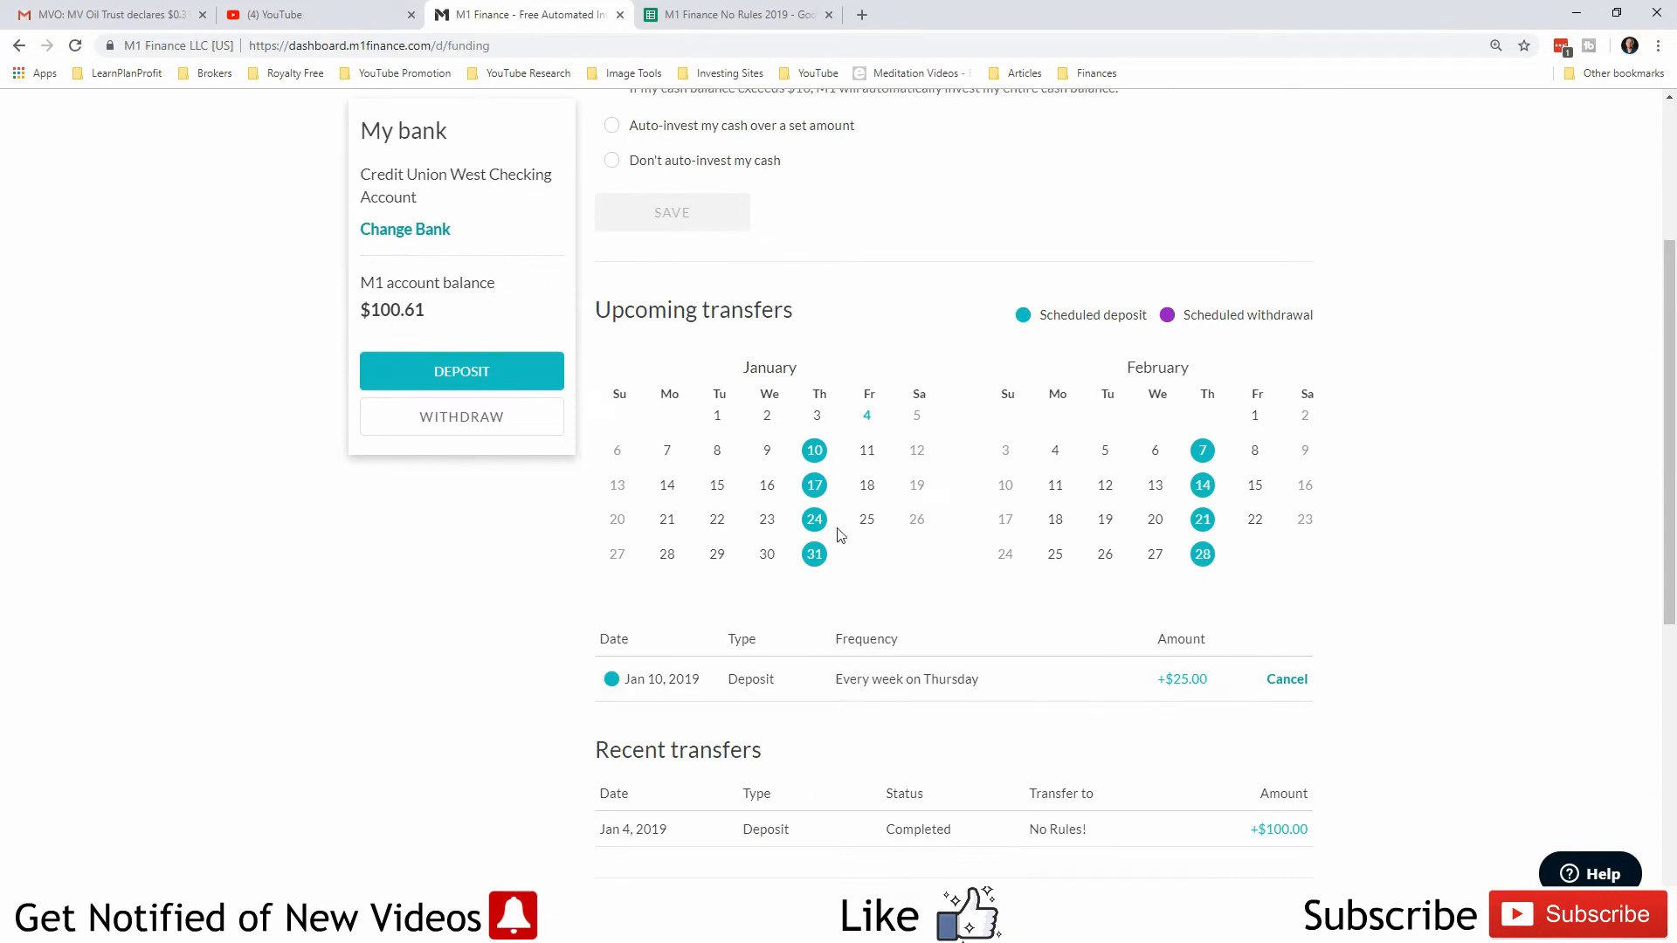
mouse_move(853, 329)
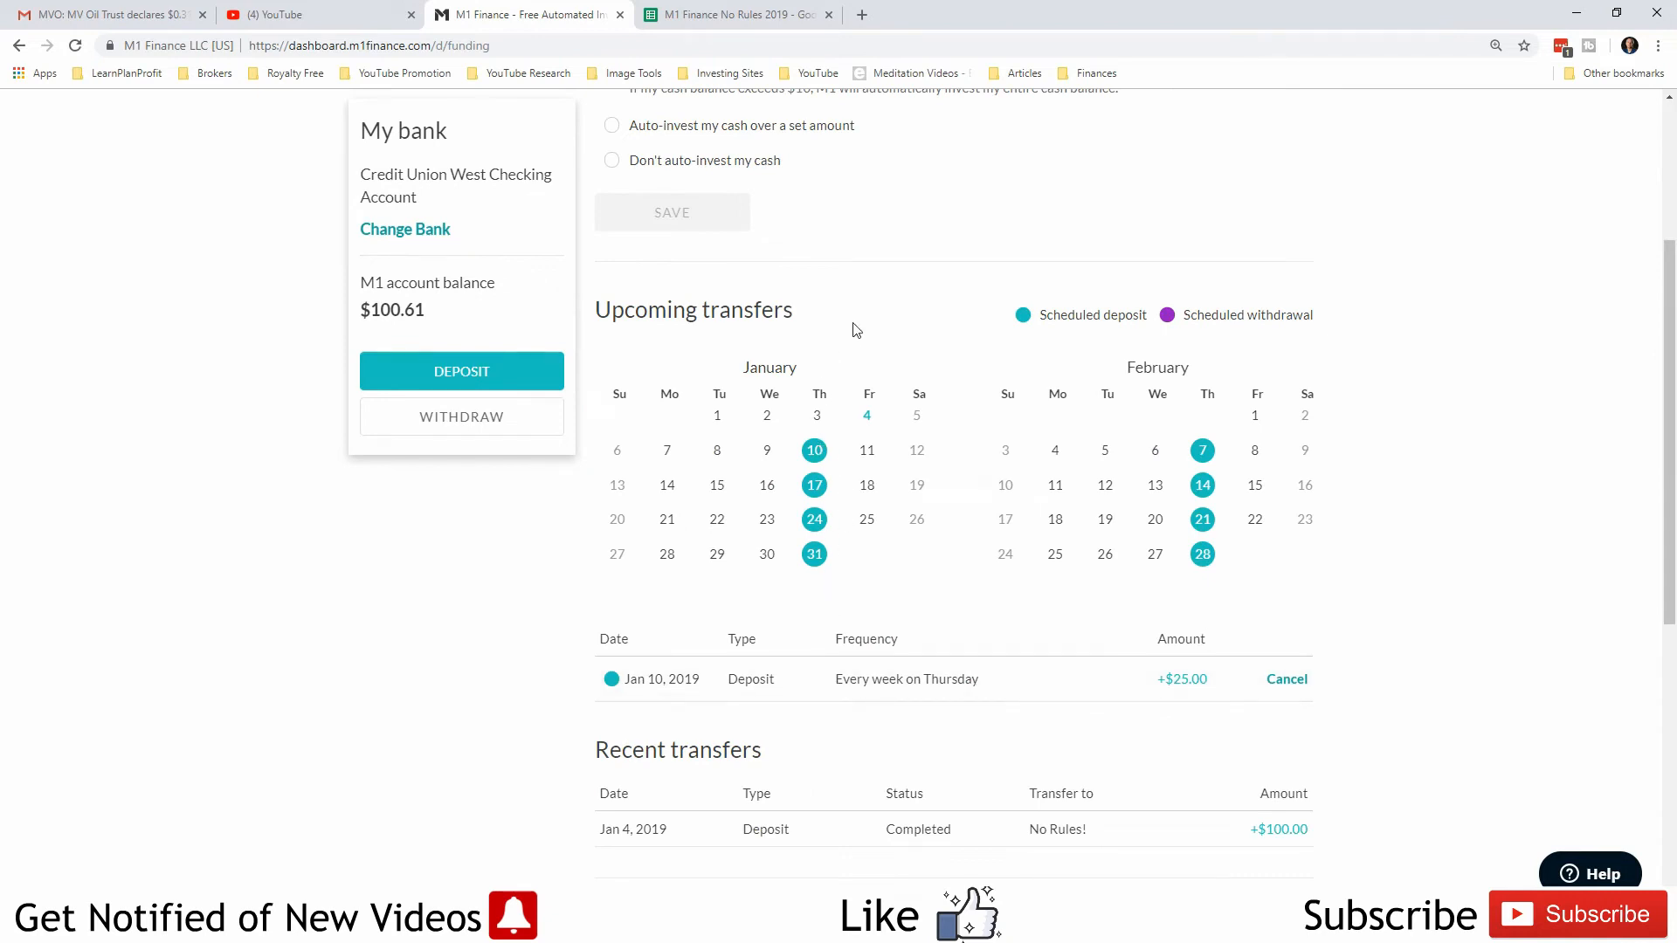
scroll("up", 3)
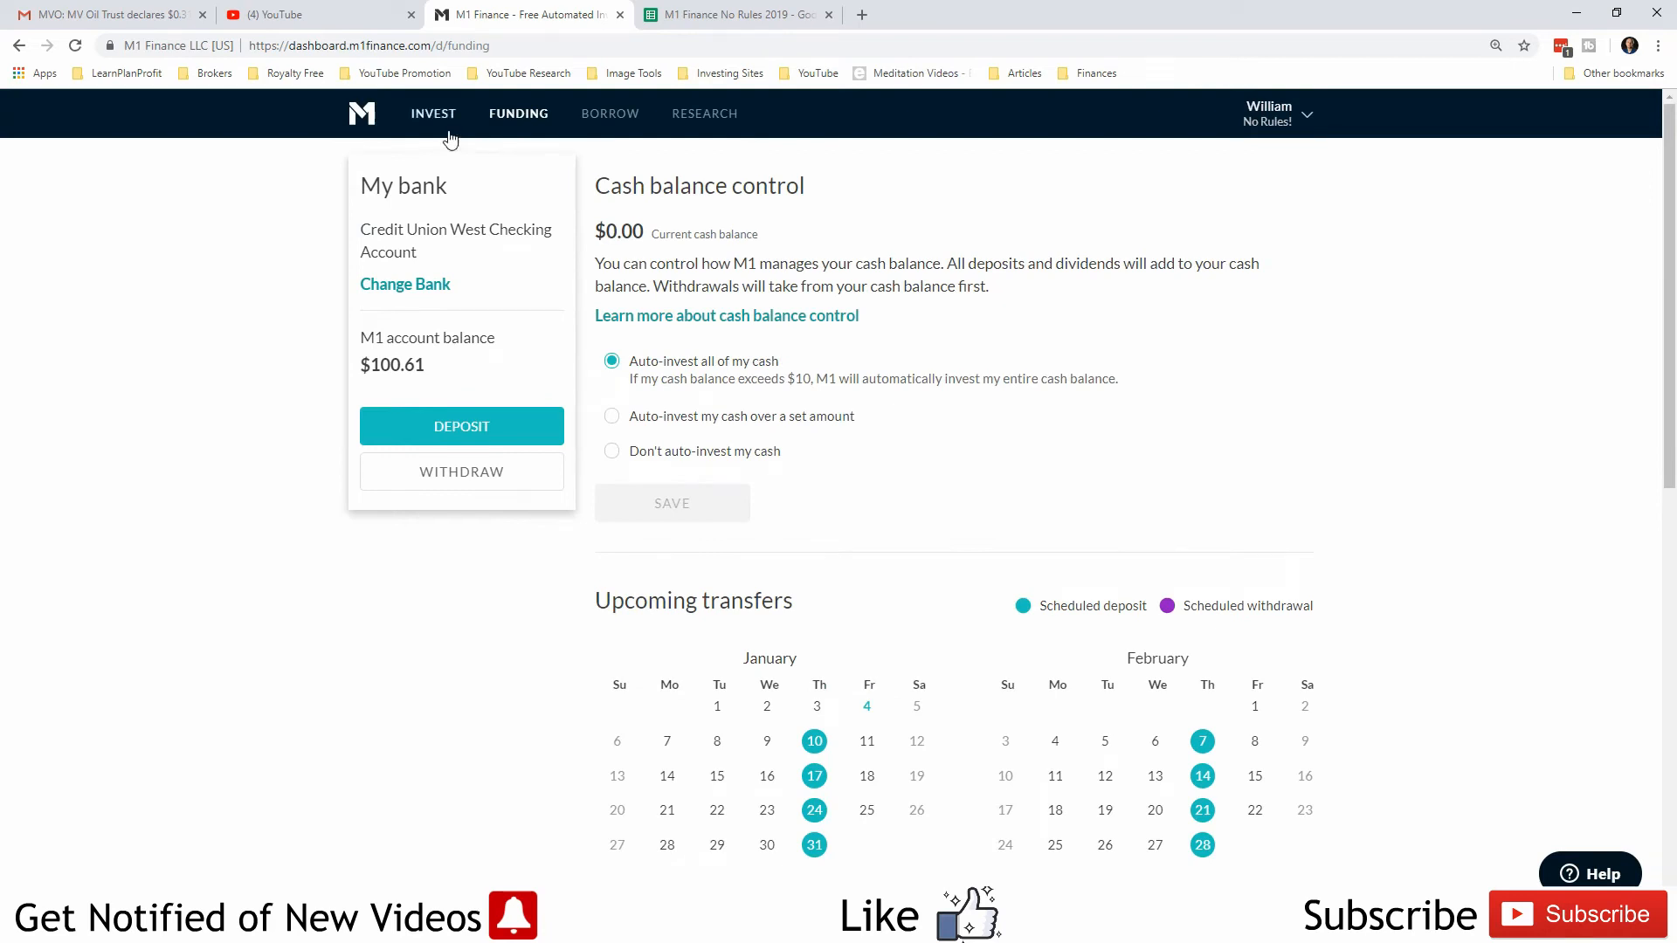
left_click(433, 114)
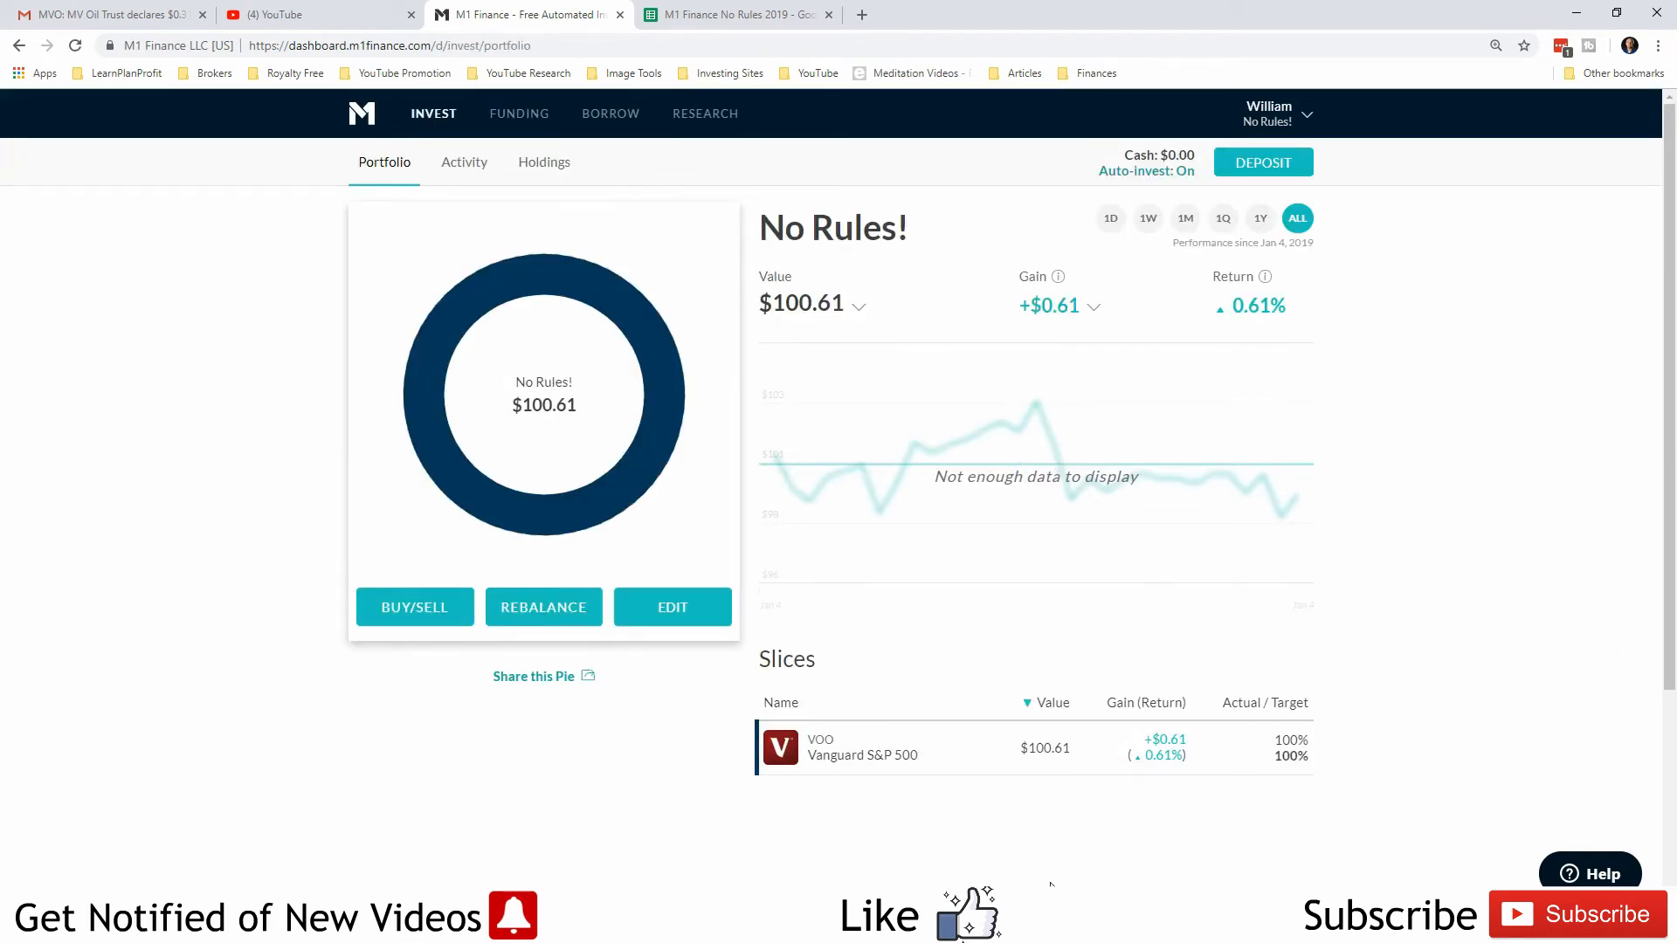
mouse_move(1003, 748)
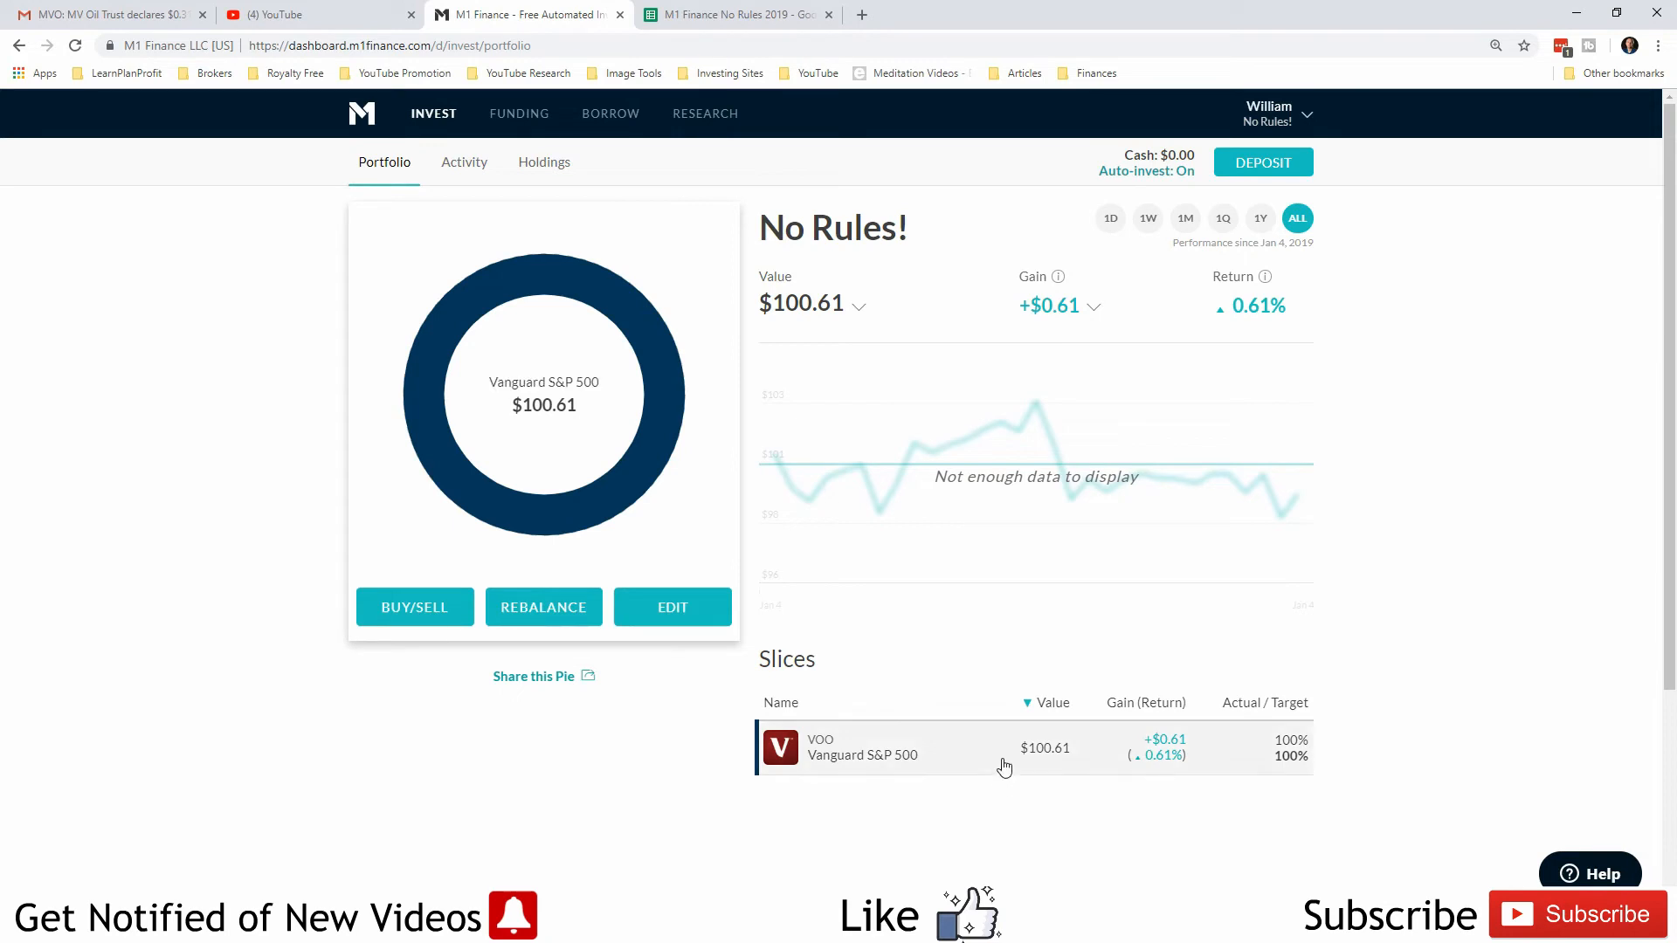
mouse_move(990, 339)
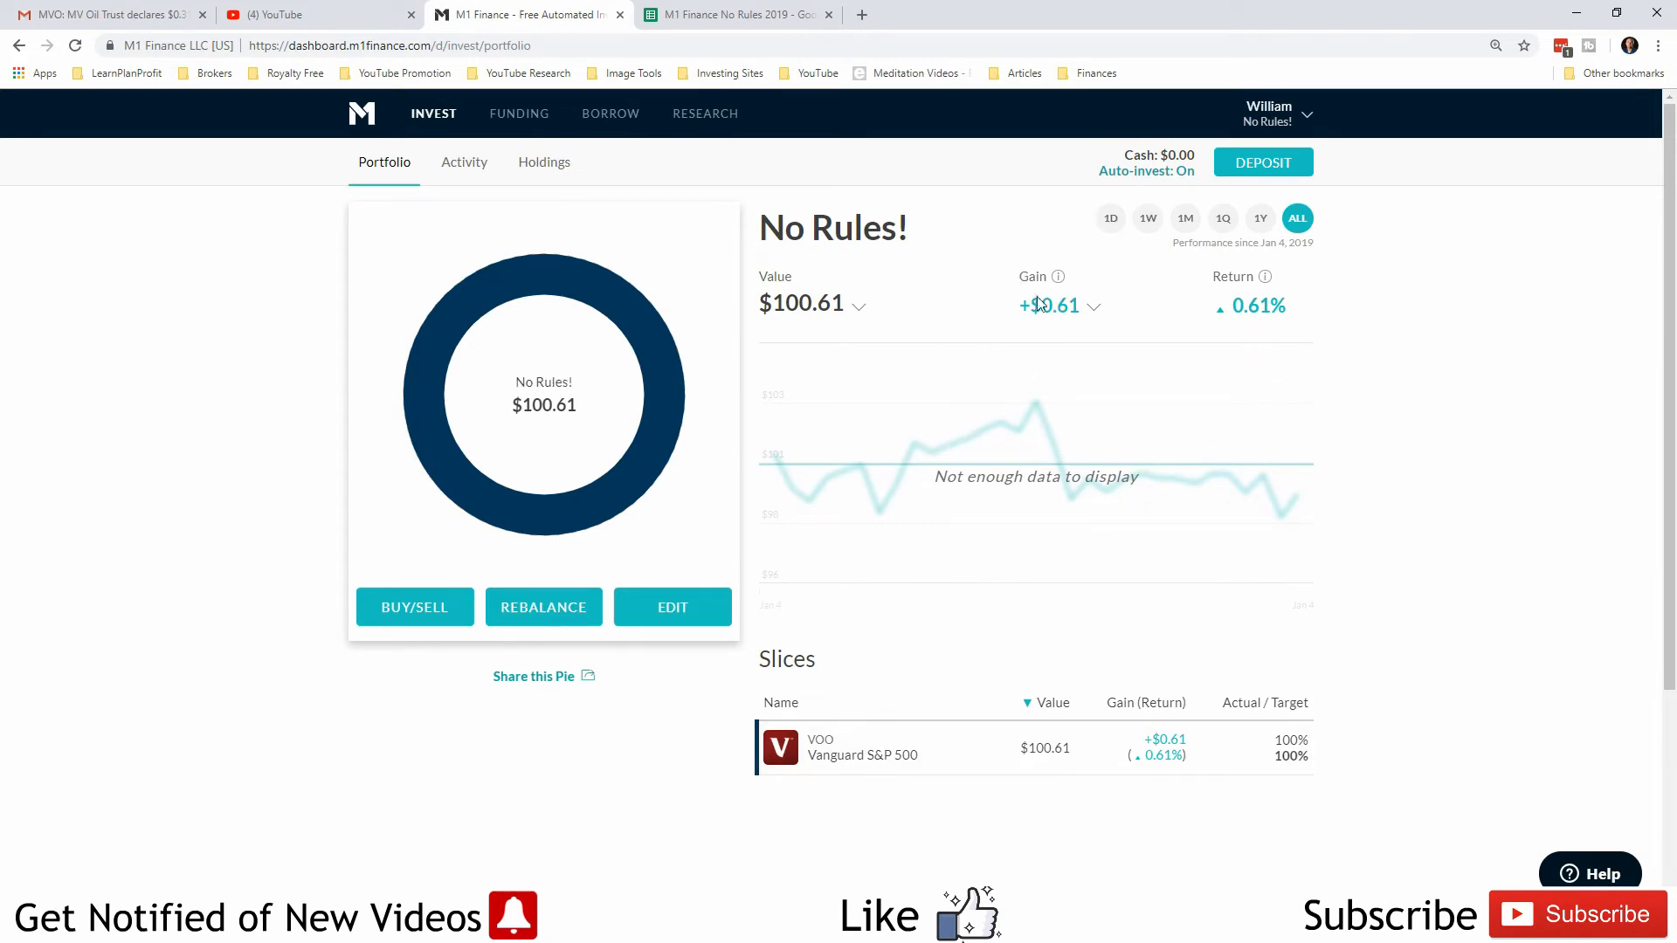
mouse_move(914, 133)
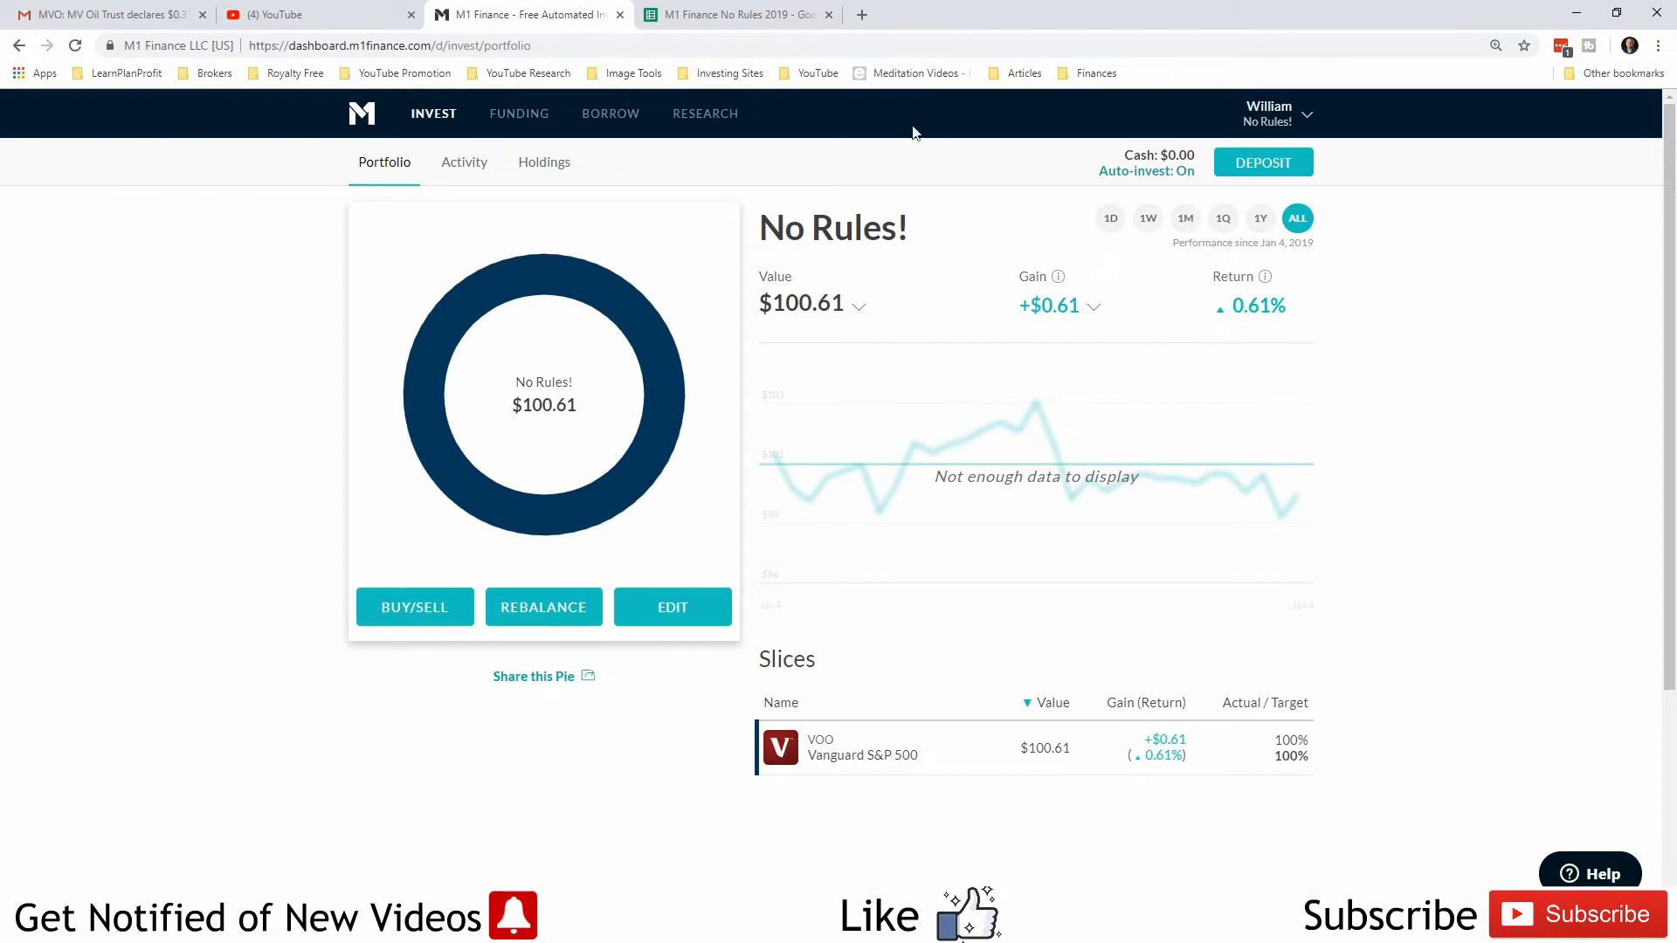
mouse_move(1020, 724)
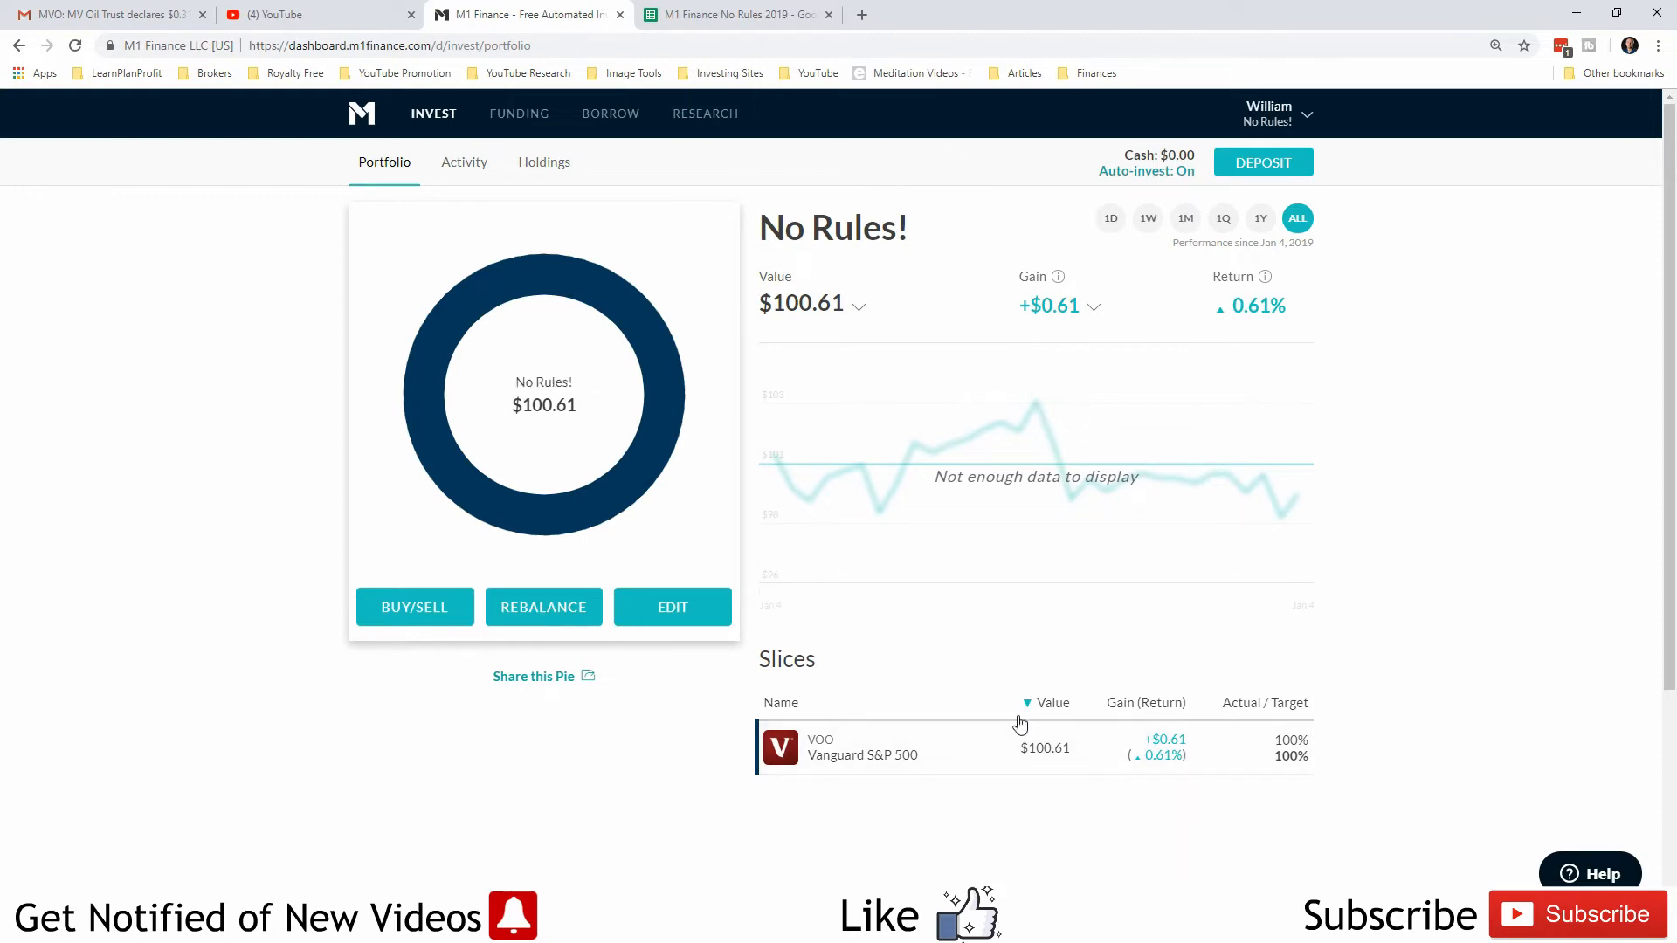
mouse_move(576, 301)
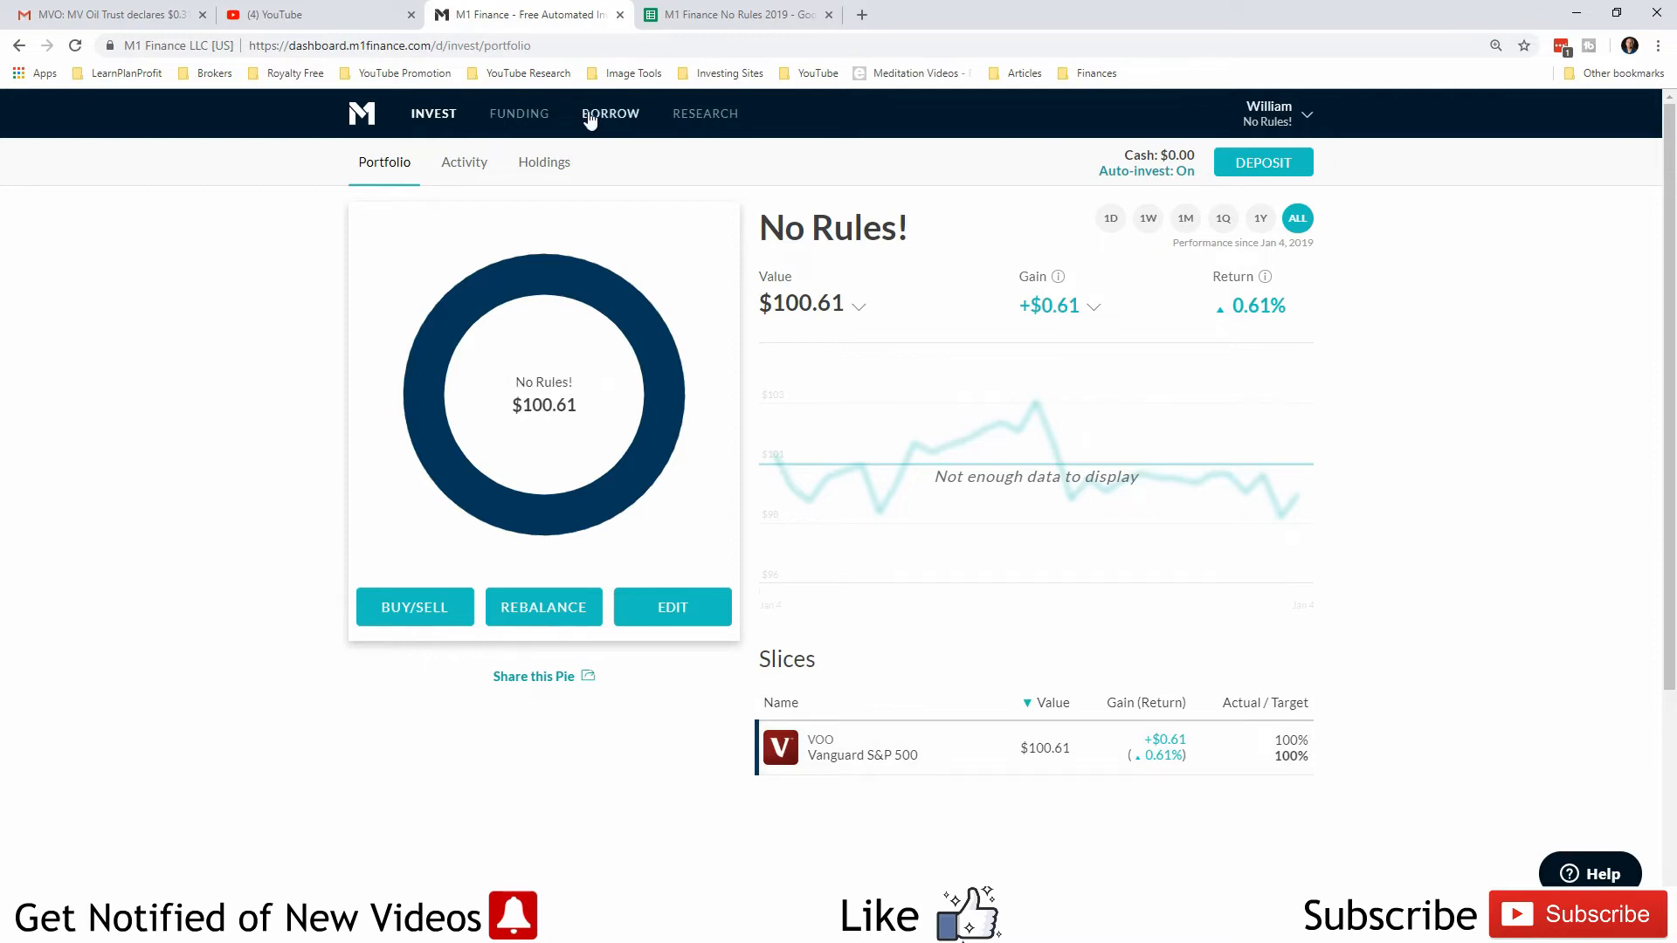
left_click(463, 161)
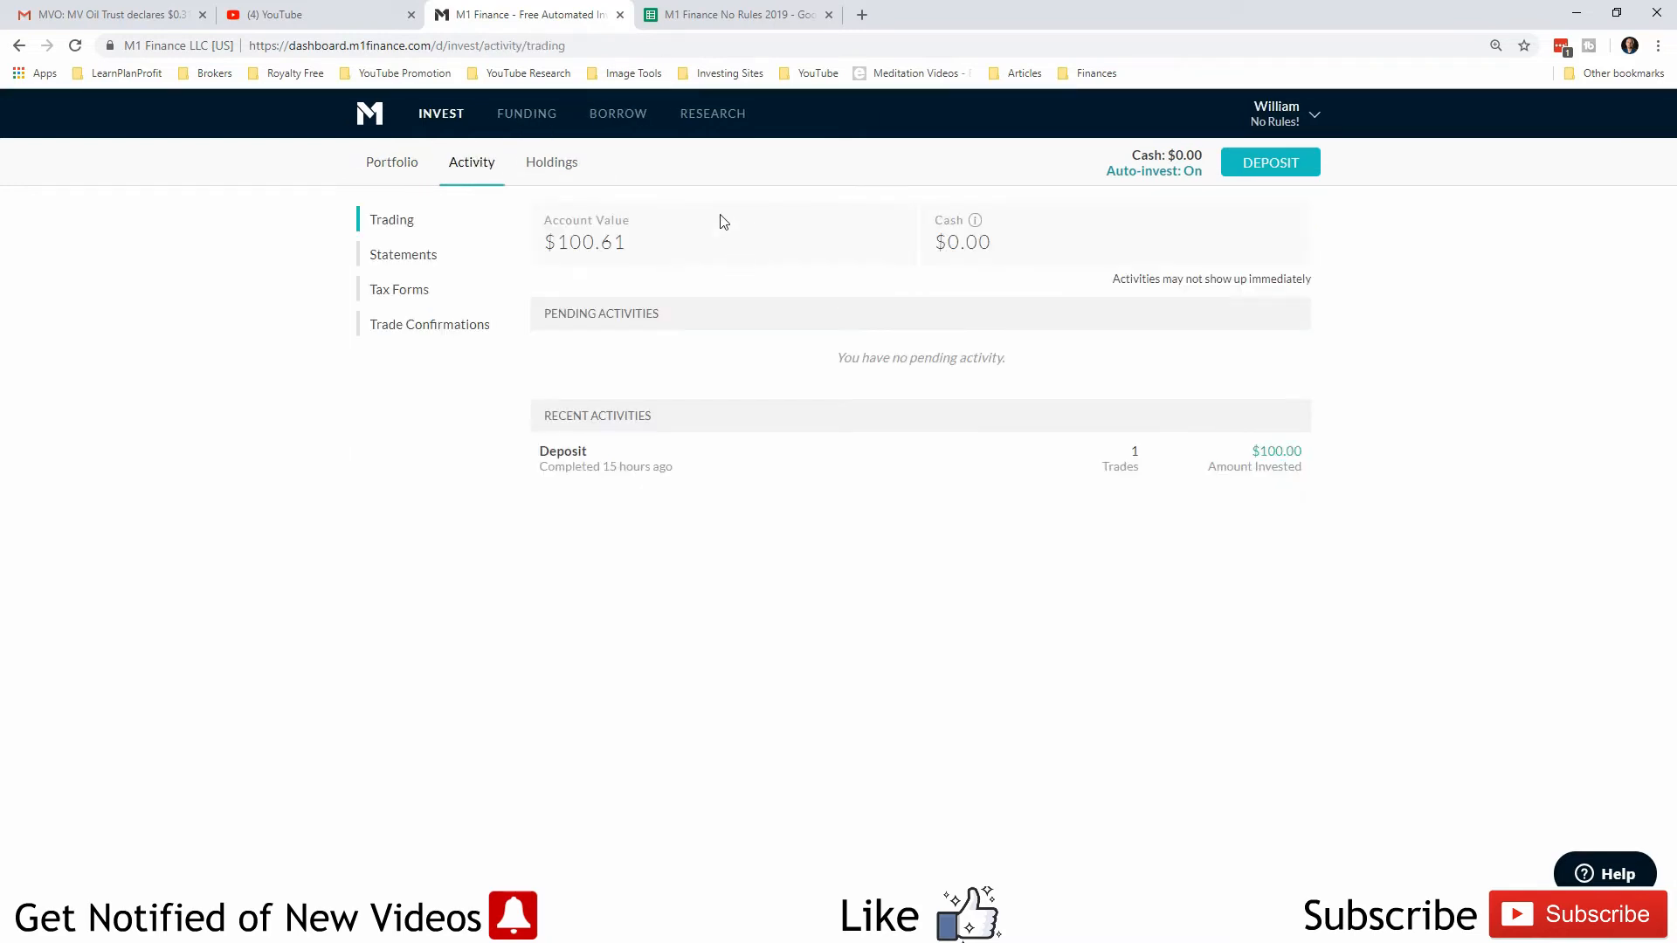
left_click(519, 113)
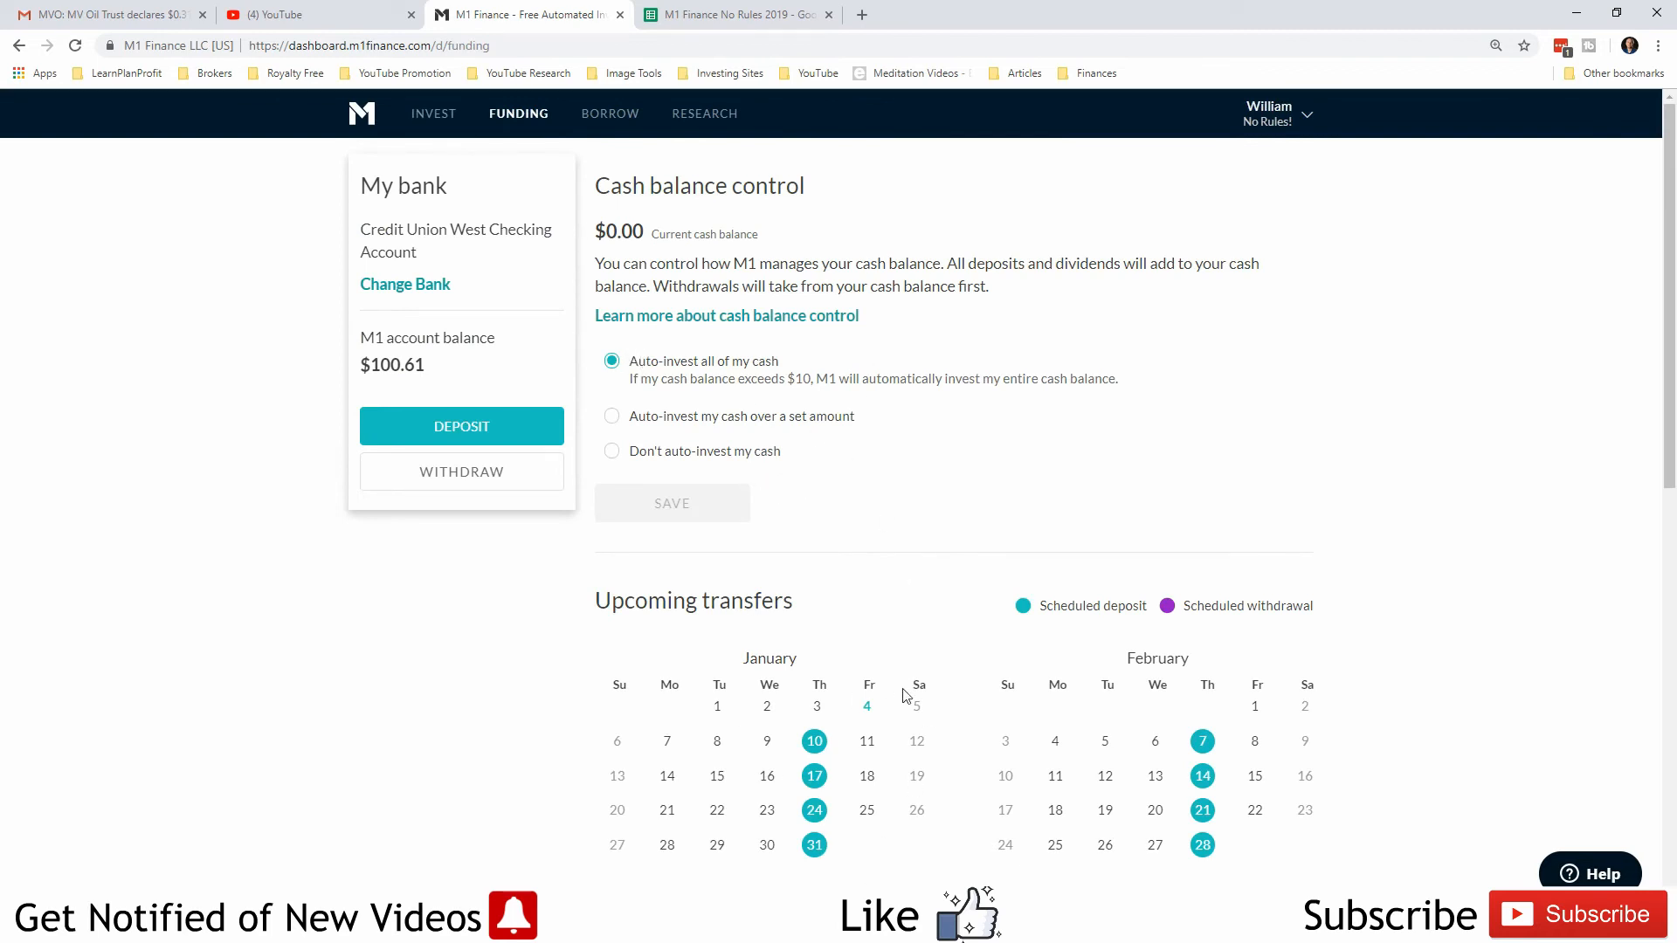
left_click(434, 114)
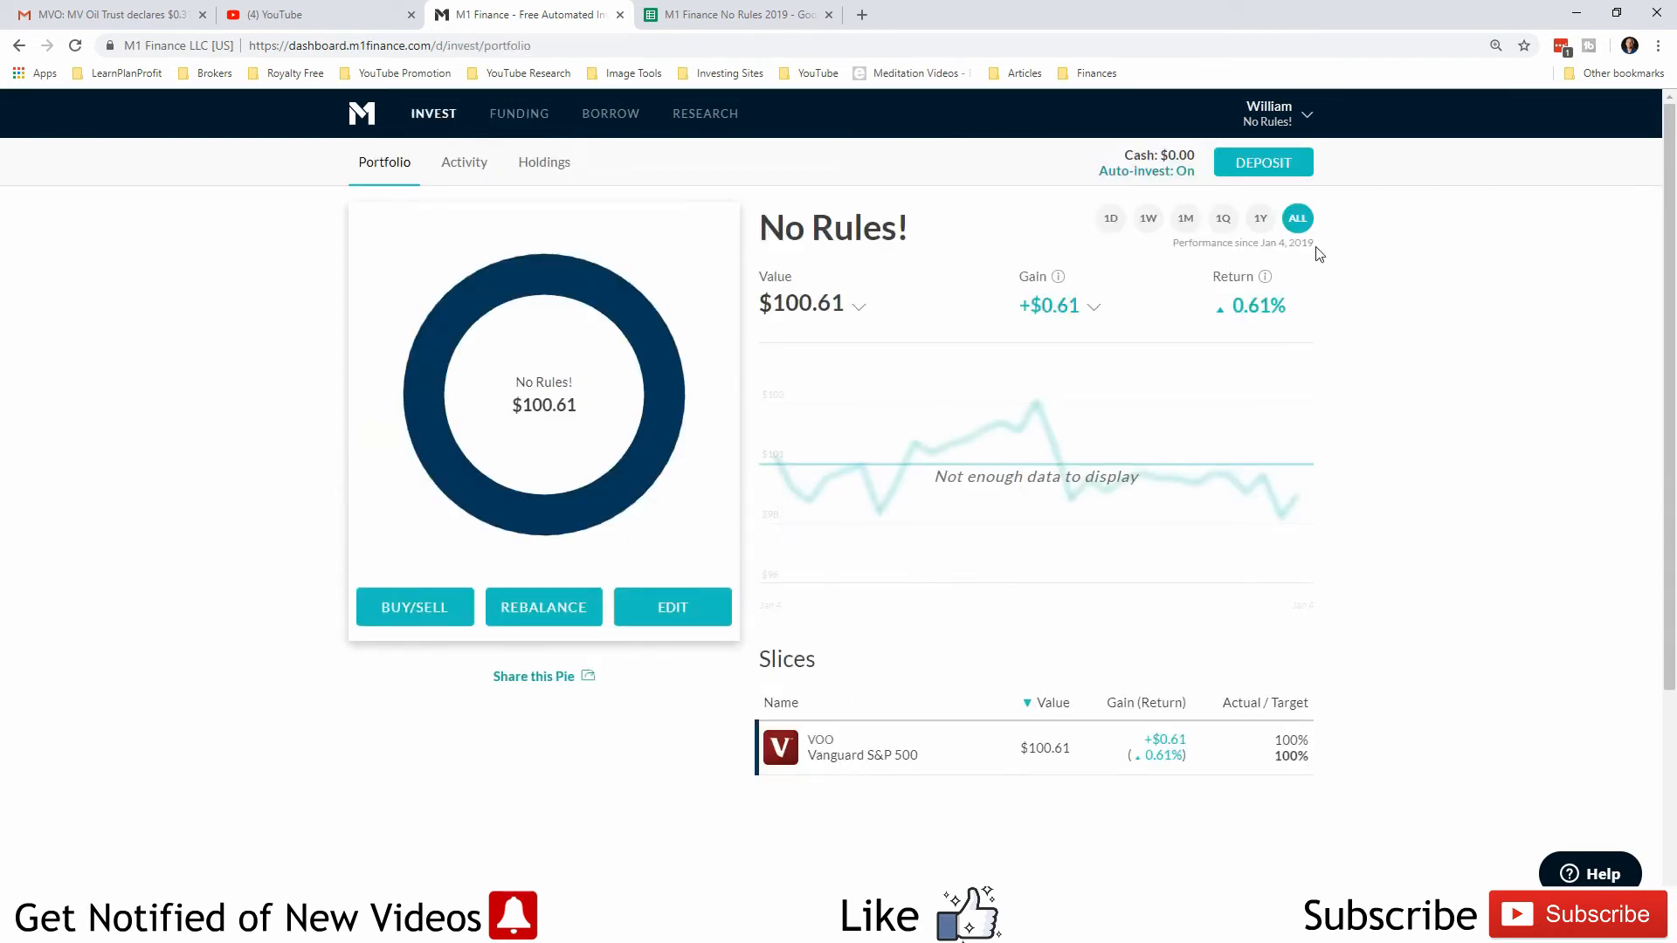
mouse_move(1222, 490)
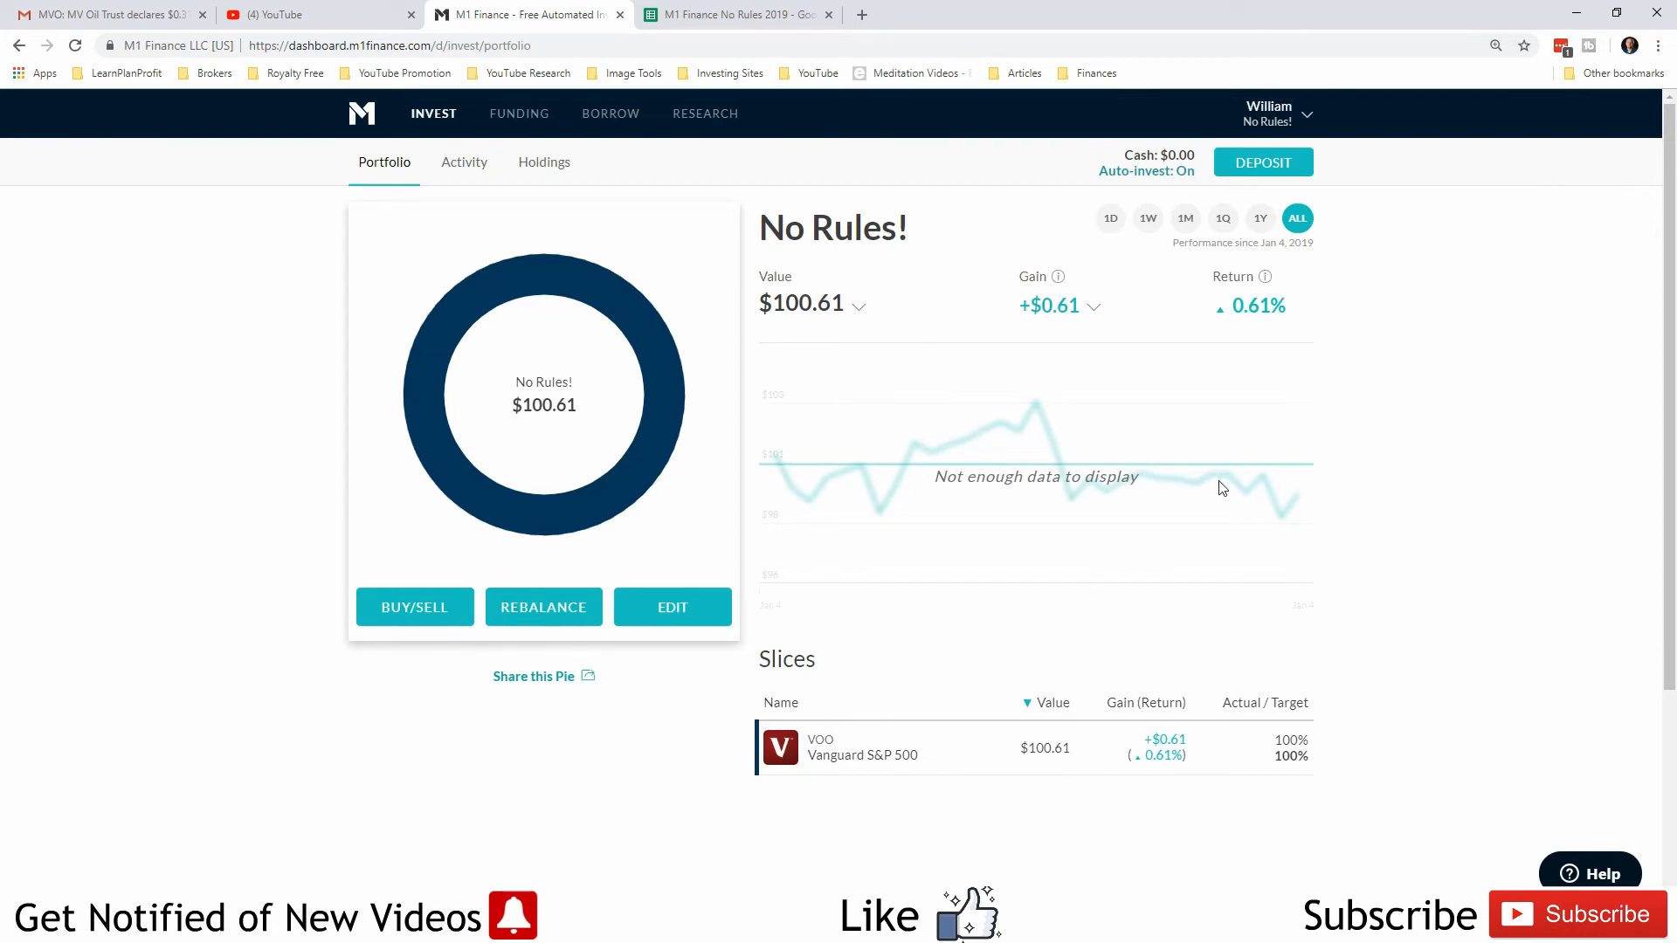
mouse_move(1158, 367)
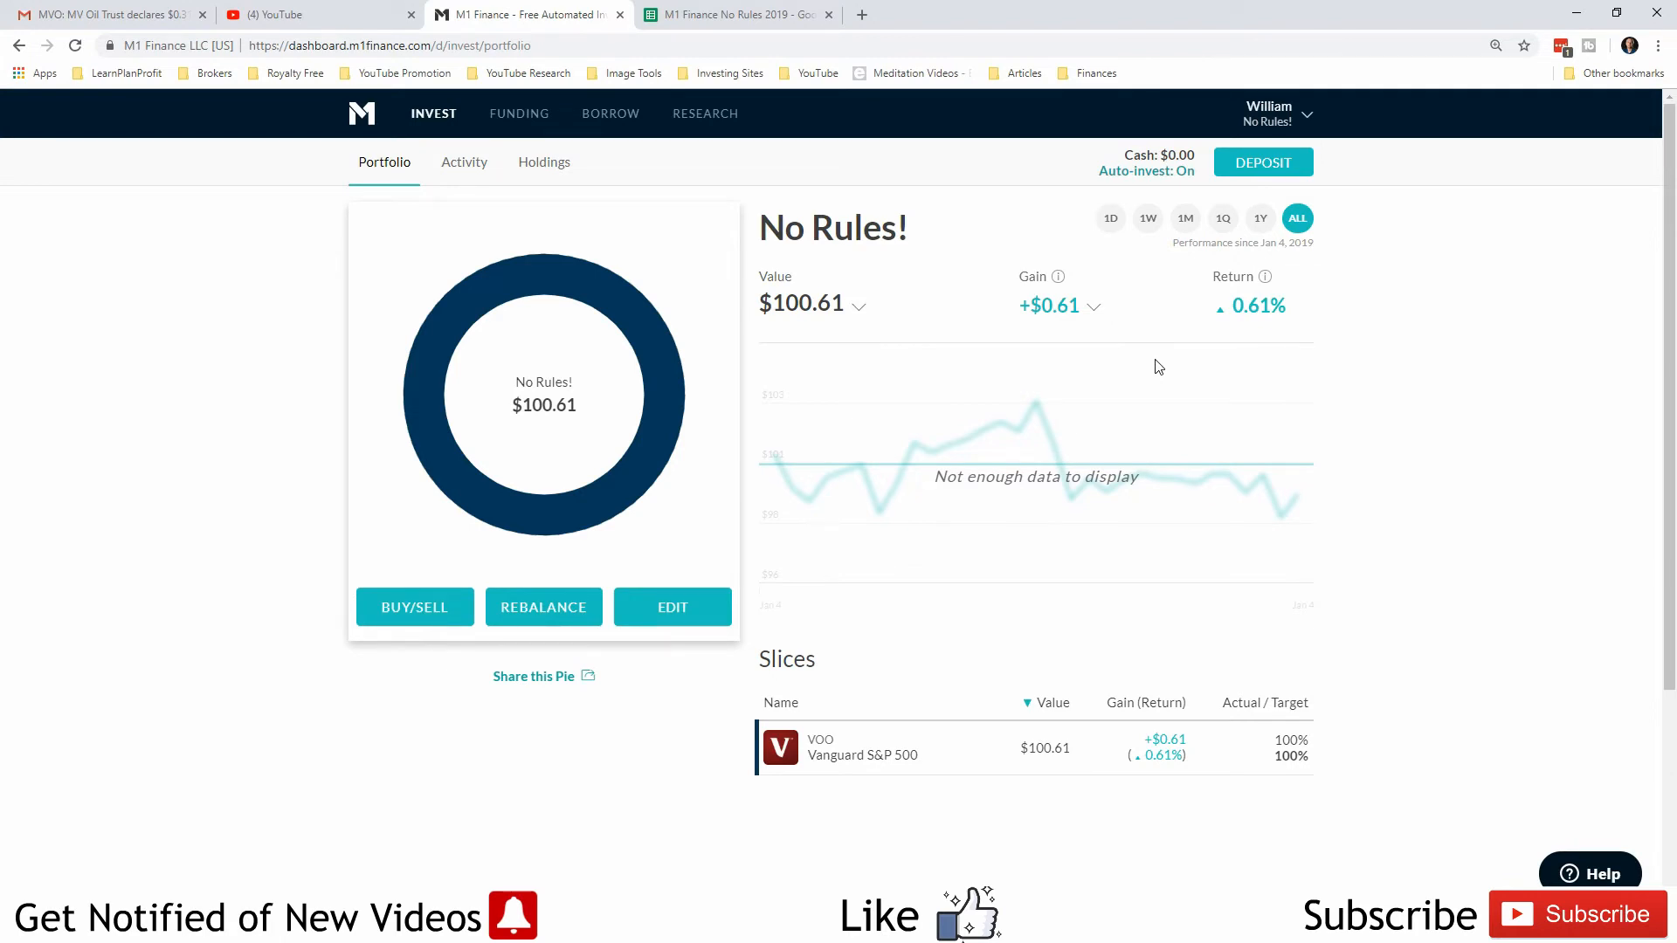
mouse_move(379, 392)
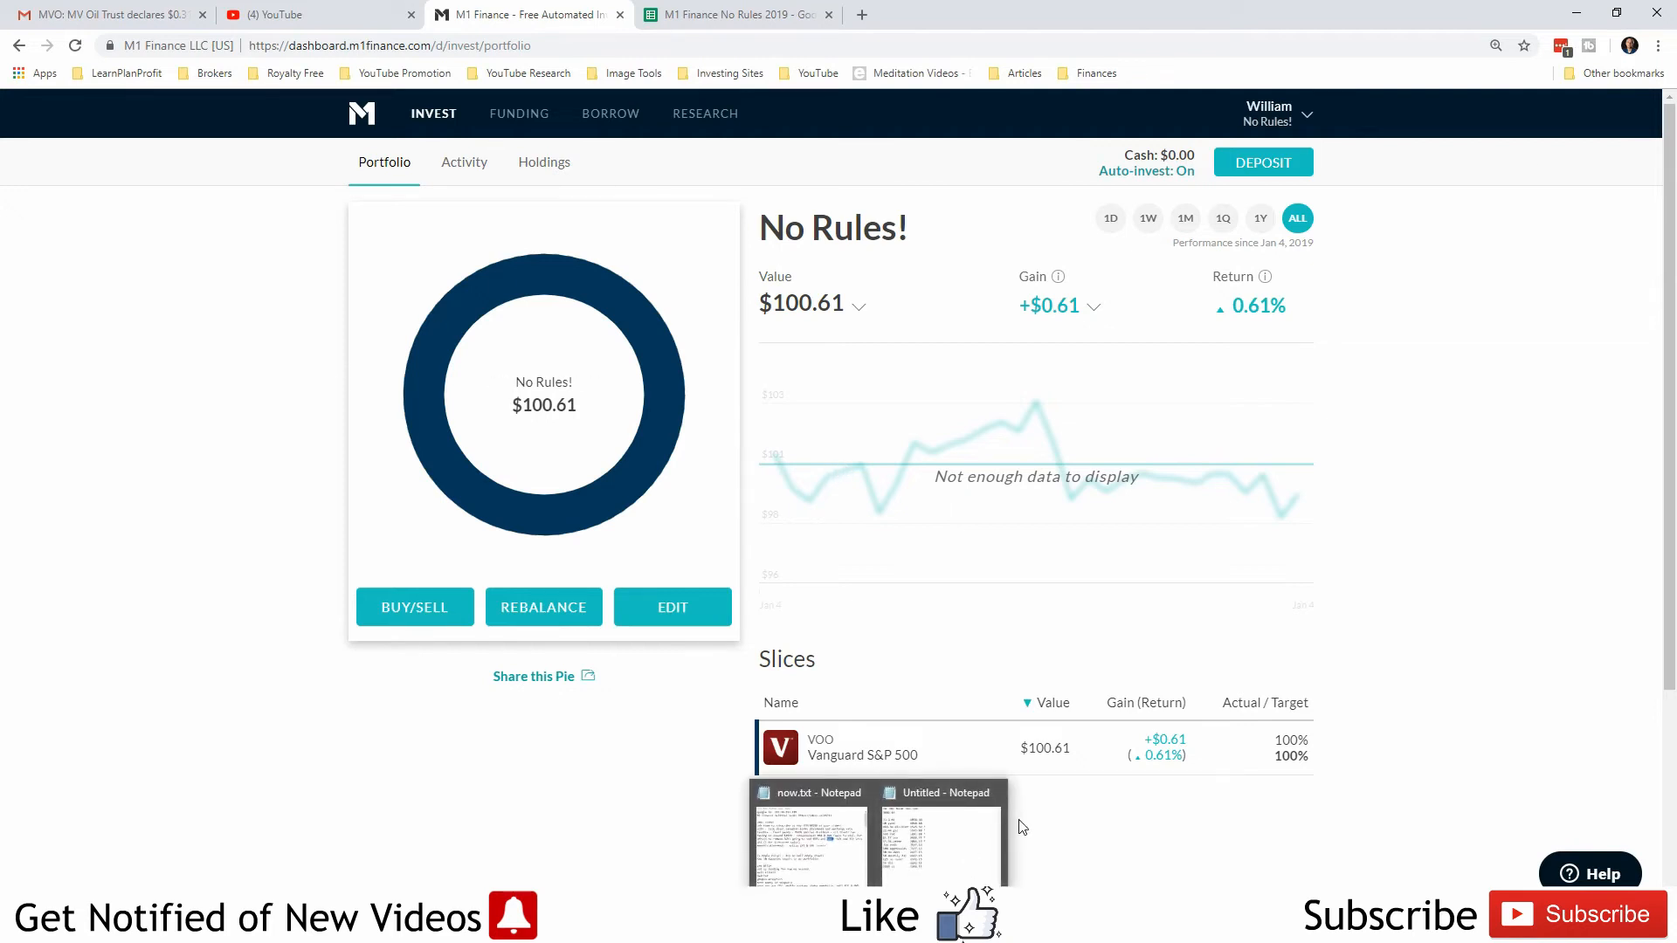
mouse_move(199, 420)
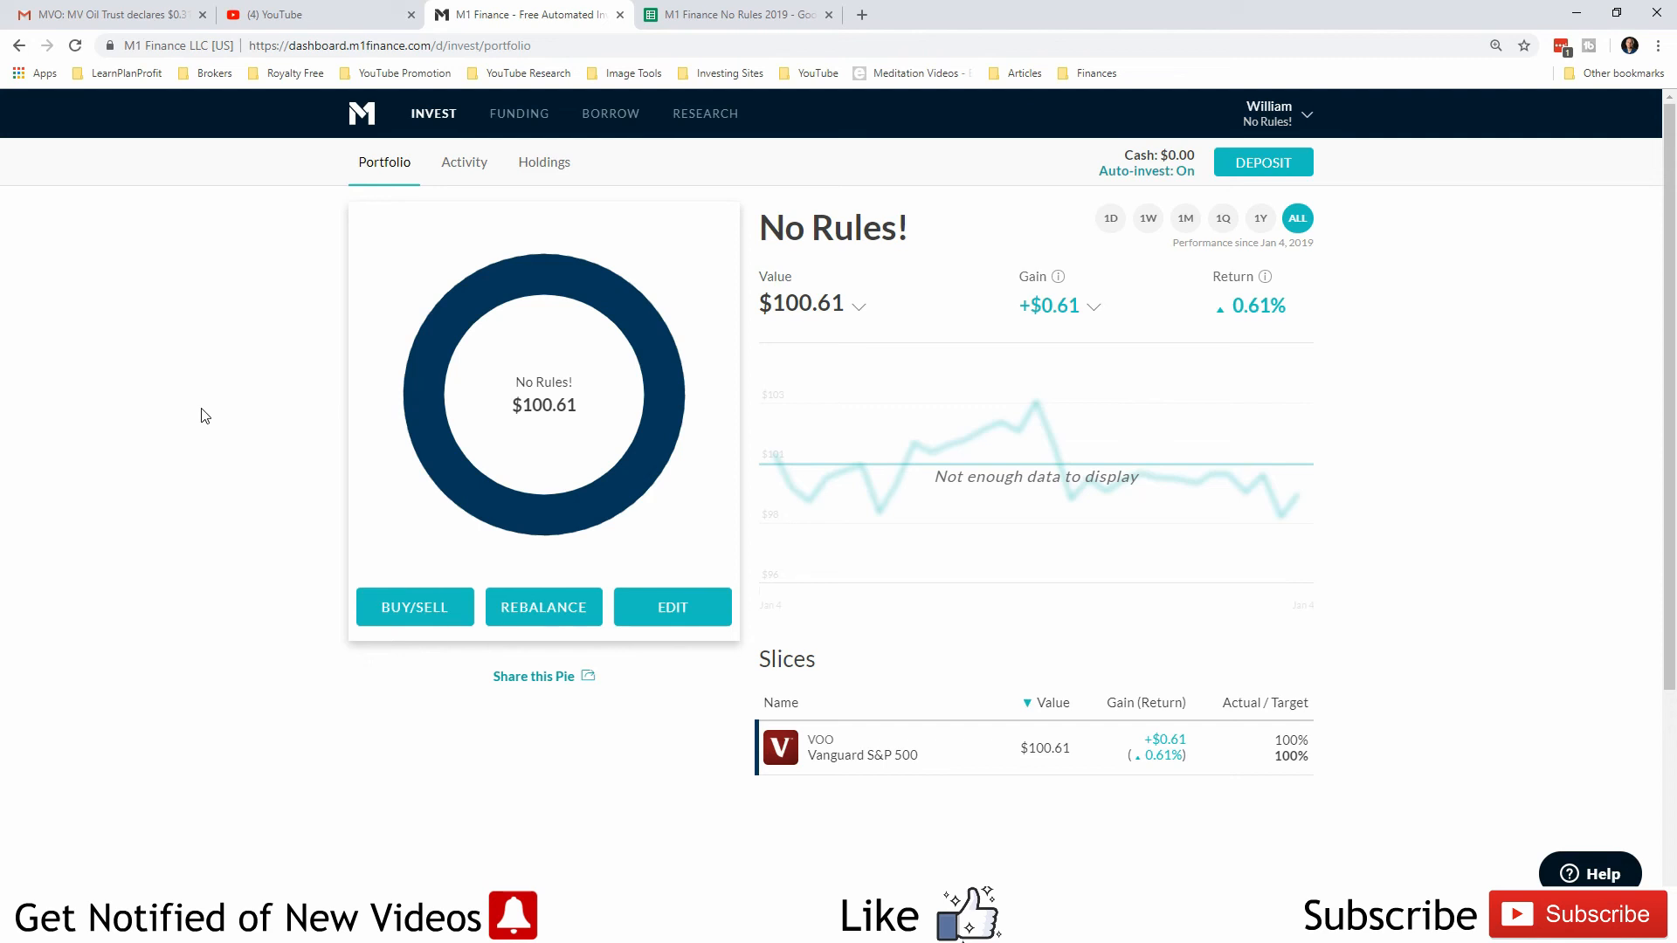
mouse_move(192, 662)
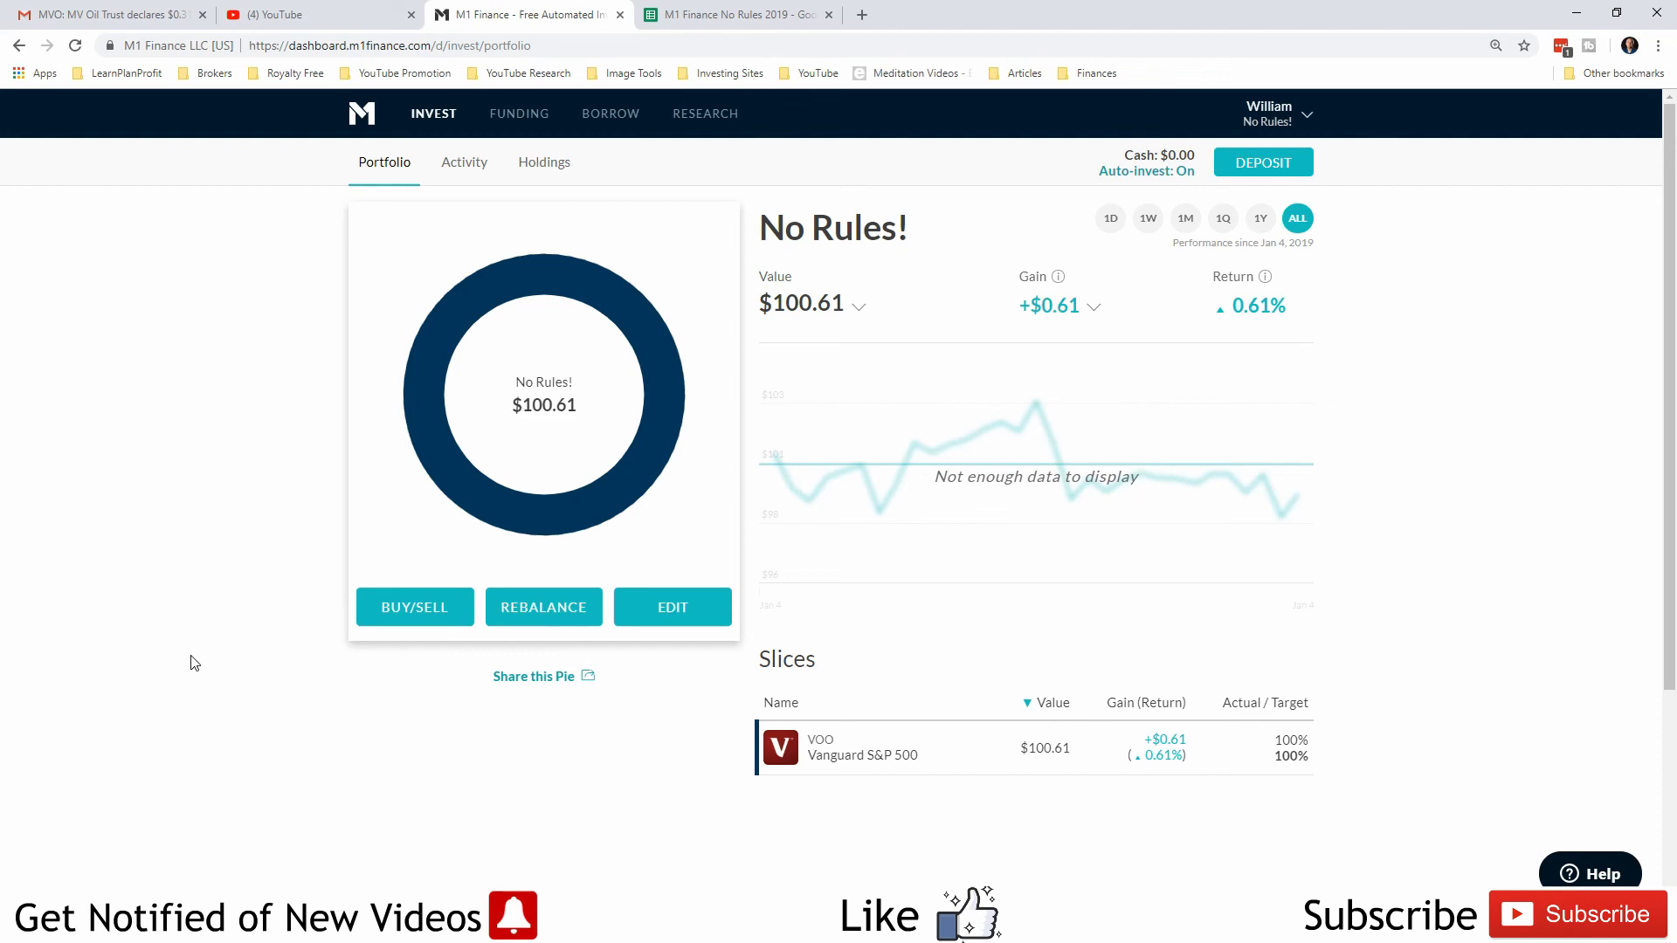
mouse_move(266, 699)
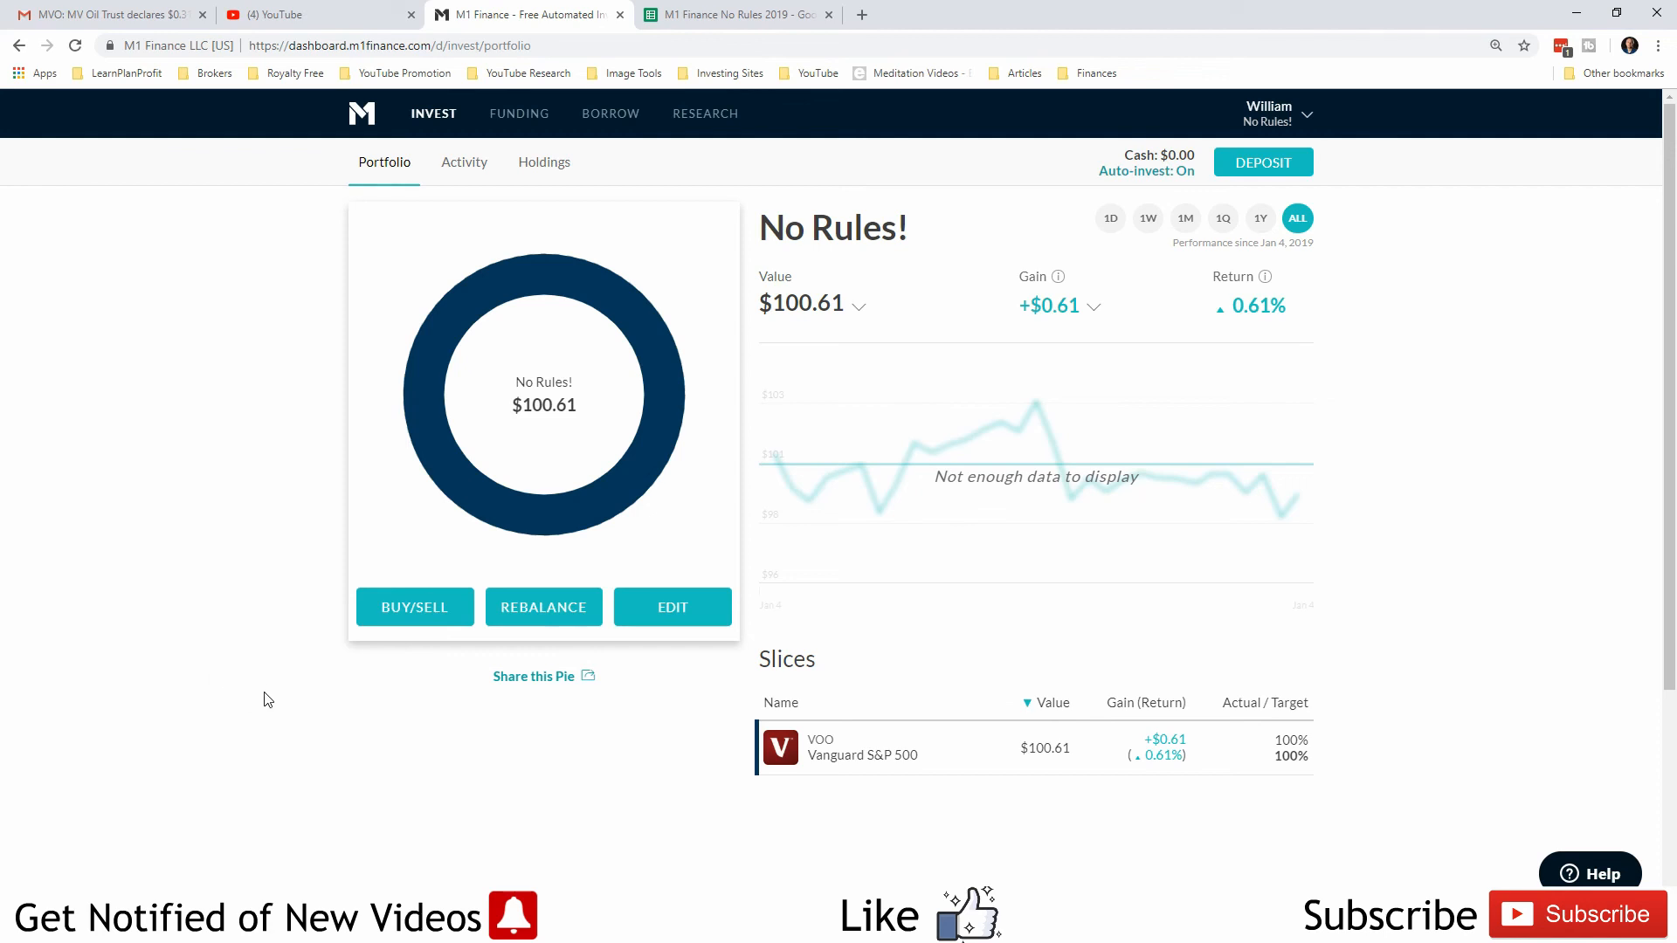